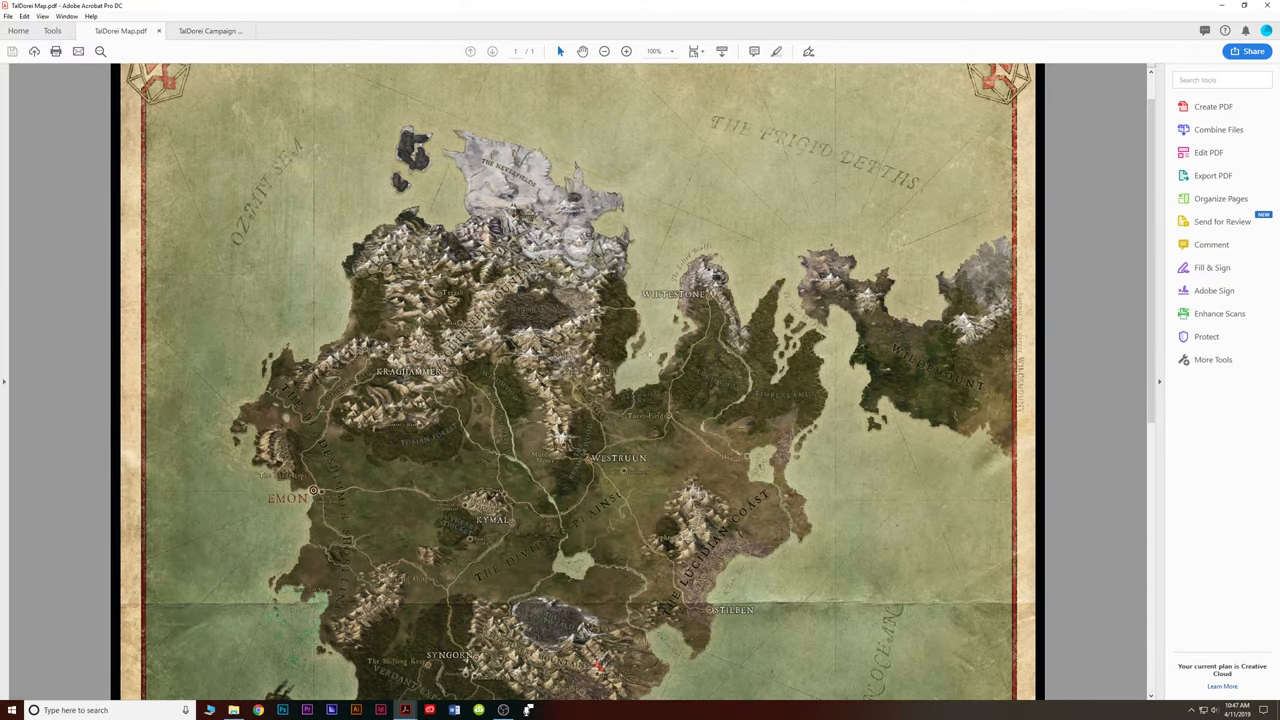
{"action": "mouse_move", "coordinate": [658, 340]}
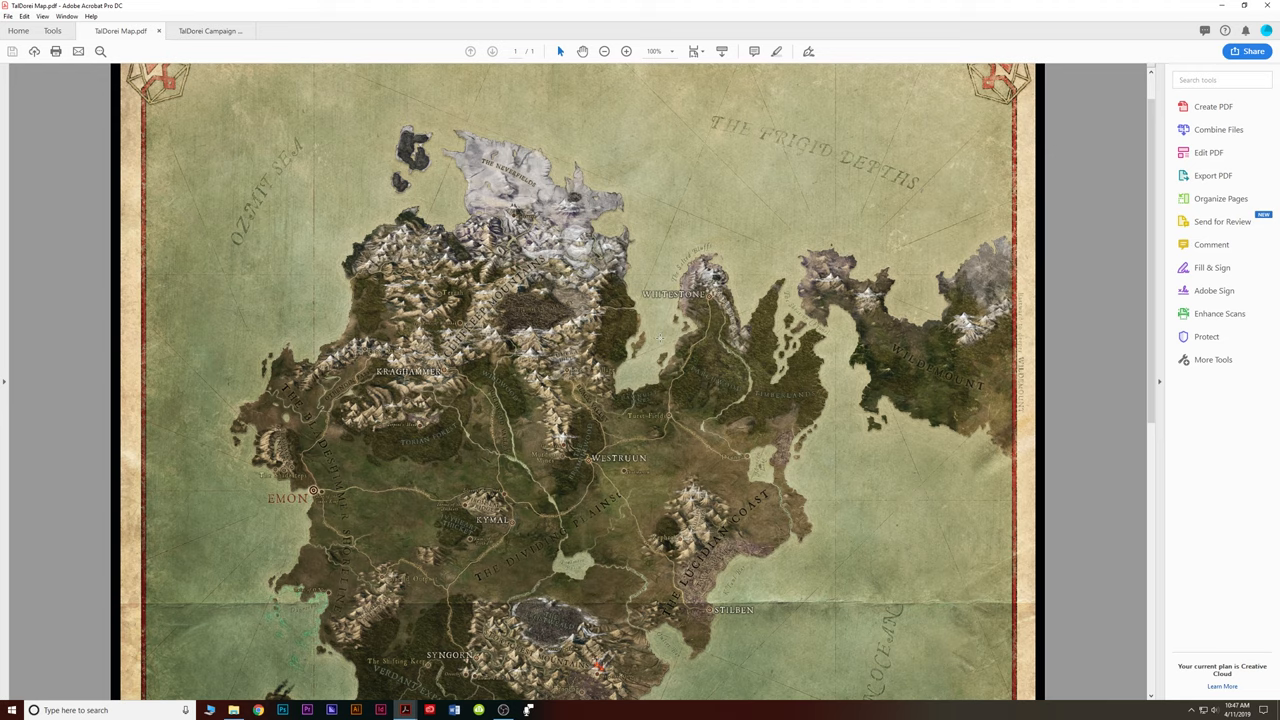
Scroll the Tal'Dorei map down until the southern peninsula and coastline fill the view.
{"action": "scroll", "scroll_direction": "down", "scroll_amount": 3}
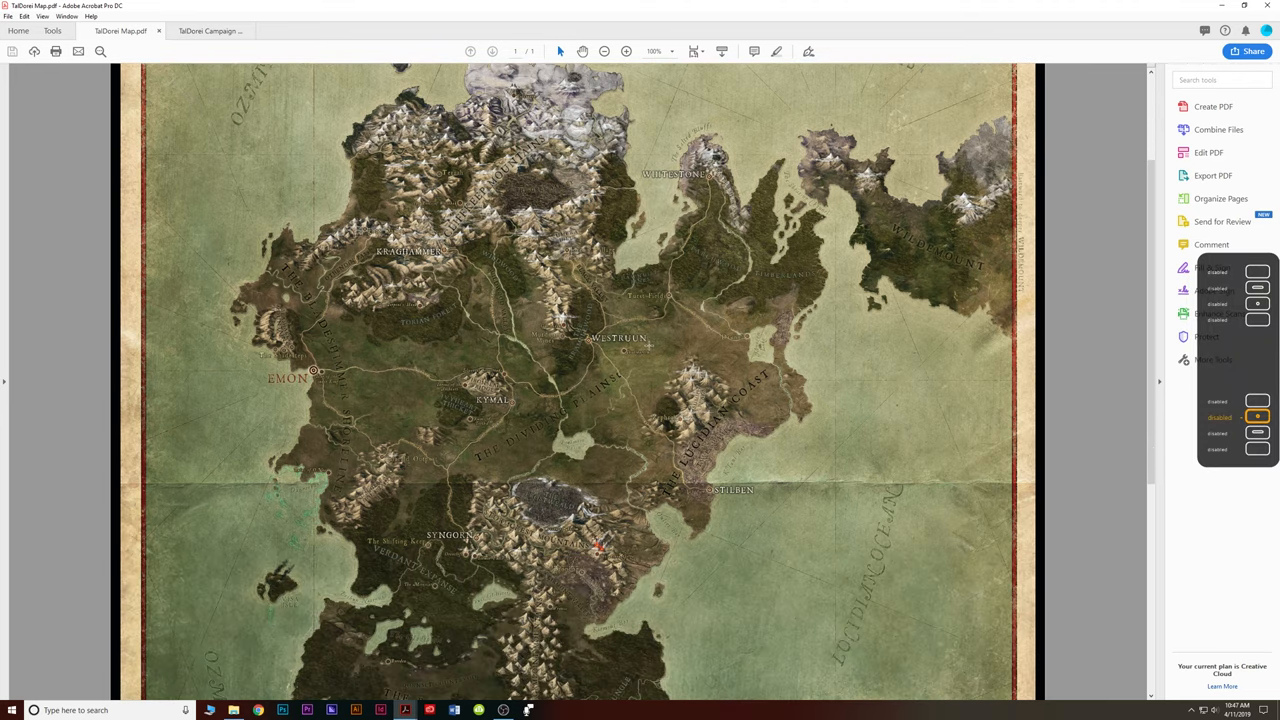
{"action": "scroll", "scroll_direction": "down", "scroll_amount": 3}
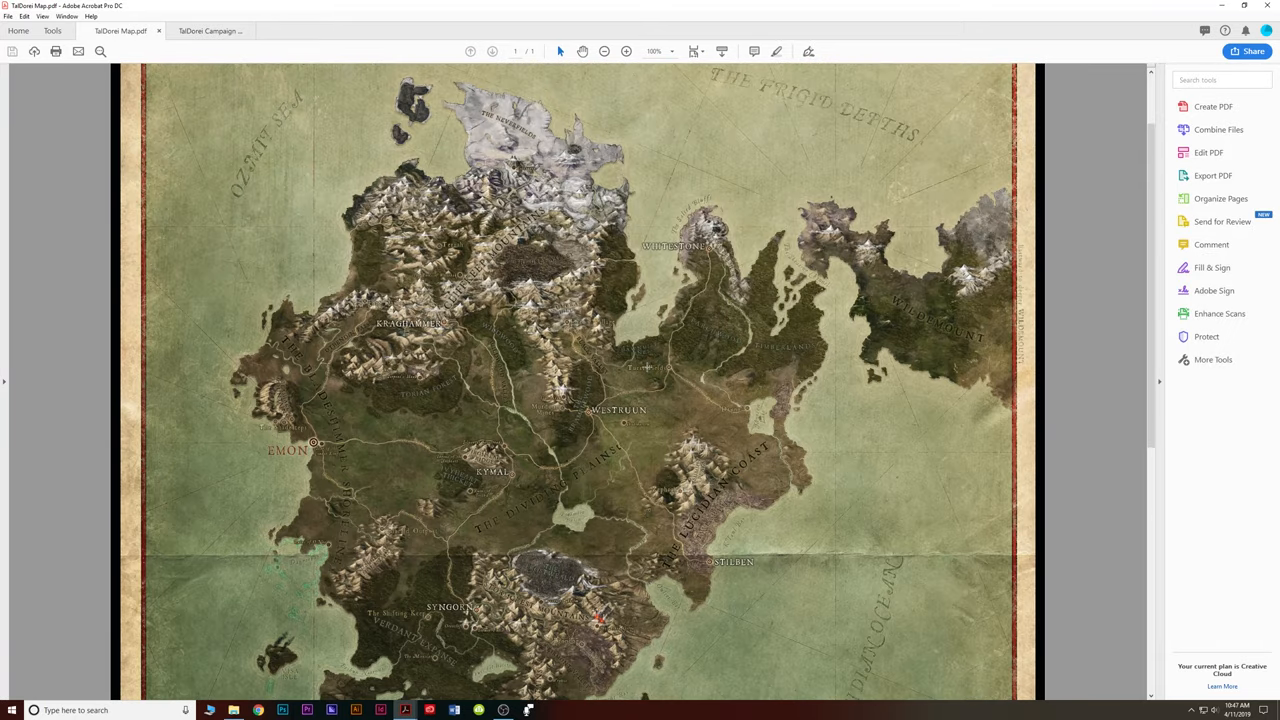
{"action": "scroll", "scroll_direction": "down", "scroll_amount": 3}
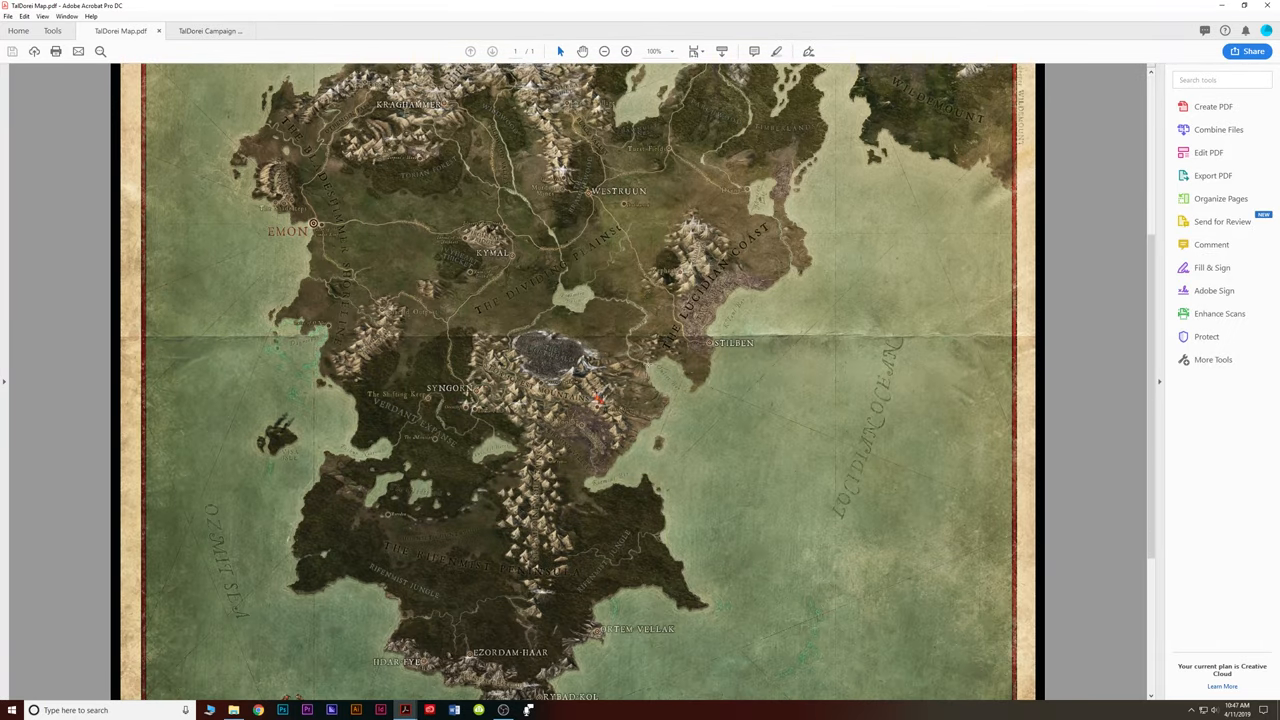
{"action": "scroll", "scroll_direction": "down", "scroll_amount": 3}
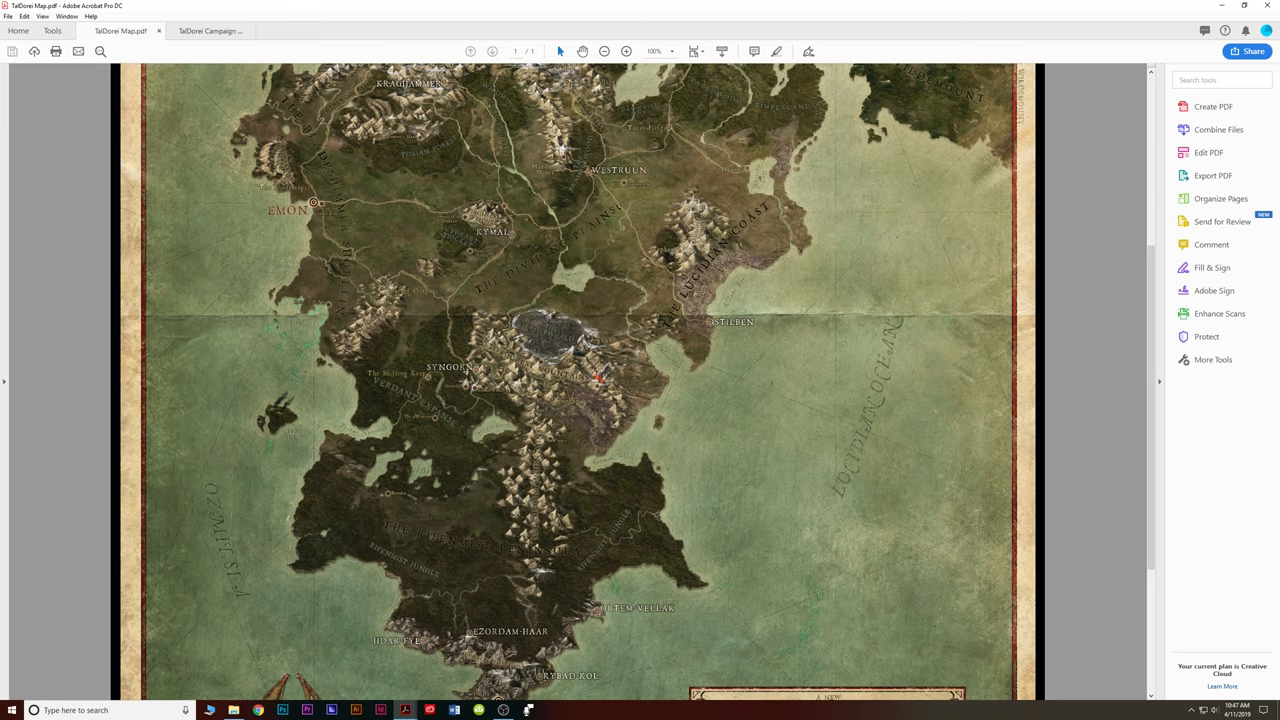
Switch to the Tal'Dorei Campaign Setting book and scroll from its cover toward the credits.
{"action": "left_click", "coordinate": [210, 30]}
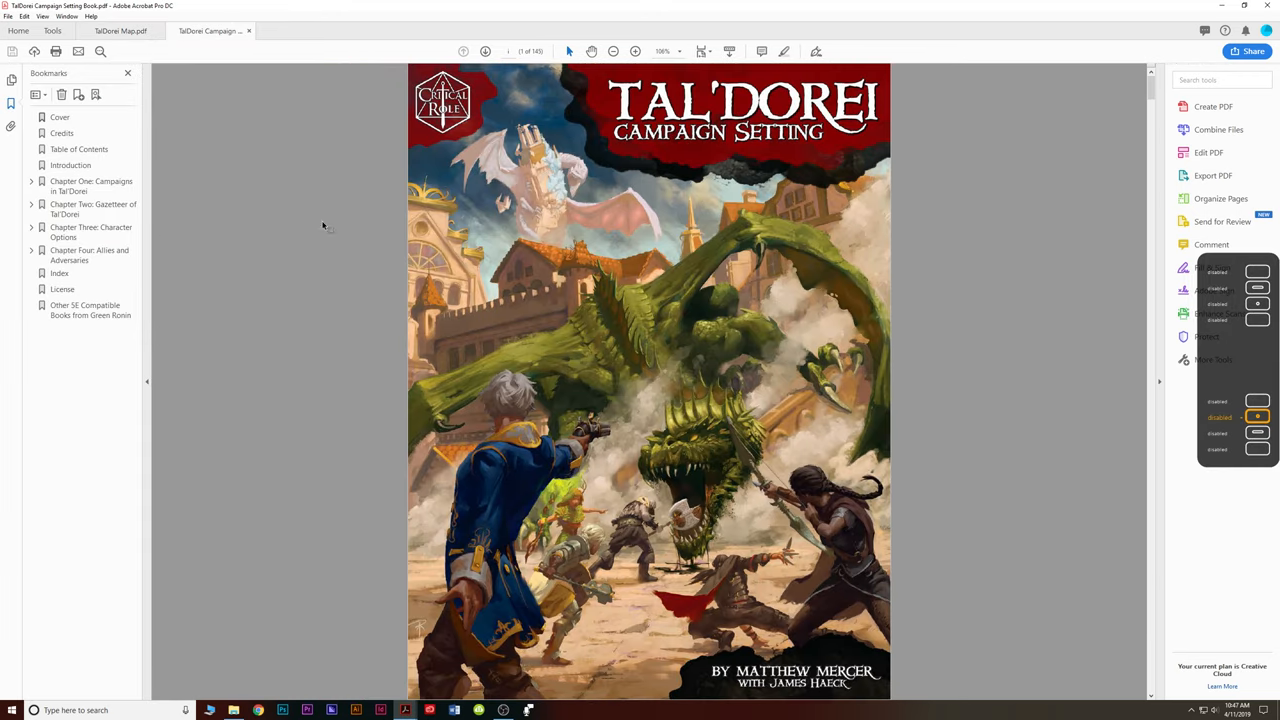
{"action": "mouse_move", "coordinate": [356, 334]}
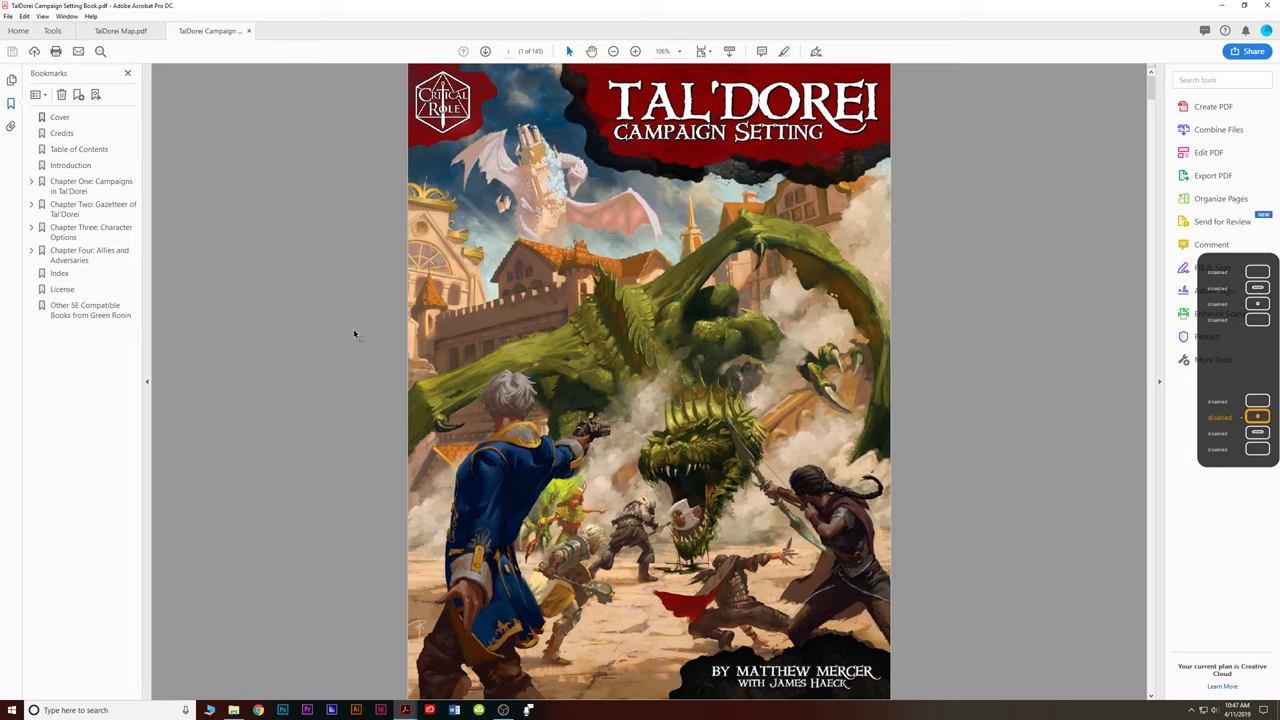
{"action": "mouse_move", "coordinate": [390, 284]}
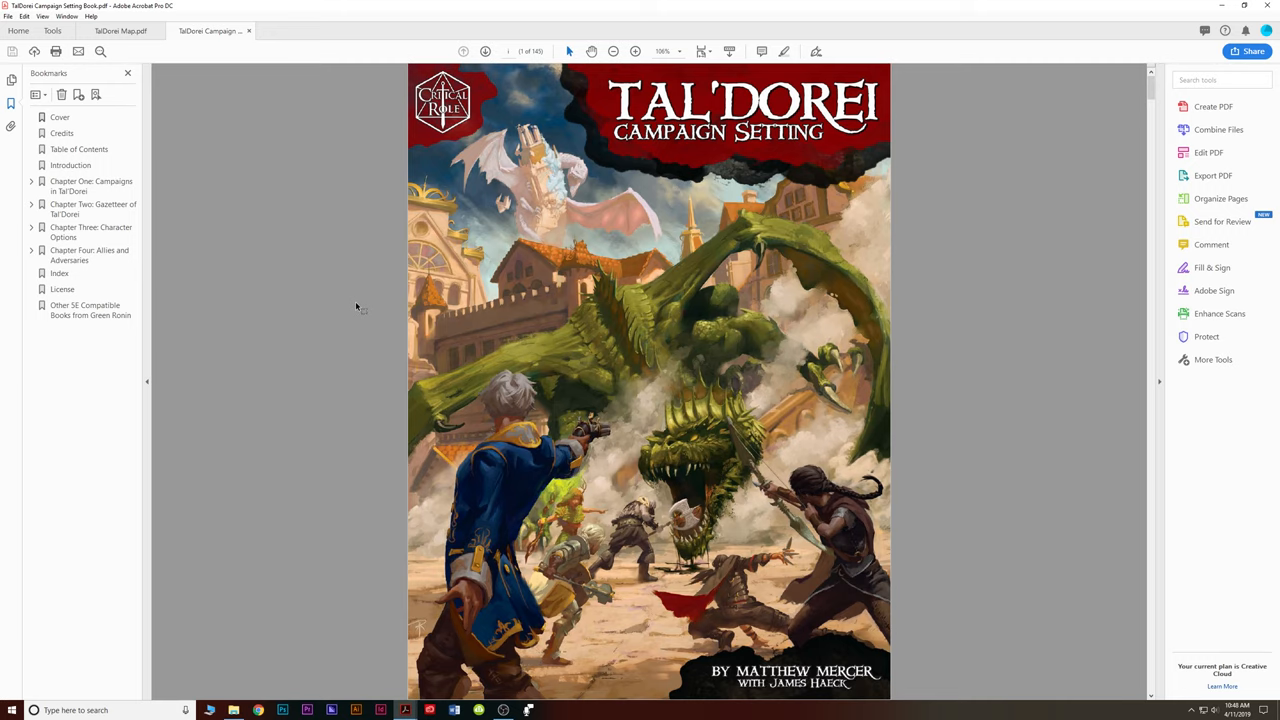
{"action": "mouse_move", "coordinate": [360, 306]}
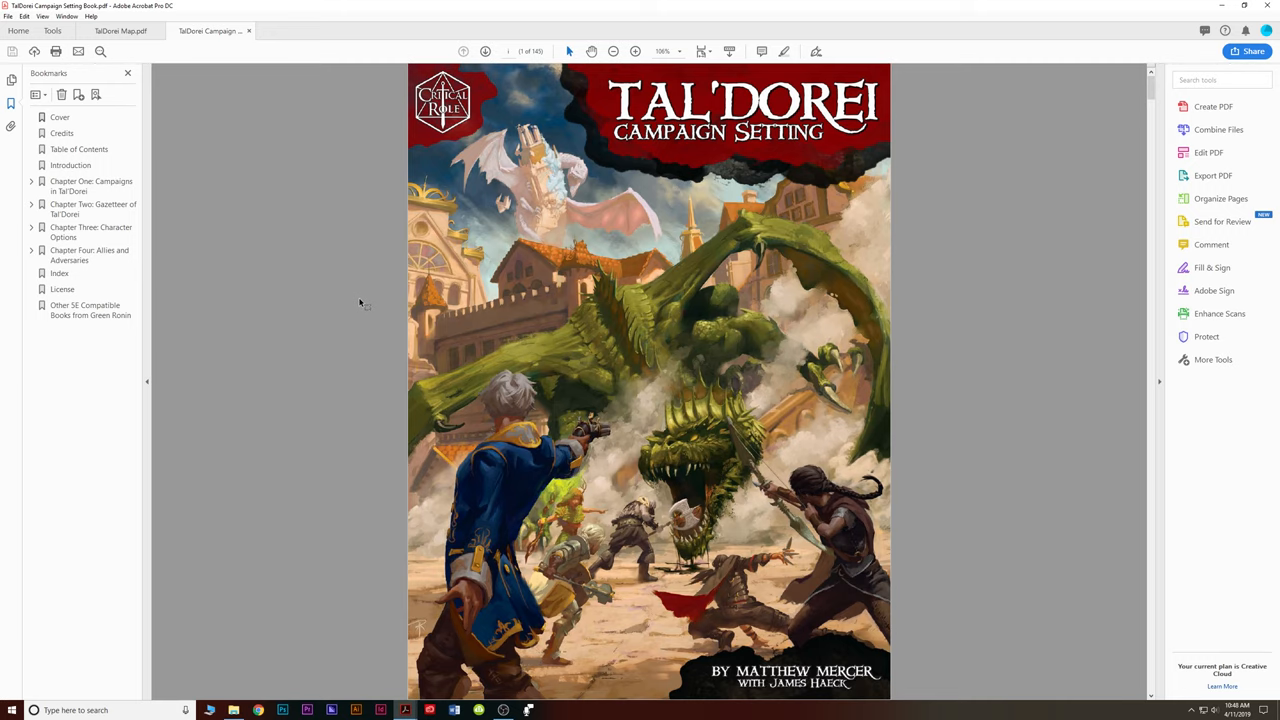
{"action": "scroll", "scroll_direction": "down", "scroll_amount": 3}
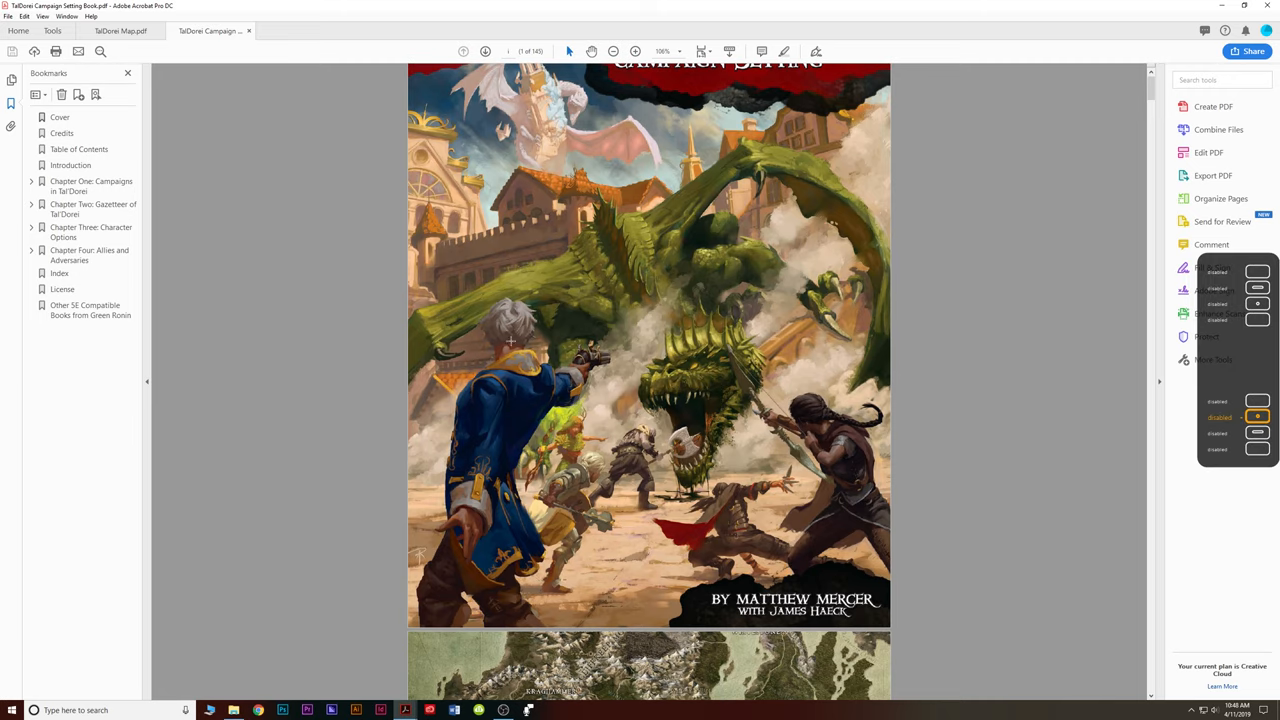
{"action": "mouse_move", "coordinate": [716, 392]}
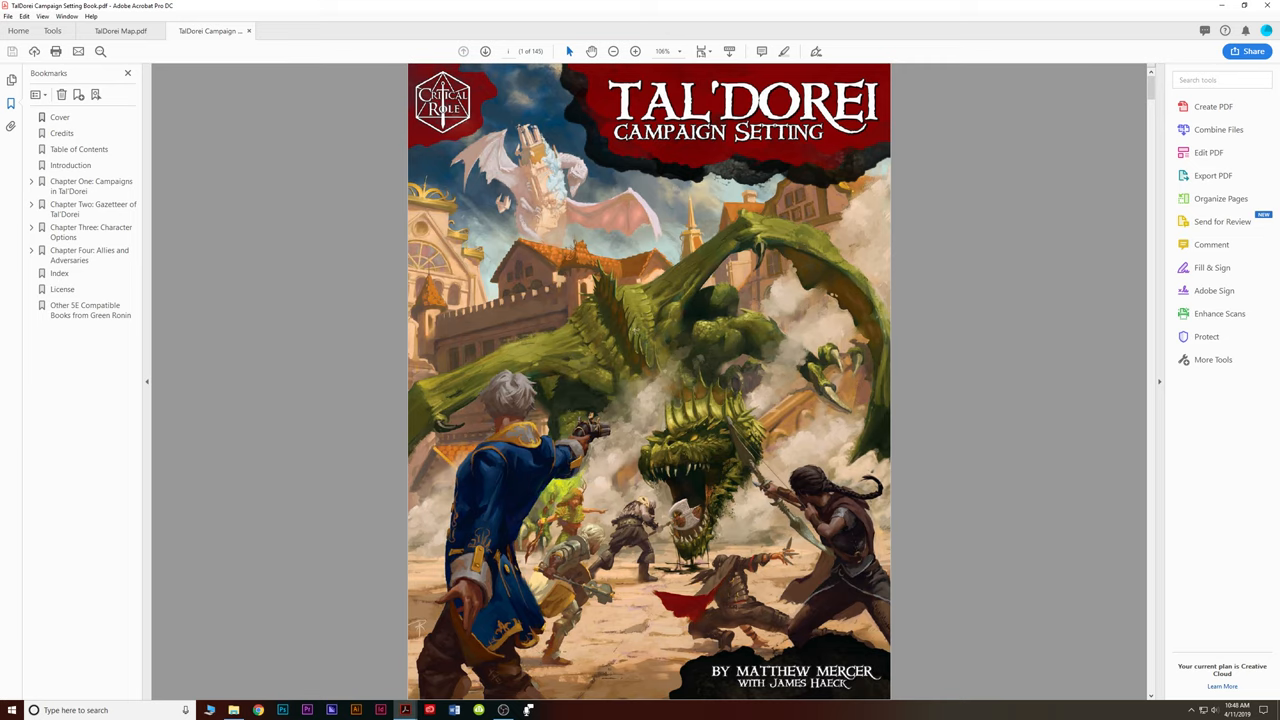
{"action": "mouse_move", "coordinate": [636, 330]}
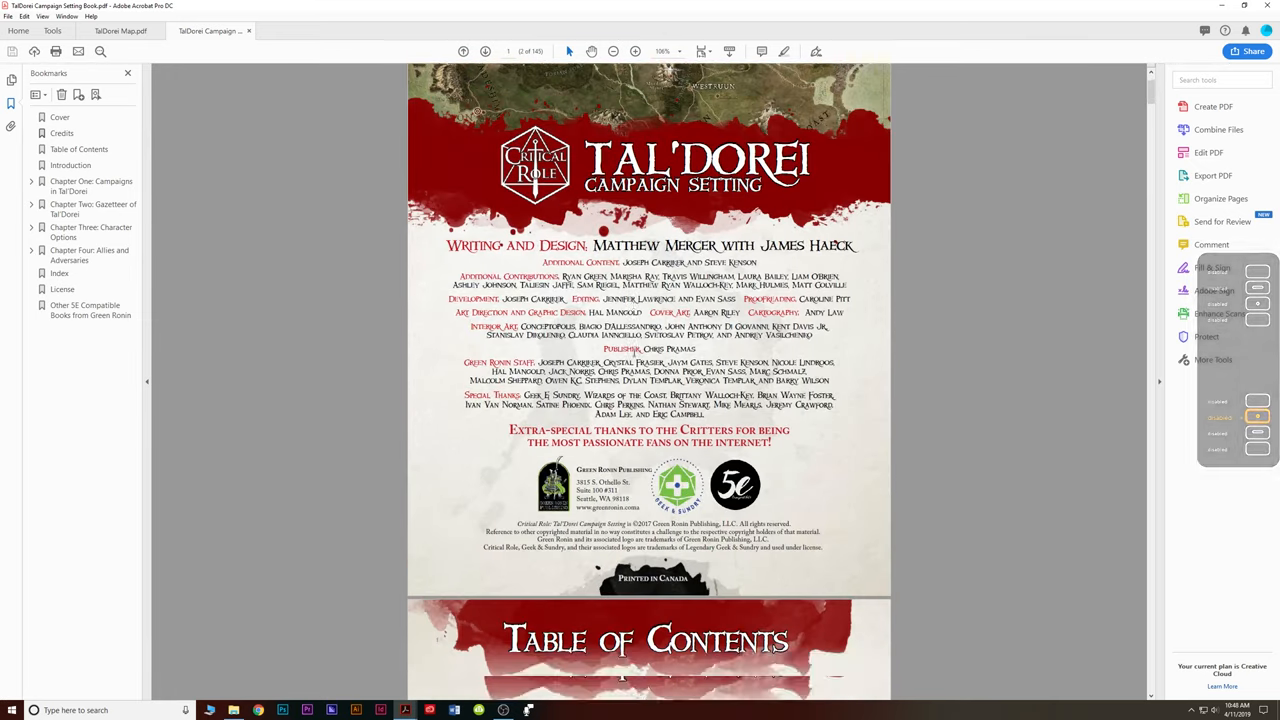
Scroll past the Table of Contents and Introduction to the Chapter One: Campaigns in Tal'Dorei page.
{"action": "scroll", "scroll_direction": "down", "scroll_amount": 3}
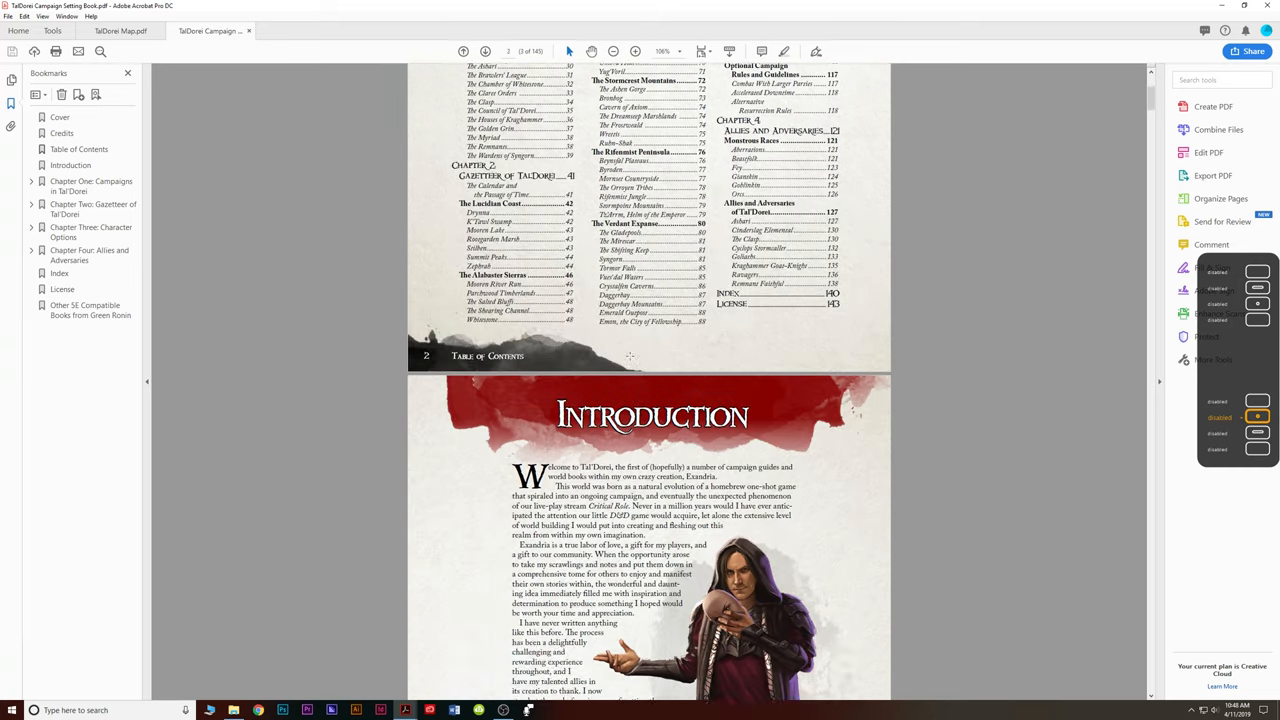
{"action": "scroll", "scroll_direction": "down", "scroll_amount": 3}
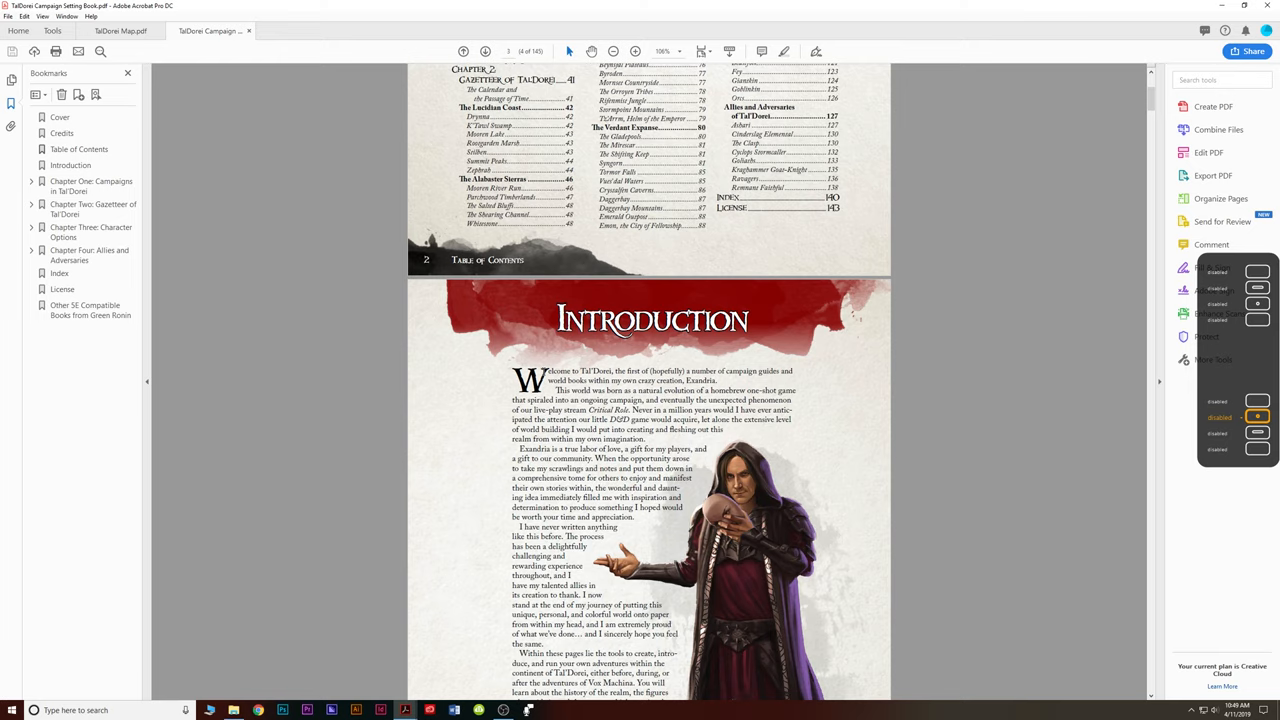
{"action": "scroll", "scroll_direction": "down", "scroll_amount": 3}
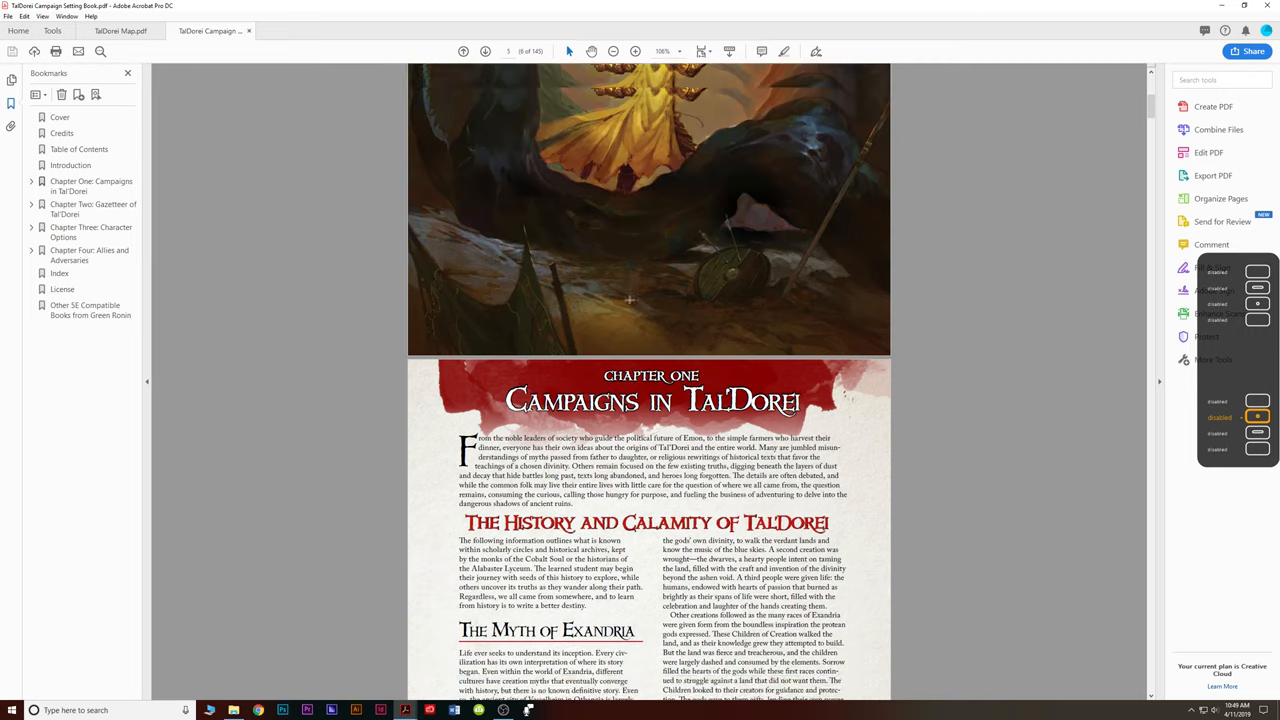
Scroll past The Myth of Exandria to the Dawn of a Republic page with the Story Hooks box.
{"action": "scroll", "scroll_direction": "down", "scroll_amount": 3}
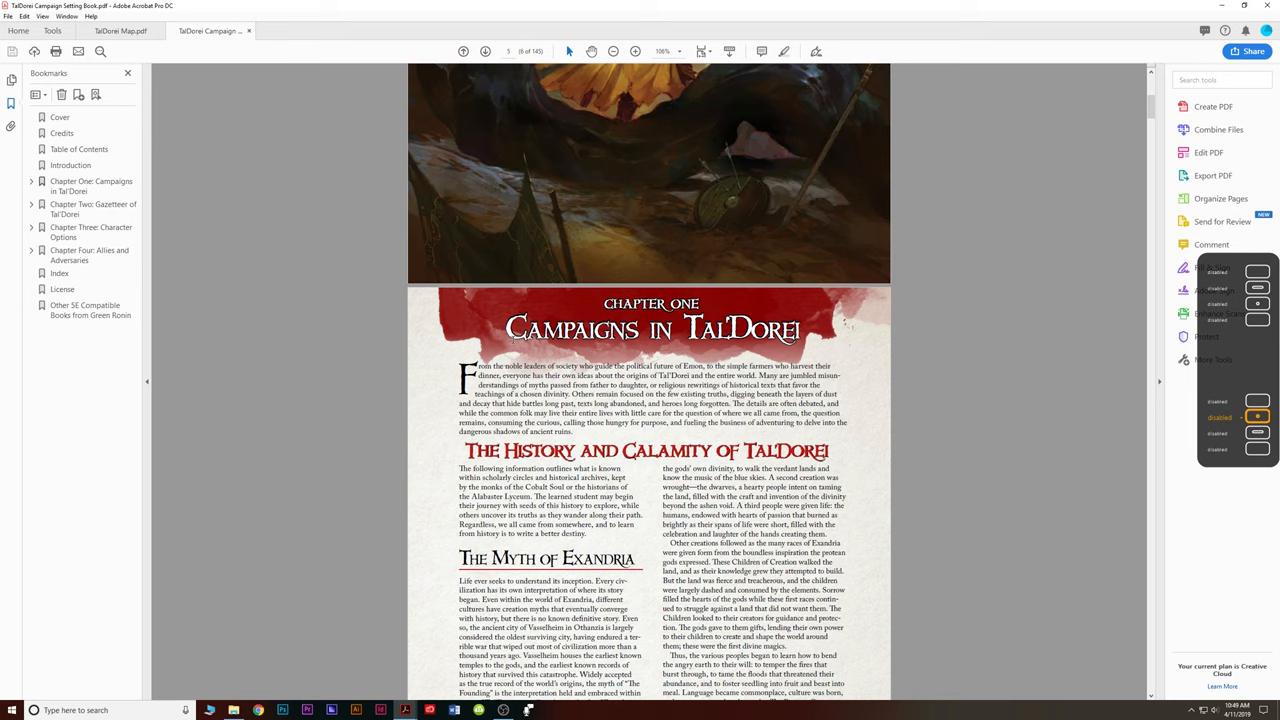
{"action": "scroll", "scroll_direction": "down", "scroll_amount": 3}
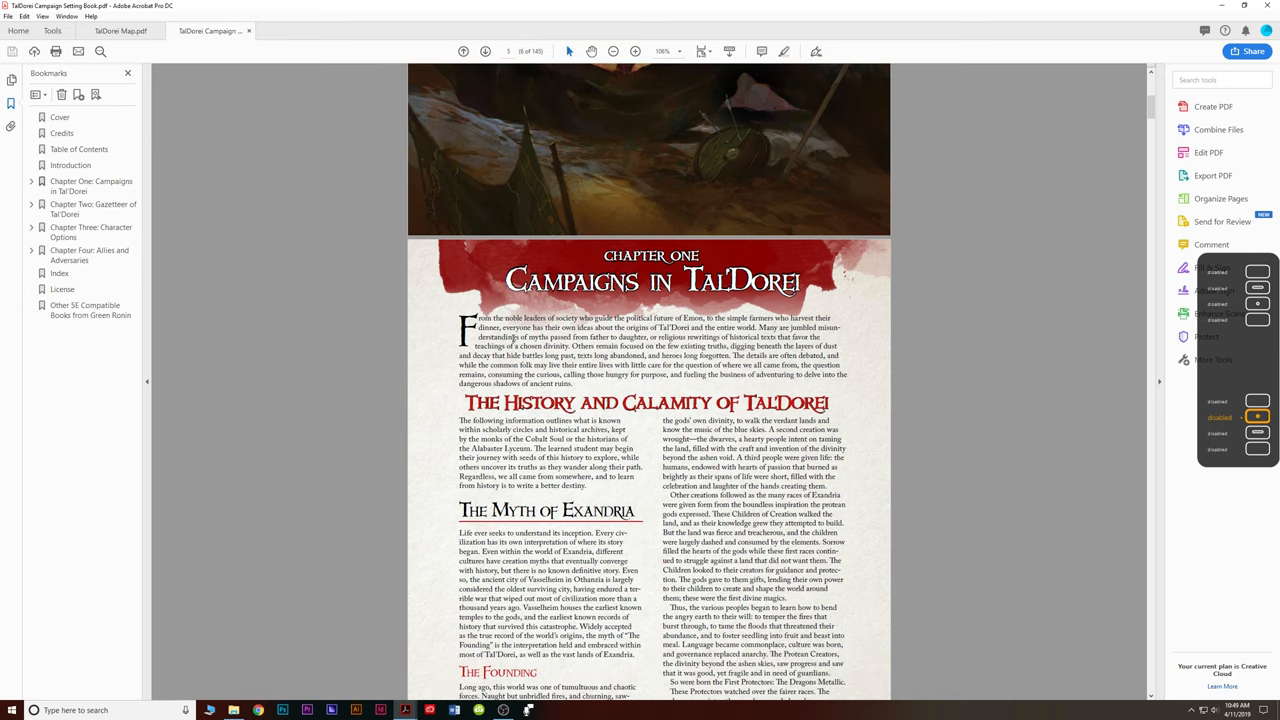
{"action": "scroll", "scroll_direction": "down", "scroll_amount": 3}
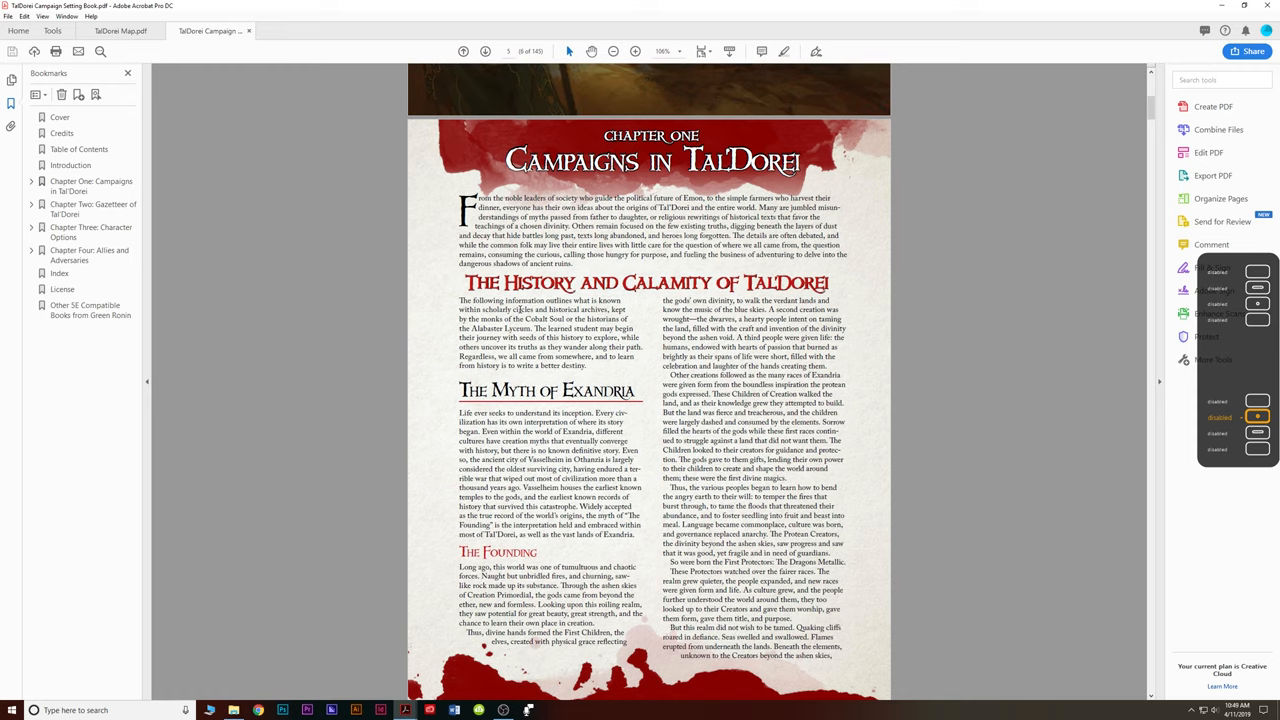
{"action": "scroll", "scroll_direction": "down", "scroll_amount": 3}
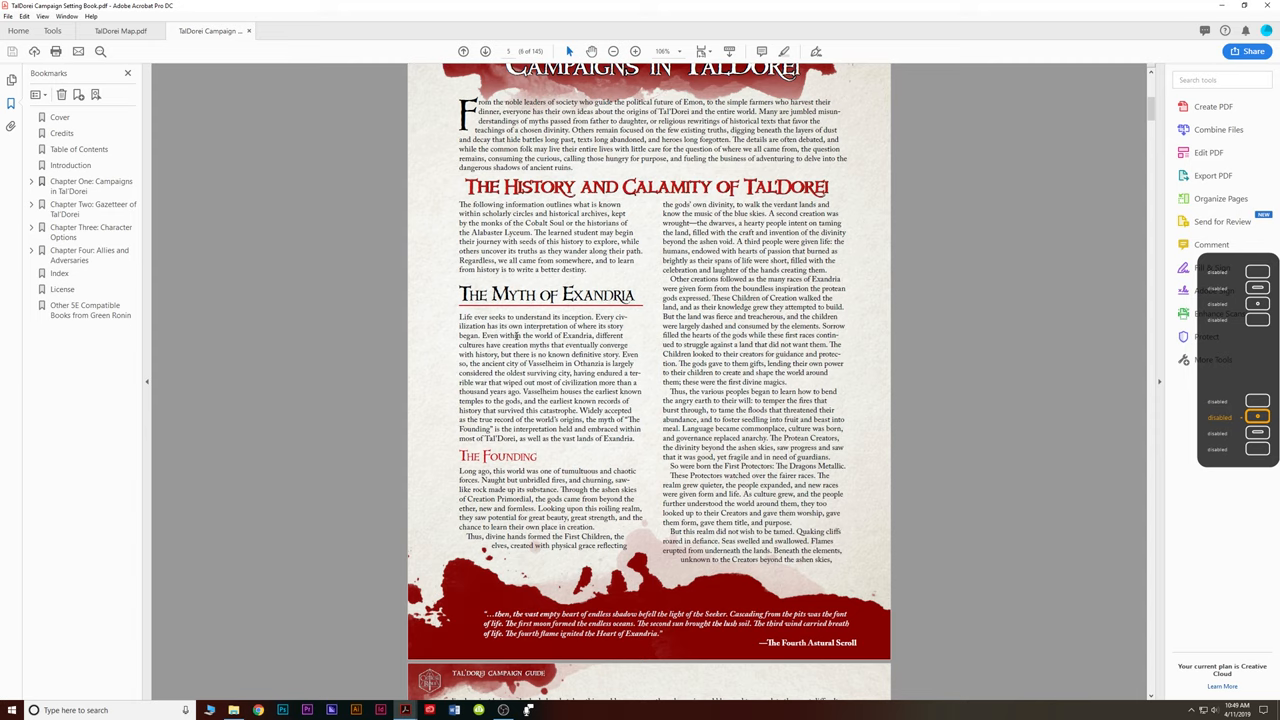
{"action": "mouse_move", "coordinate": [516, 336]}
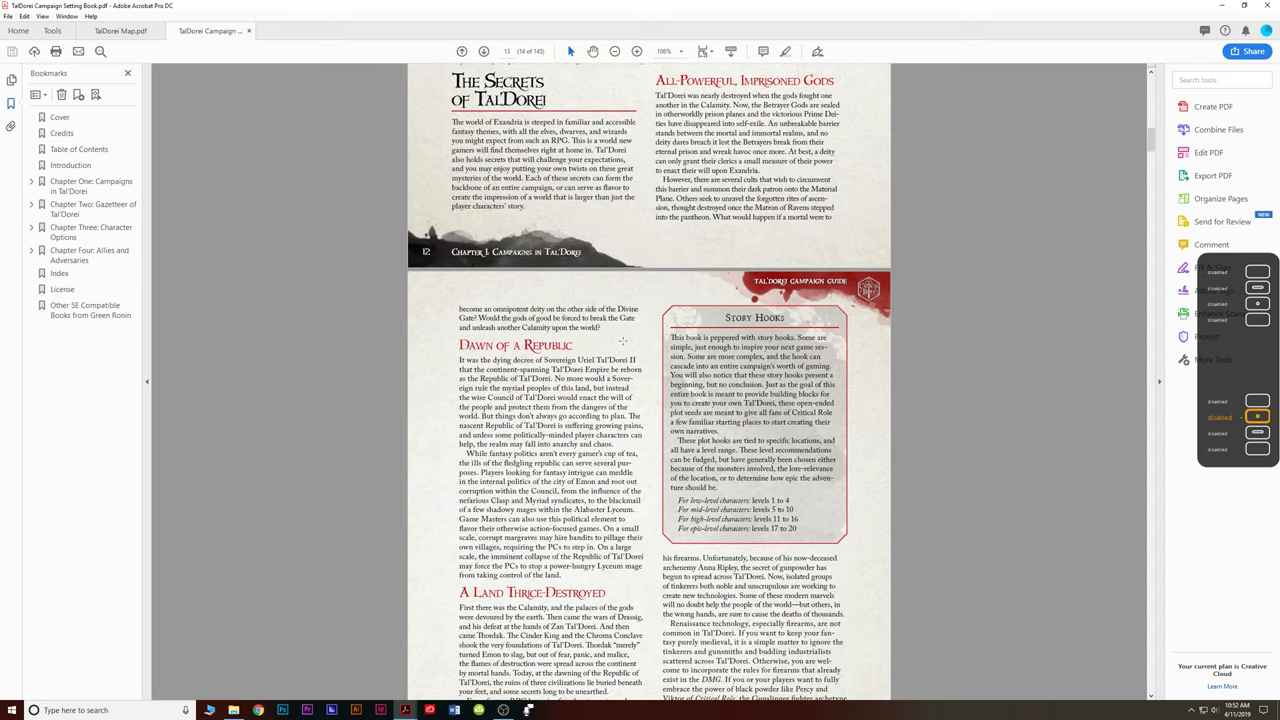
Scroll down the Story Hooks page to reveal A Land Thrice Destroyed and Uncharted Territory.
{"action": "scroll", "scroll_direction": "down", "scroll_amount": 3}
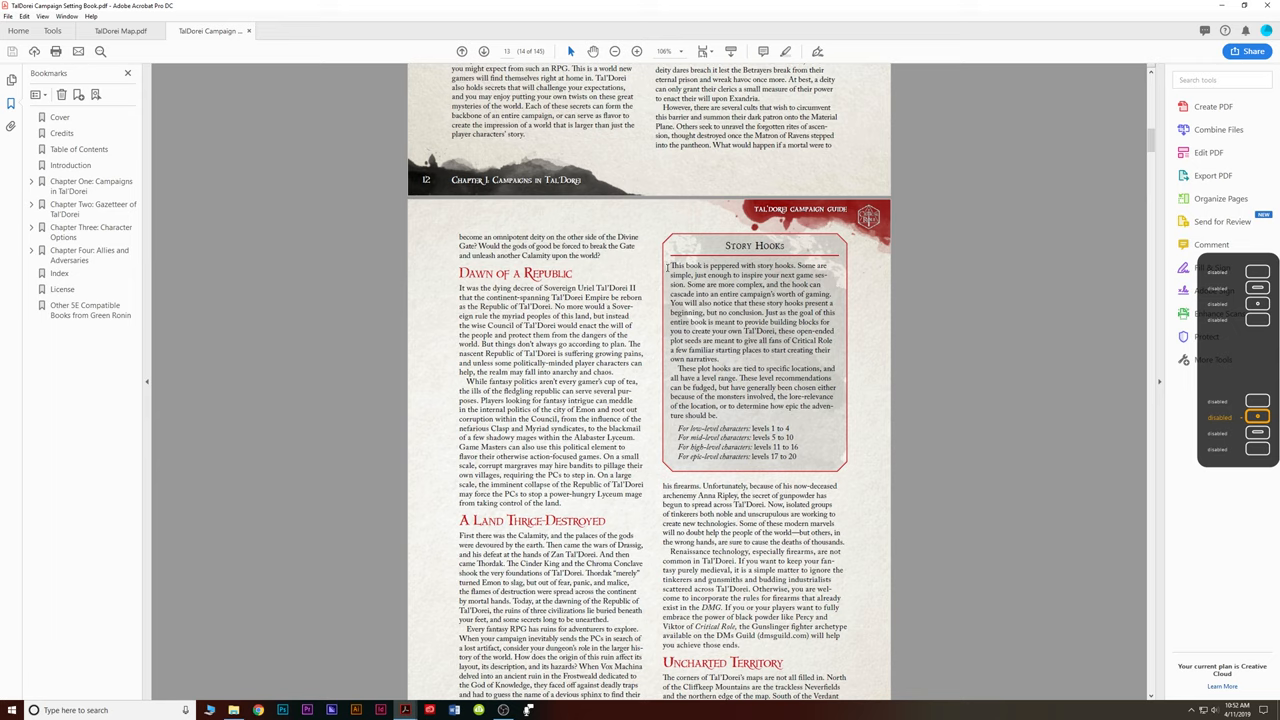
{"action": "scroll", "scroll_direction": "down", "scroll_amount": 3}
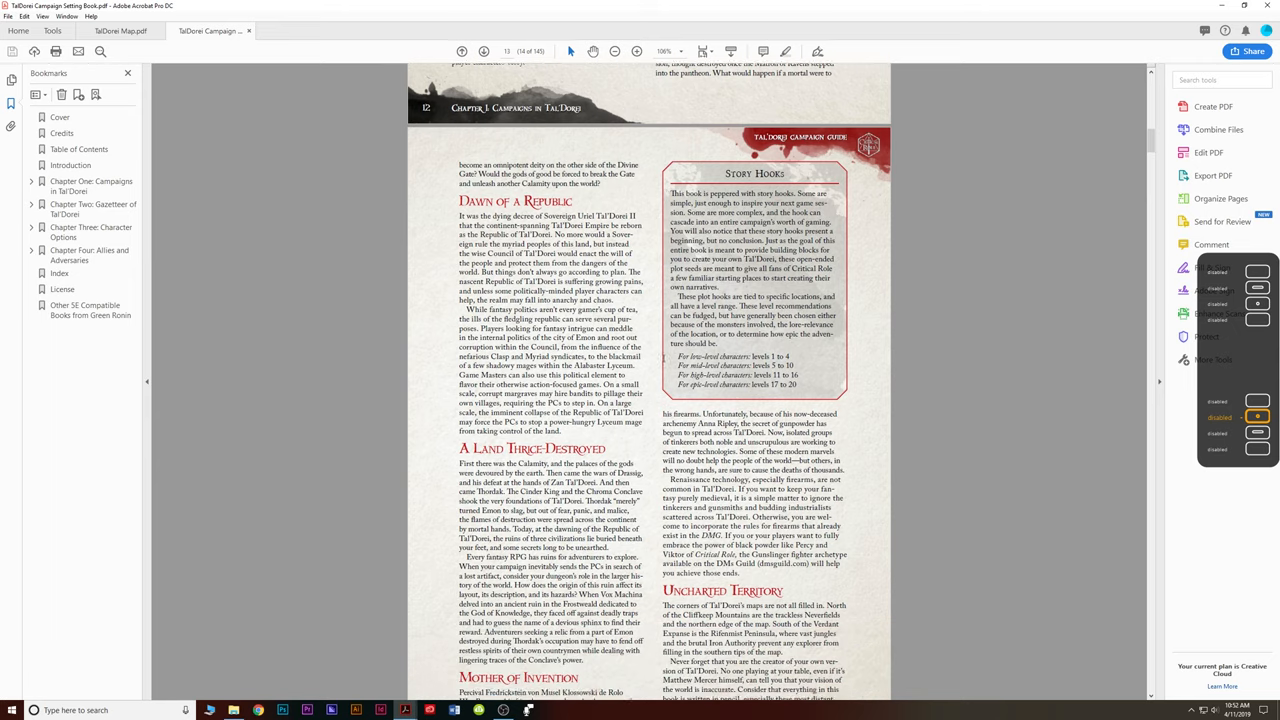
{"action": "scroll", "scroll_direction": "down", "scroll_amount": 3}
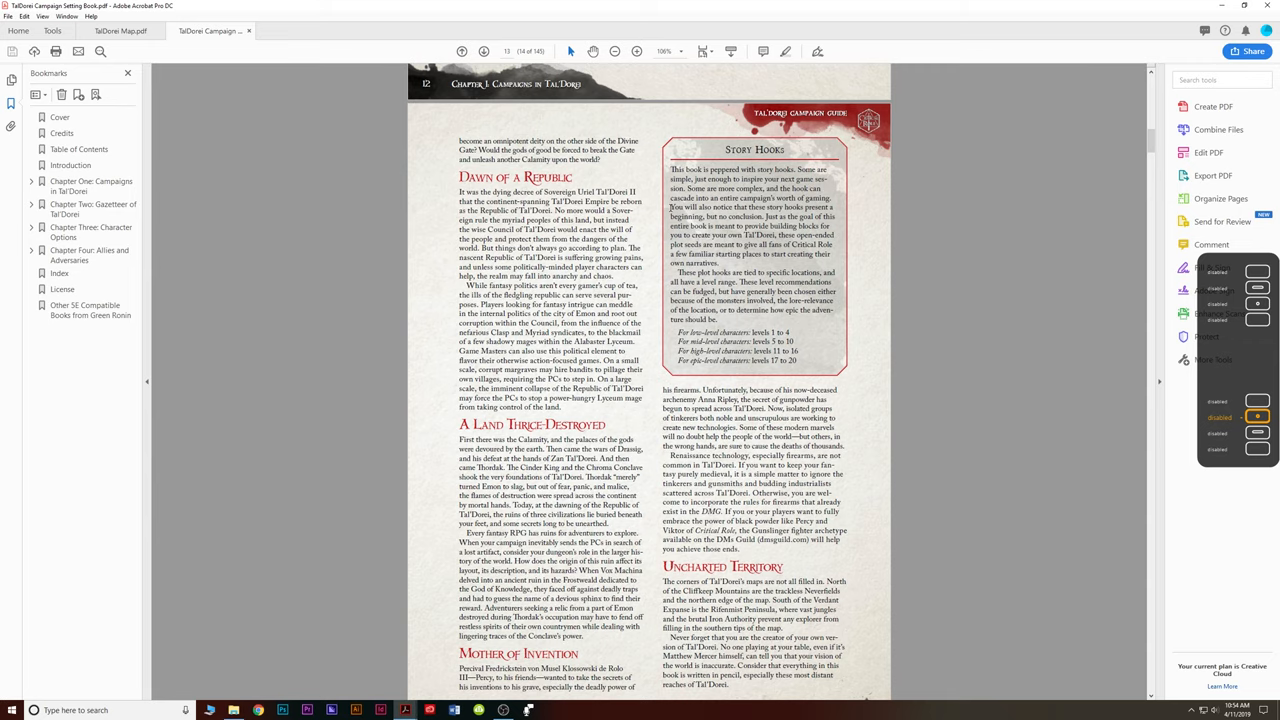
{"action": "scroll", "scroll_direction": "down", "scroll_amount": 3}
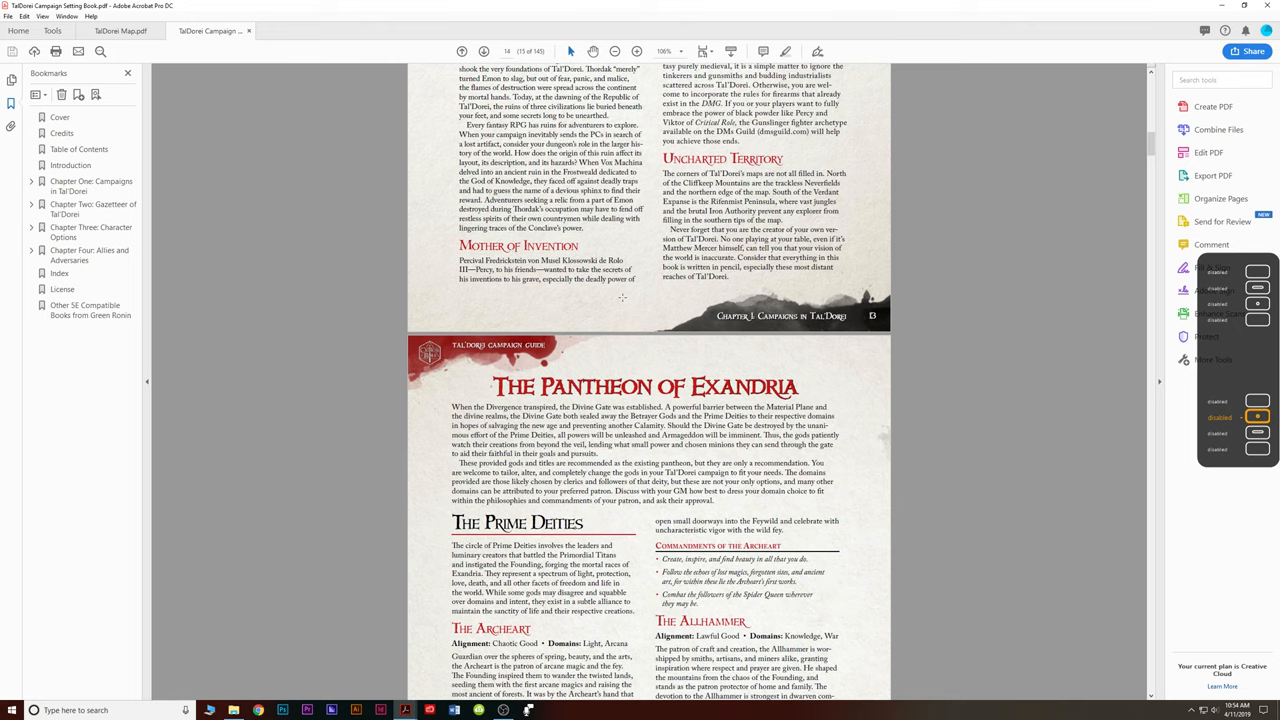
{"action": "scroll", "scroll_direction": "down", "scroll_amount": 3}
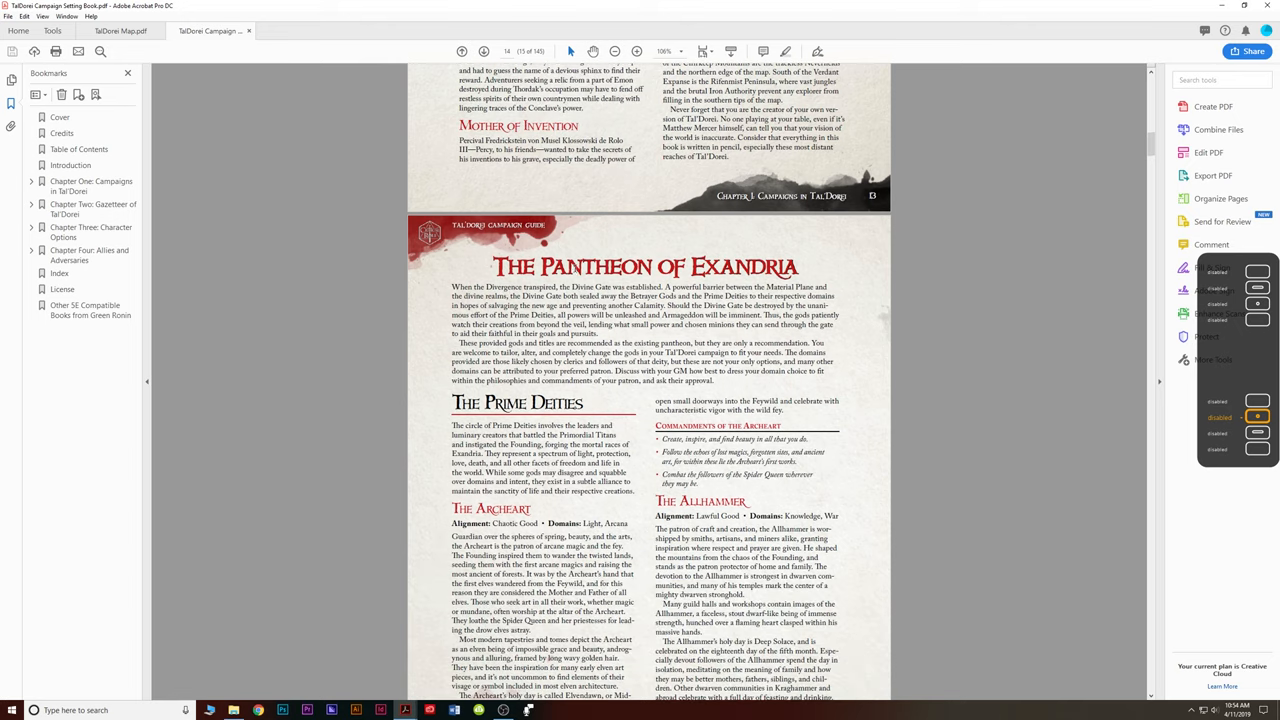
{"action": "scroll", "scroll_direction": "down", "scroll_amount": 3}
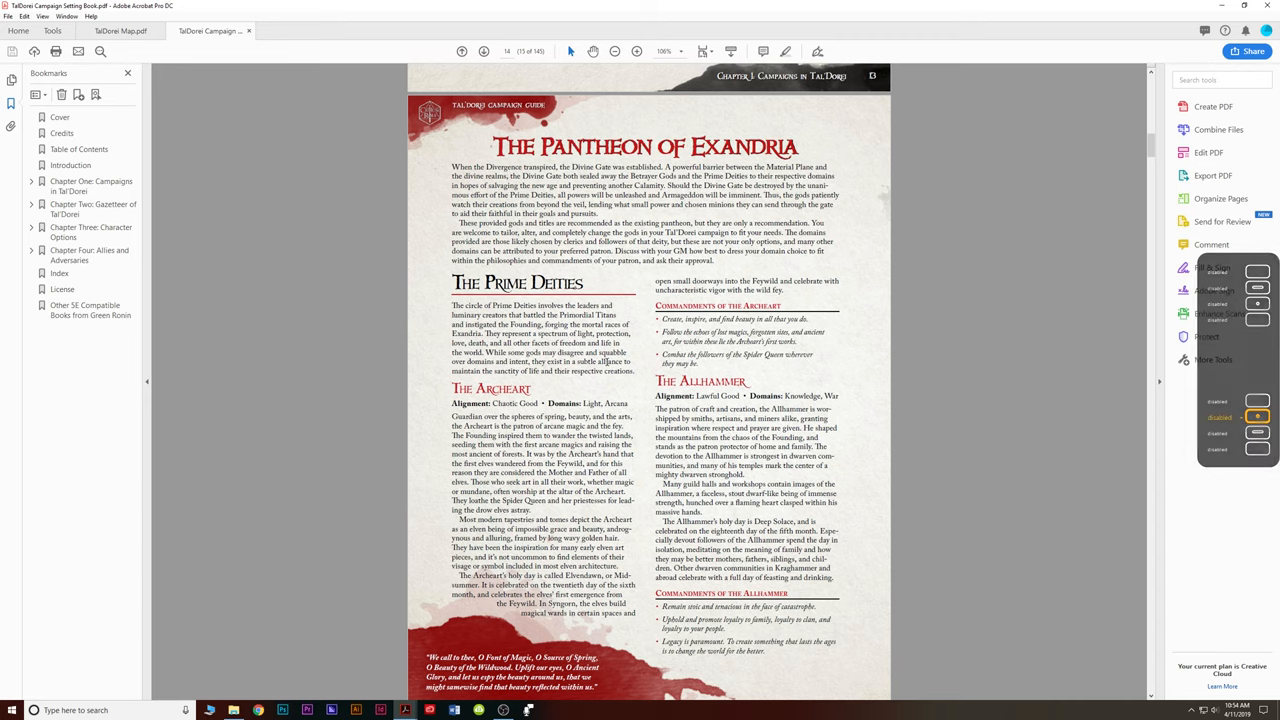
{"action": "scroll", "scroll_direction": "down", "scroll_amount": 3}
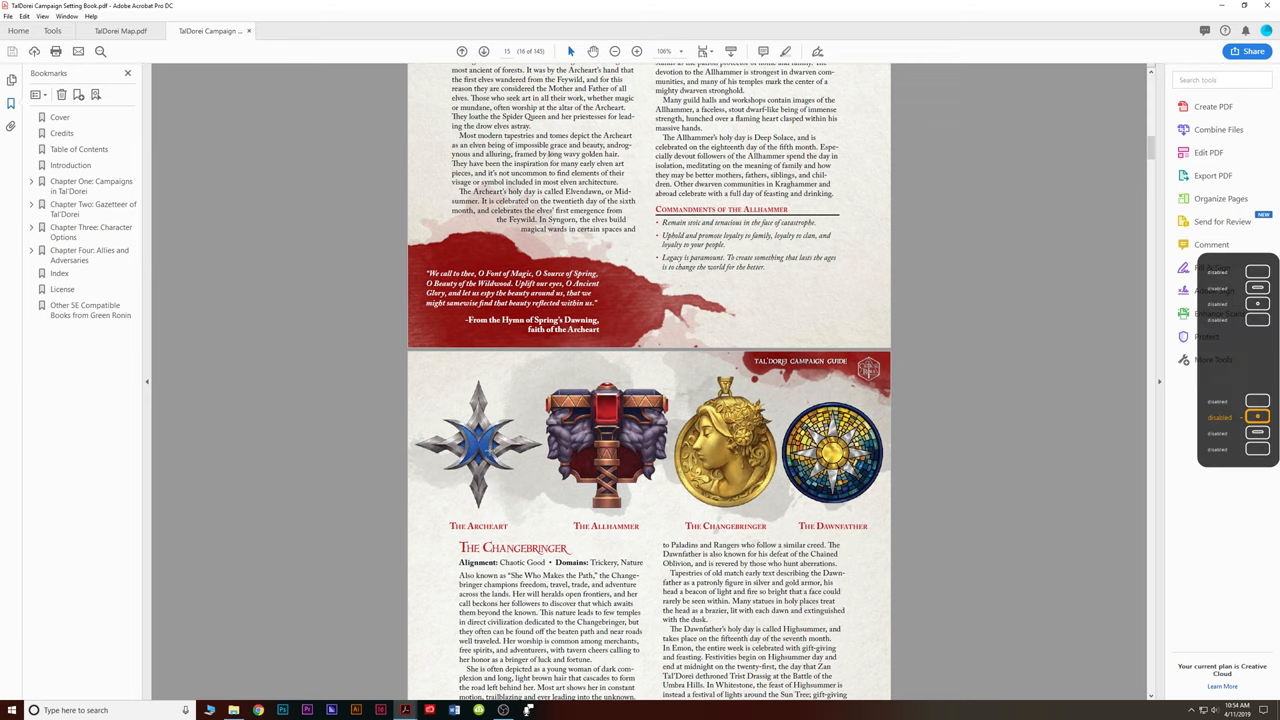
{"action": "scroll", "scroll_direction": "down", "scroll_amount": 3}
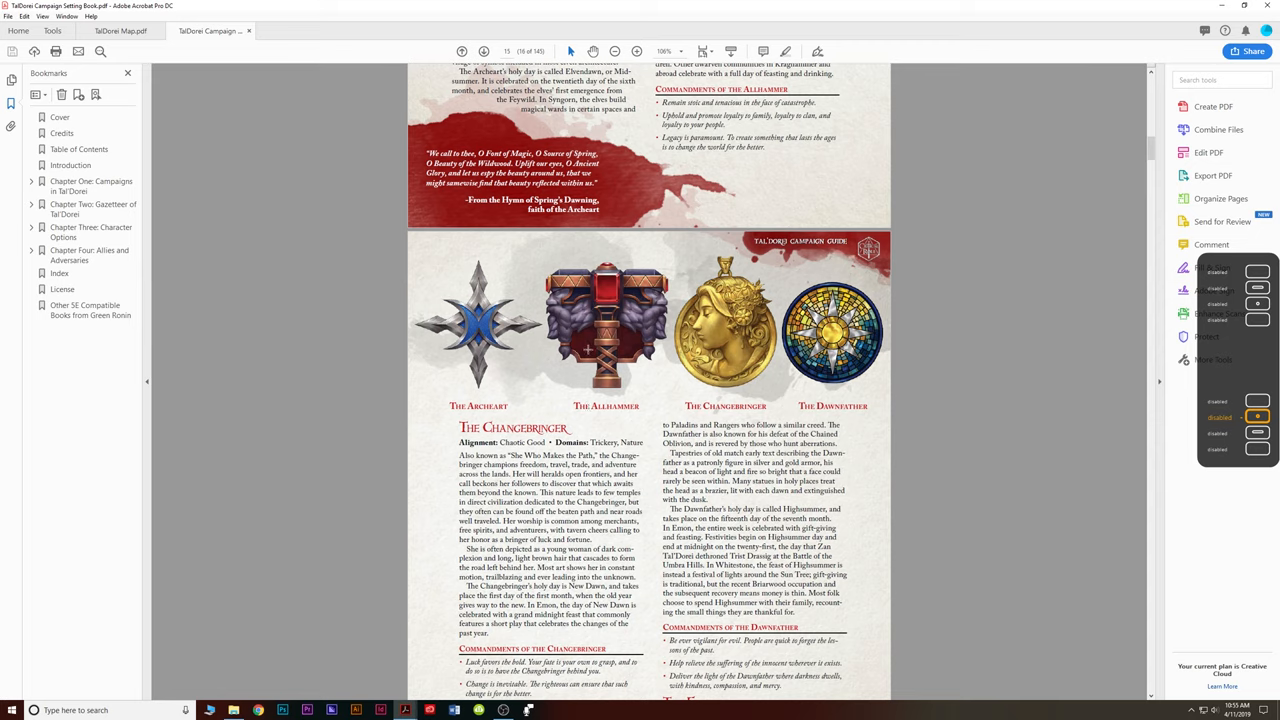
{"action": "mouse_move", "coordinate": [588, 350]}
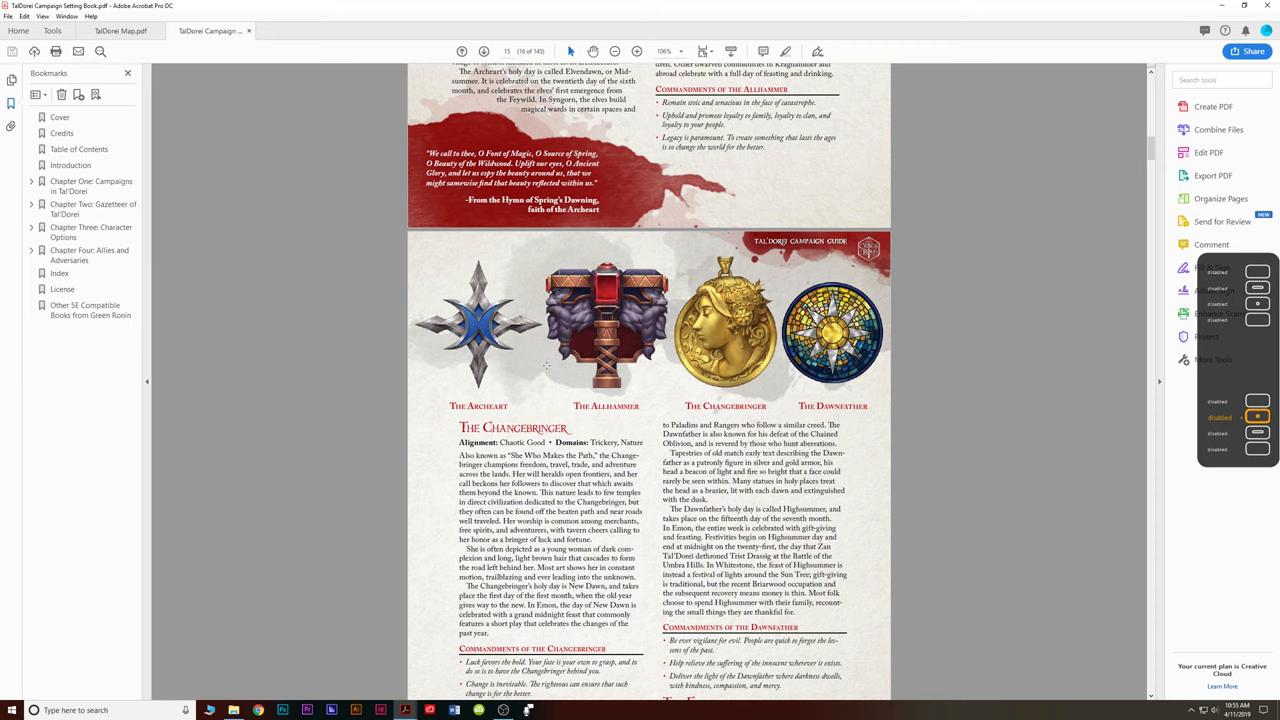
{"action": "mouse_move", "coordinate": [516, 374]}
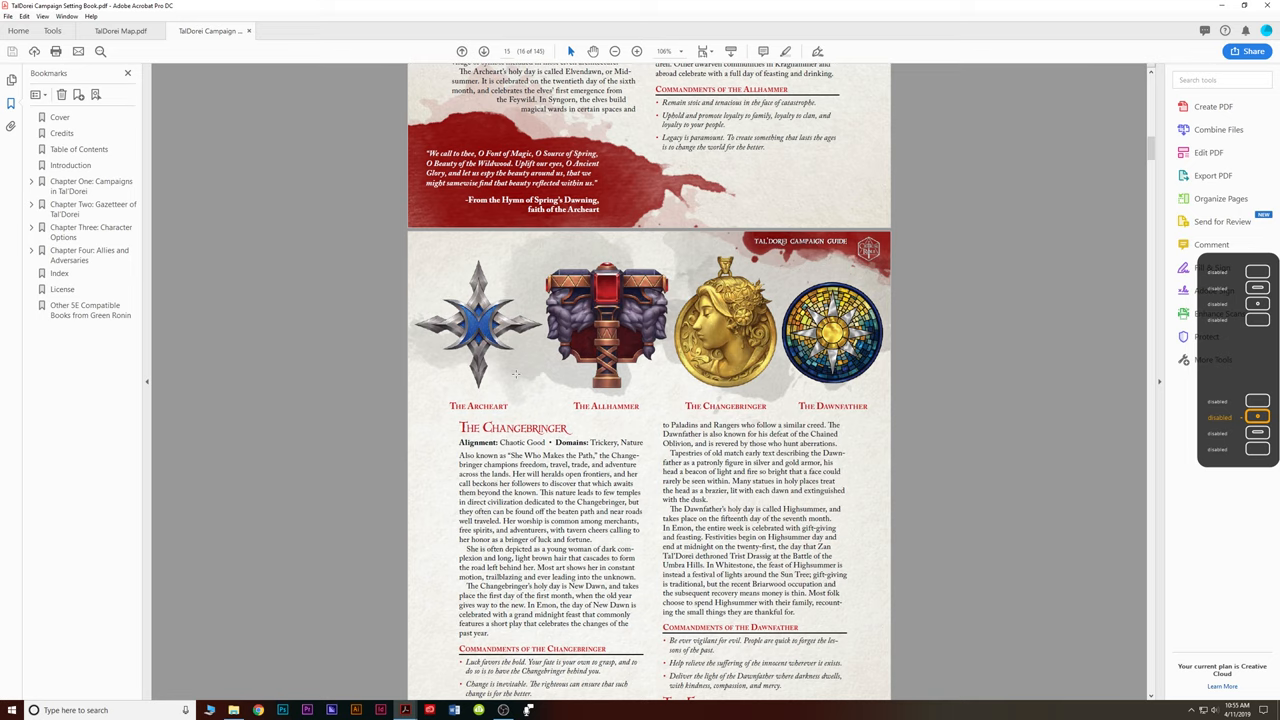
{"action": "mouse_move", "coordinate": [520, 374]}
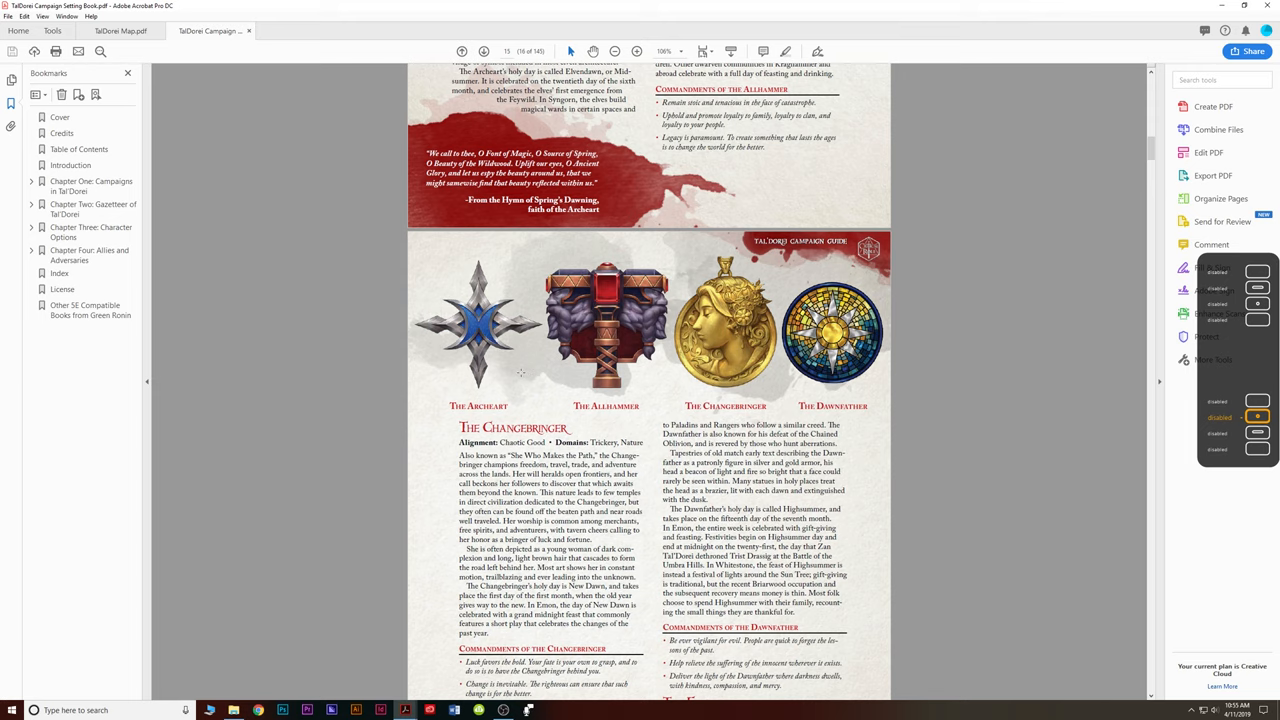
Scroll past the Betrayer Gods entries to The Races of Tal'Dorei heading on page 21.
{"action": "scroll", "scroll_direction": "down", "scroll_amount": 3}
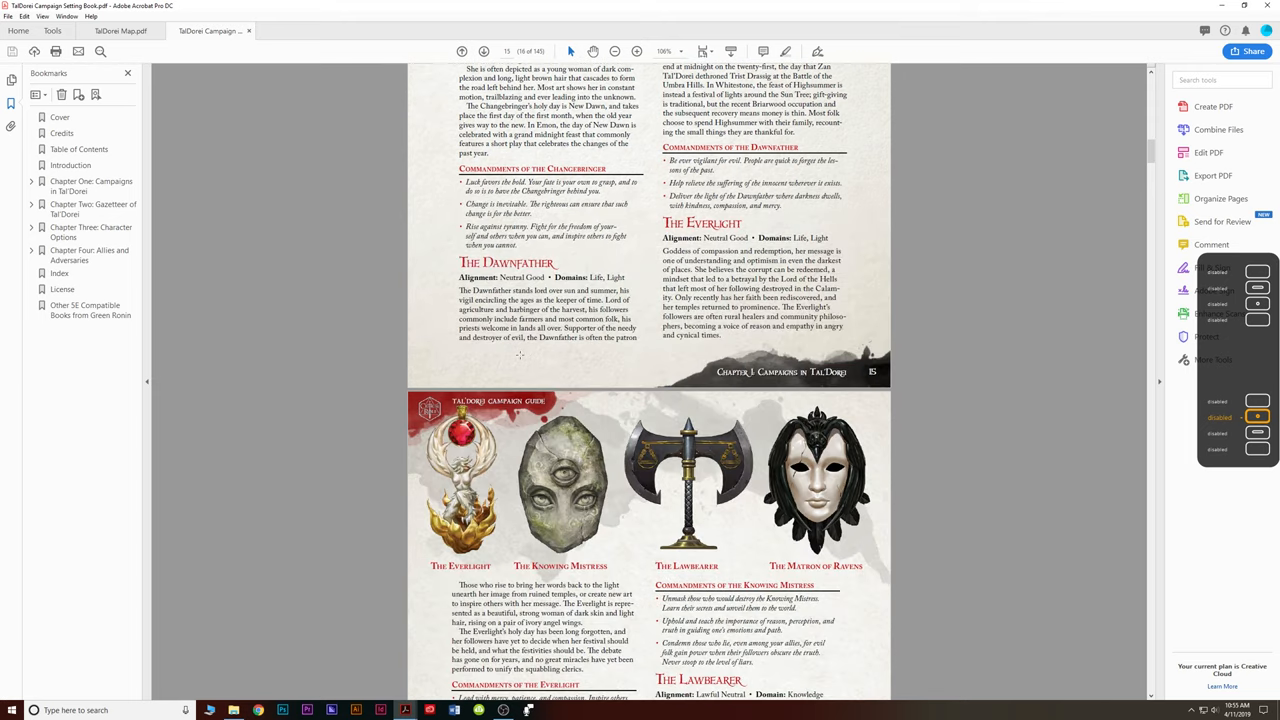
{"action": "scroll", "scroll_direction": "down", "scroll_amount": 3}
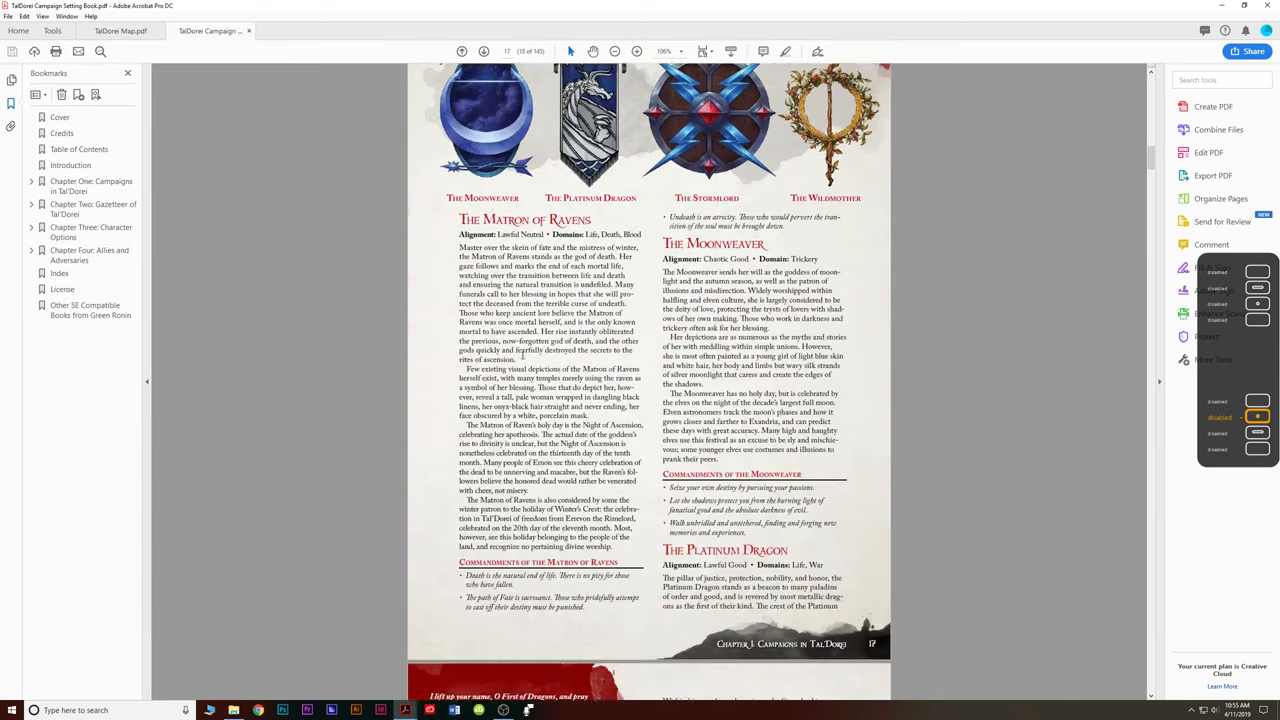
{"action": "scroll", "scroll_direction": "down", "scroll_amount": 3}
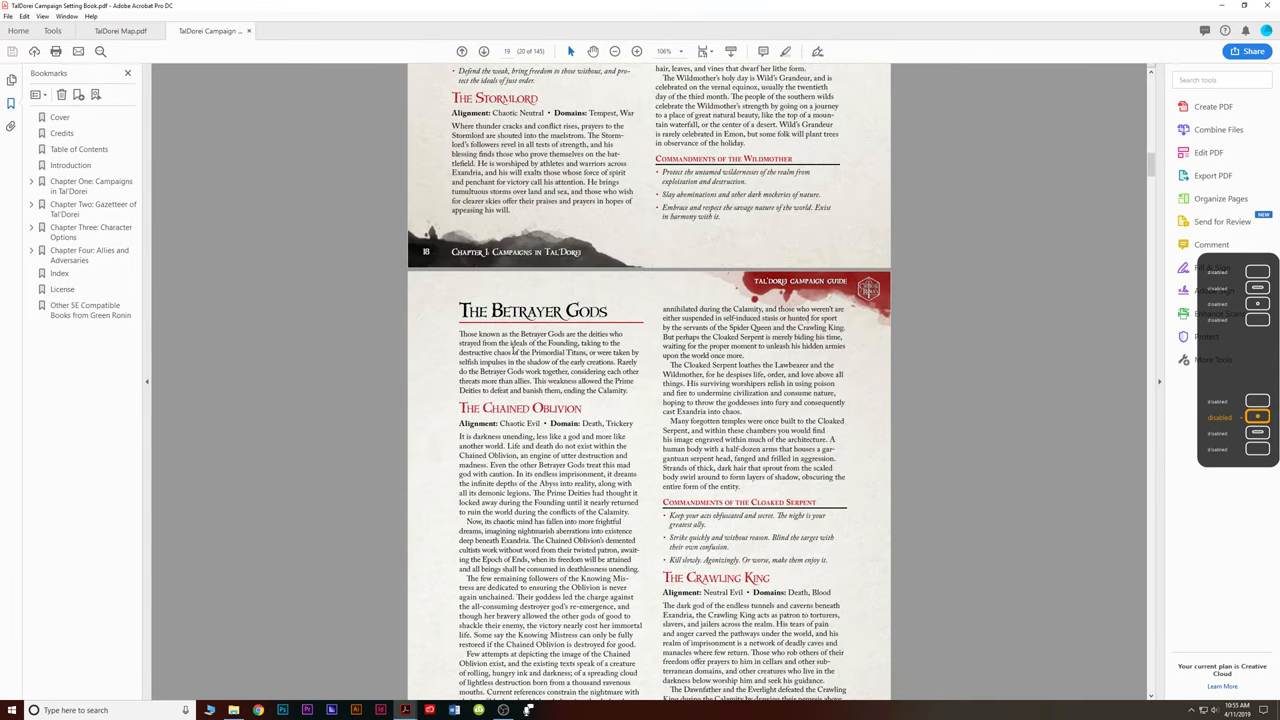
{"action": "scroll", "scroll_direction": "down", "scroll_amount": 3}
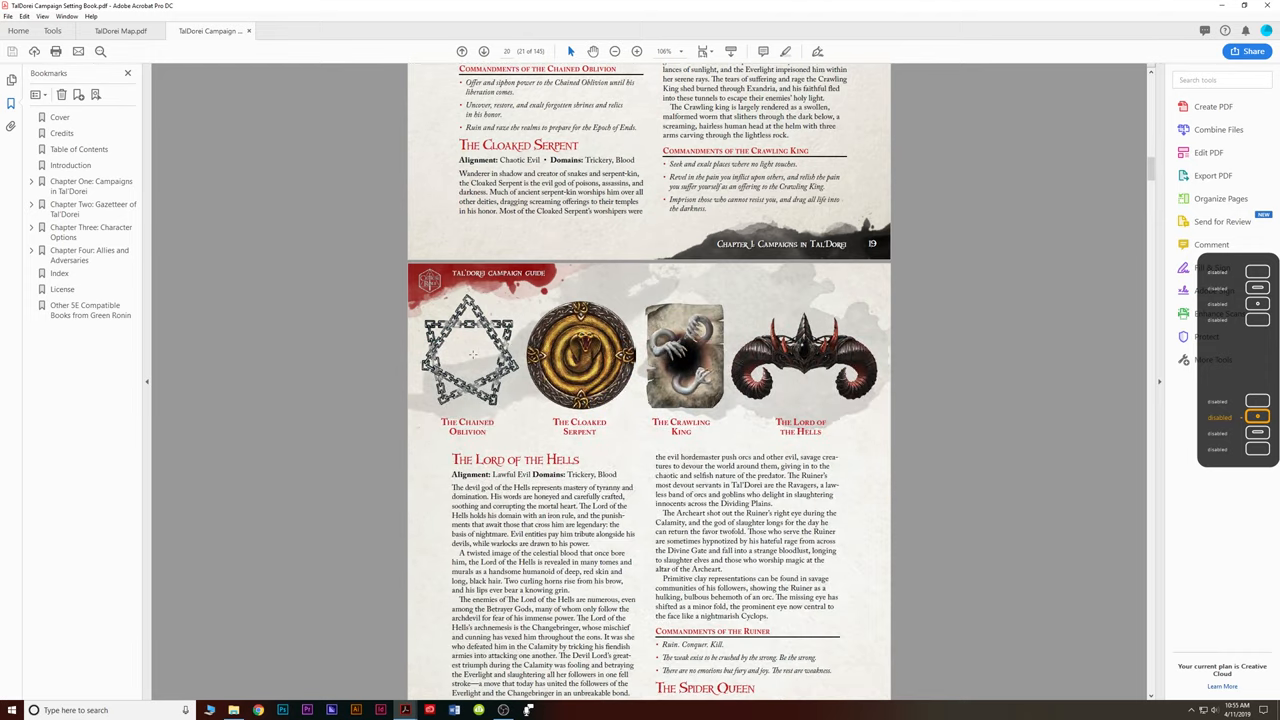
{"action": "mouse_move", "coordinate": [524, 320]}
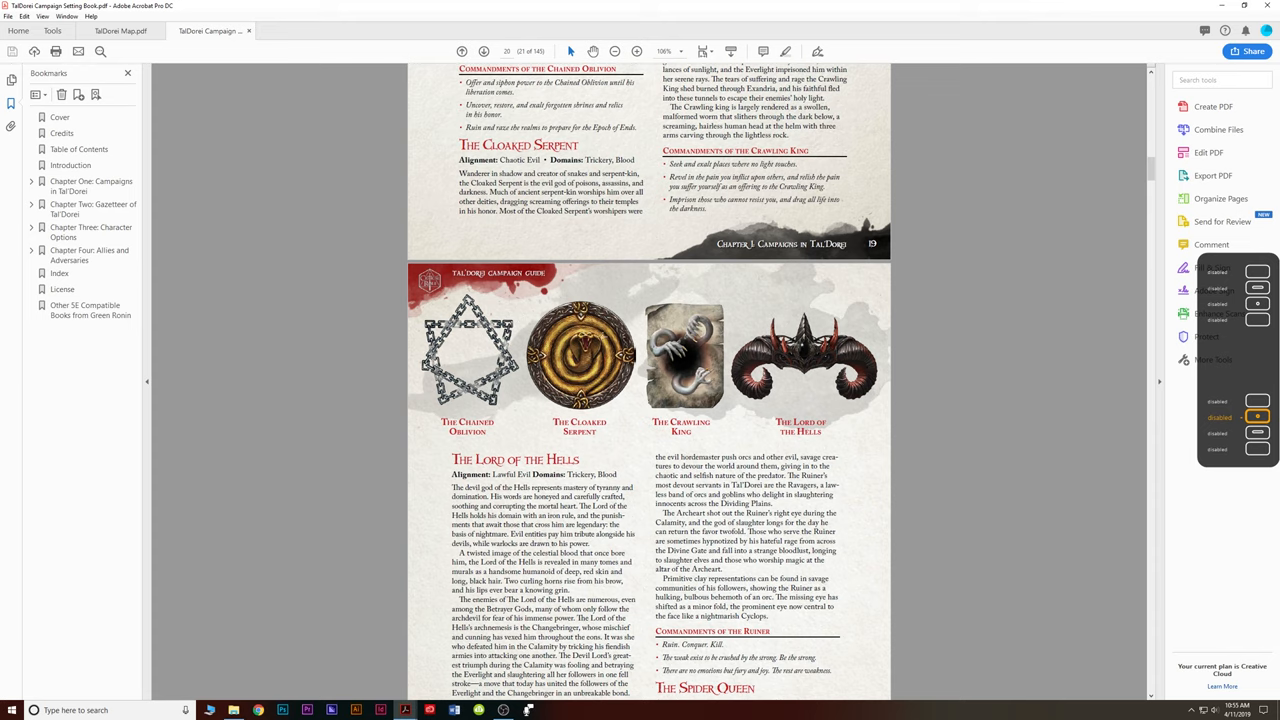
{"action": "scroll", "scroll_direction": "down", "scroll_amount": 3}
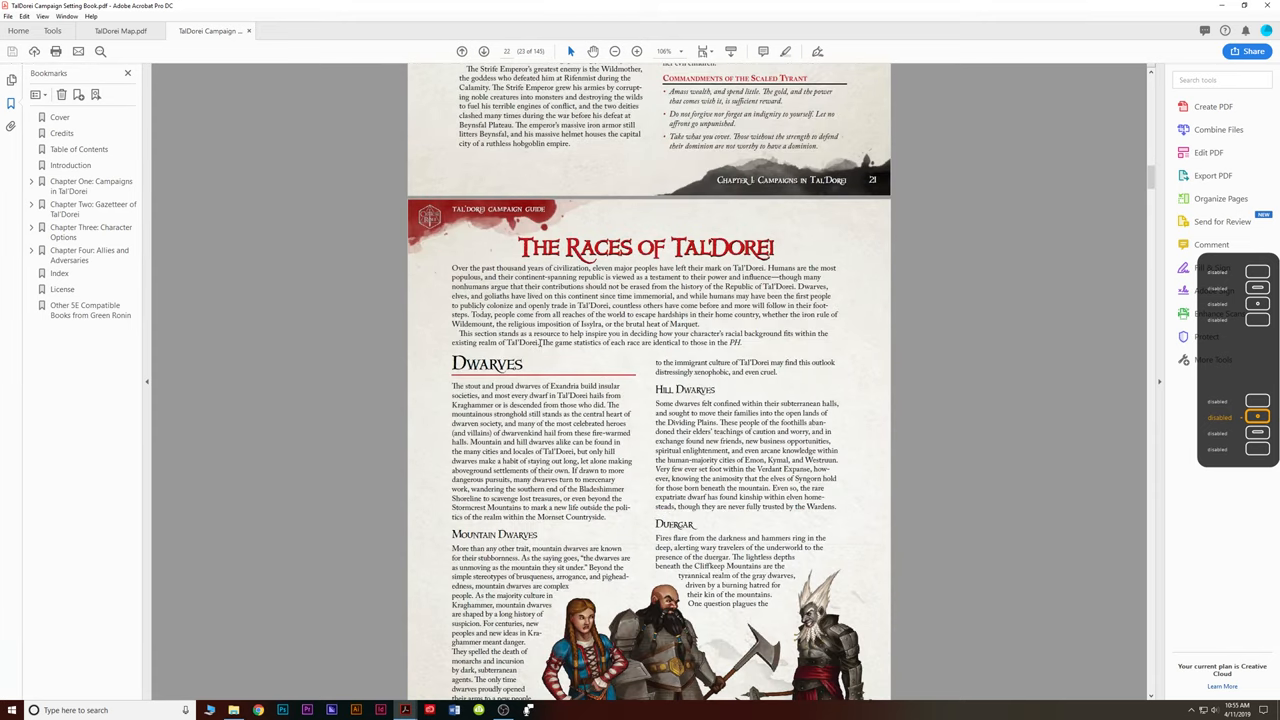
Scroll through the race write-ups from Dwarves past Humans, Dragonborn and Gnomes.
{"action": "scroll", "scroll_direction": "down", "scroll_amount": 3}
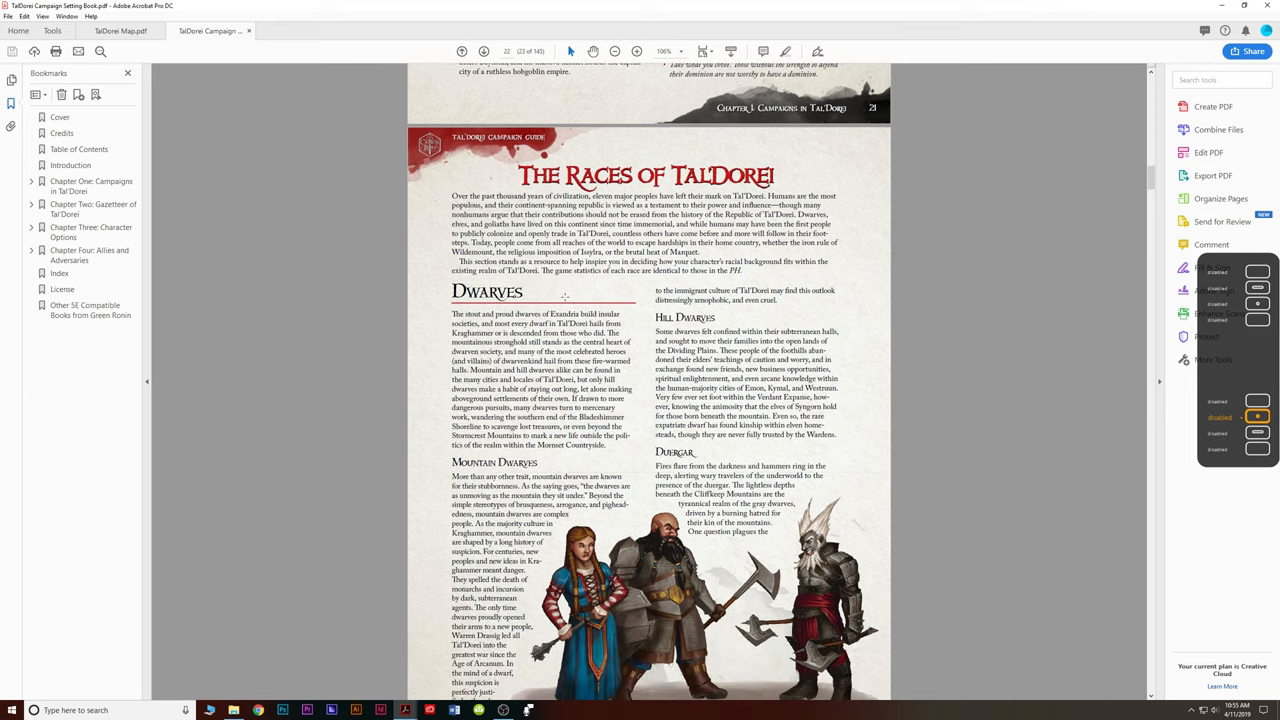
{"action": "scroll", "scroll_direction": "down", "scroll_amount": 3}
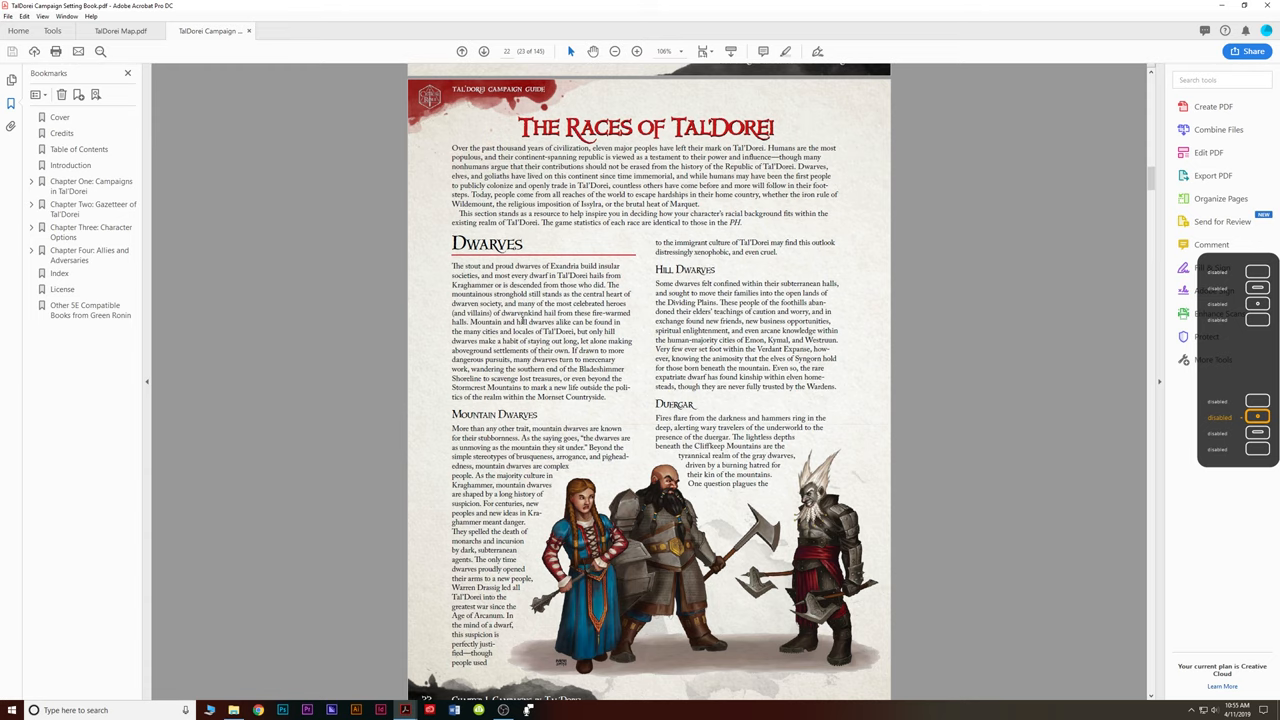
{"action": "scroll", "scroll_direction": "down", "scroll_amount": 3}
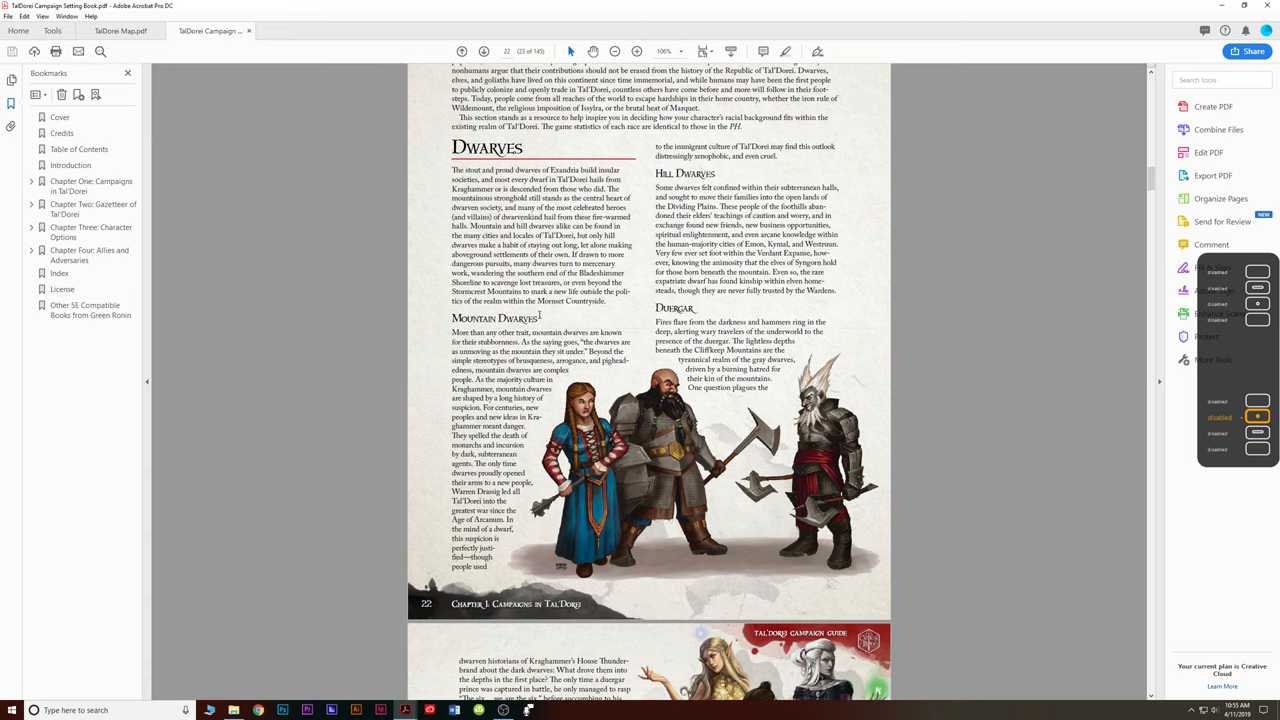
{"action": "scroll", "scroll_direction": "down", "scroll_amount": 3}
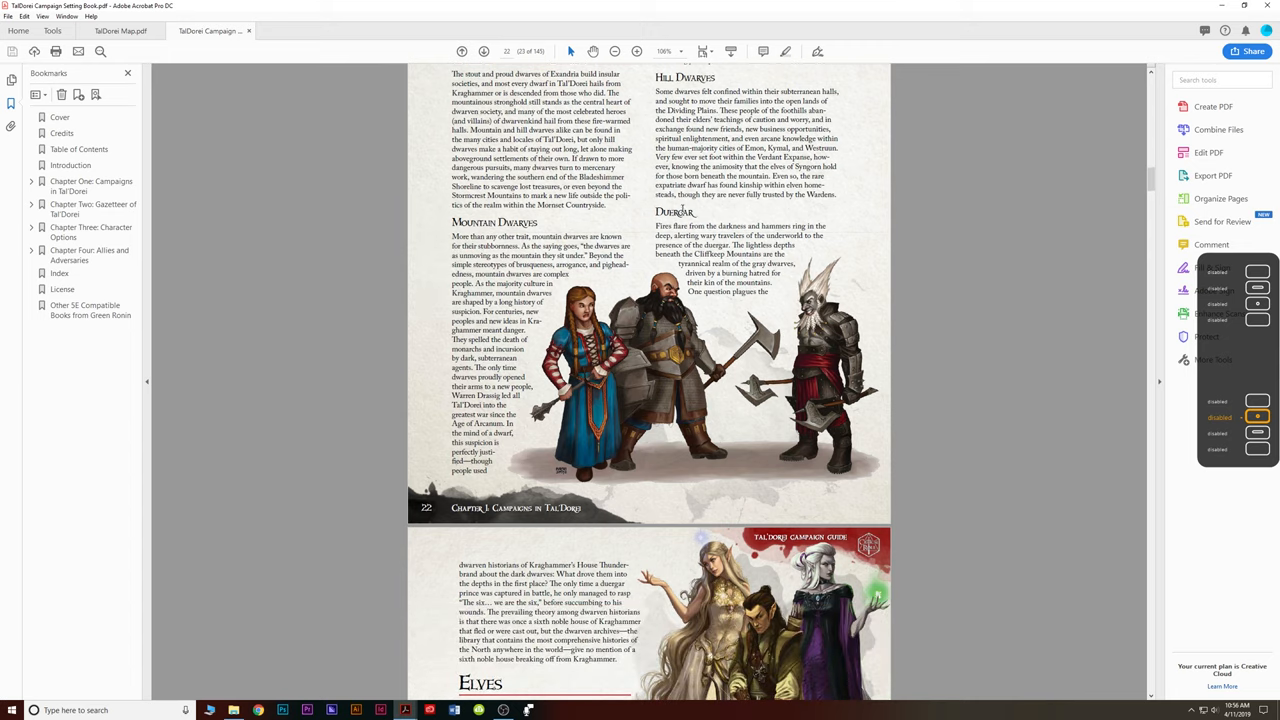
{"action": "scroll", "scroll_direction": "down", "scroll_amount": 3}
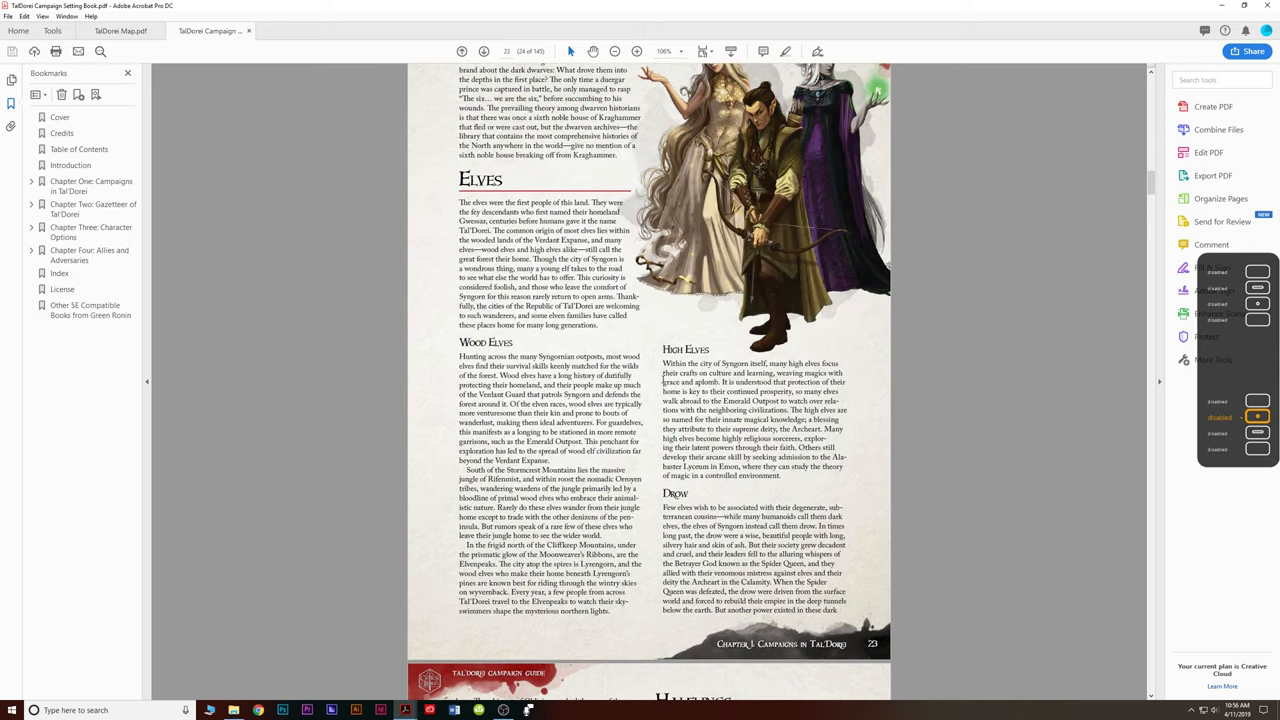
{"action": "scroll", "scroll_direction": "down", "scroll_amount": 3}
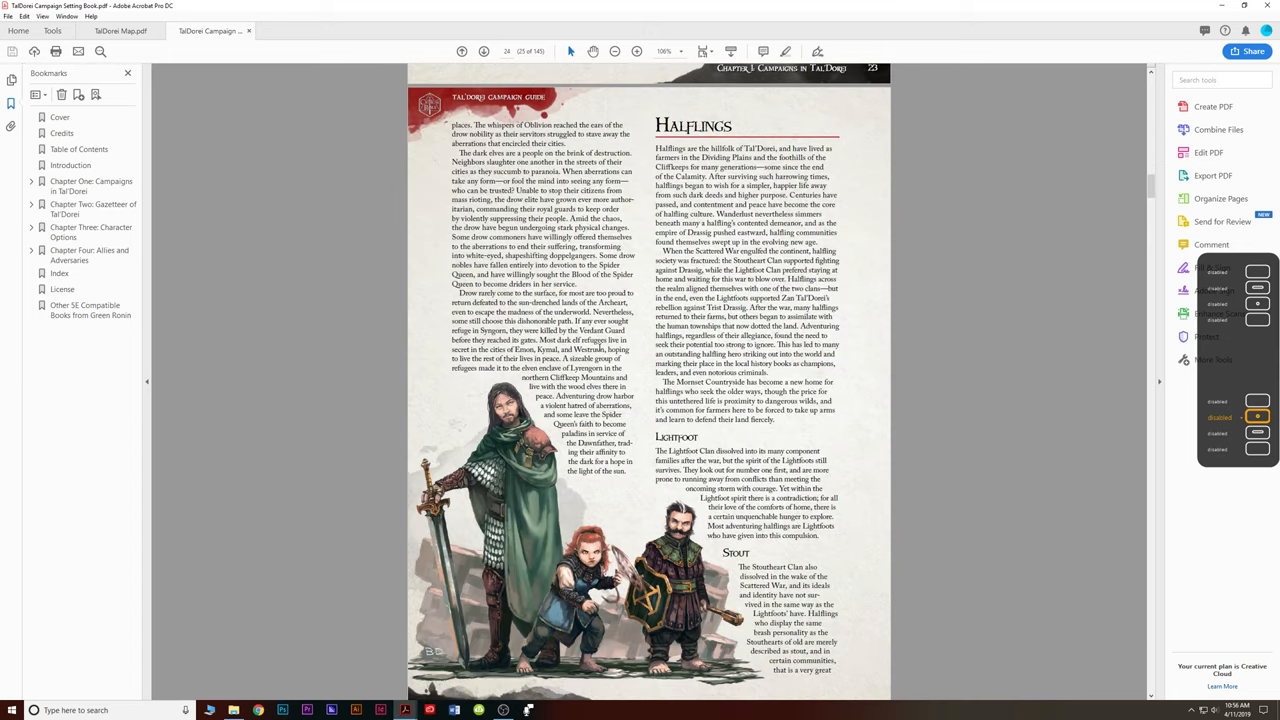
{"action": "scroll", "scroll_direction": "down", "scroll_amount": 3}
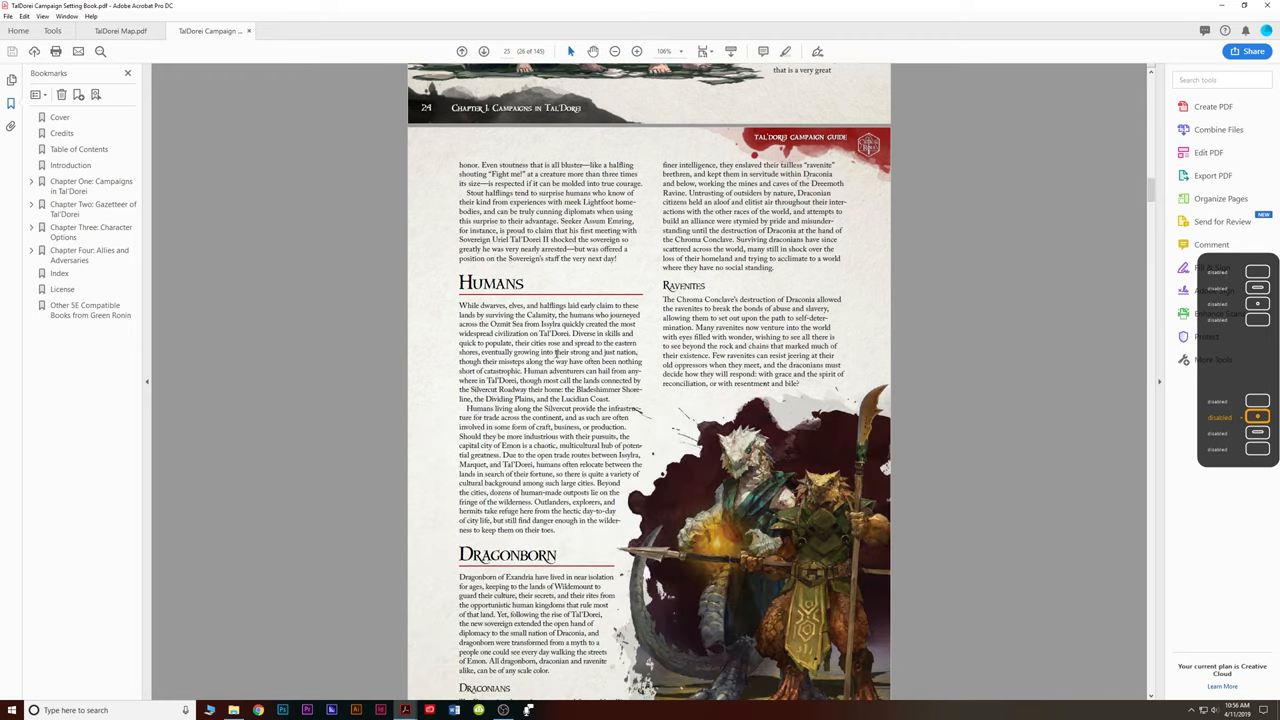
Scroll on past Genasi and Tieflings to The Factions and Societies of Tal'Dorei page.
{"action": "scroll", "scroll_direction": "down", "scroll_amount": 3}
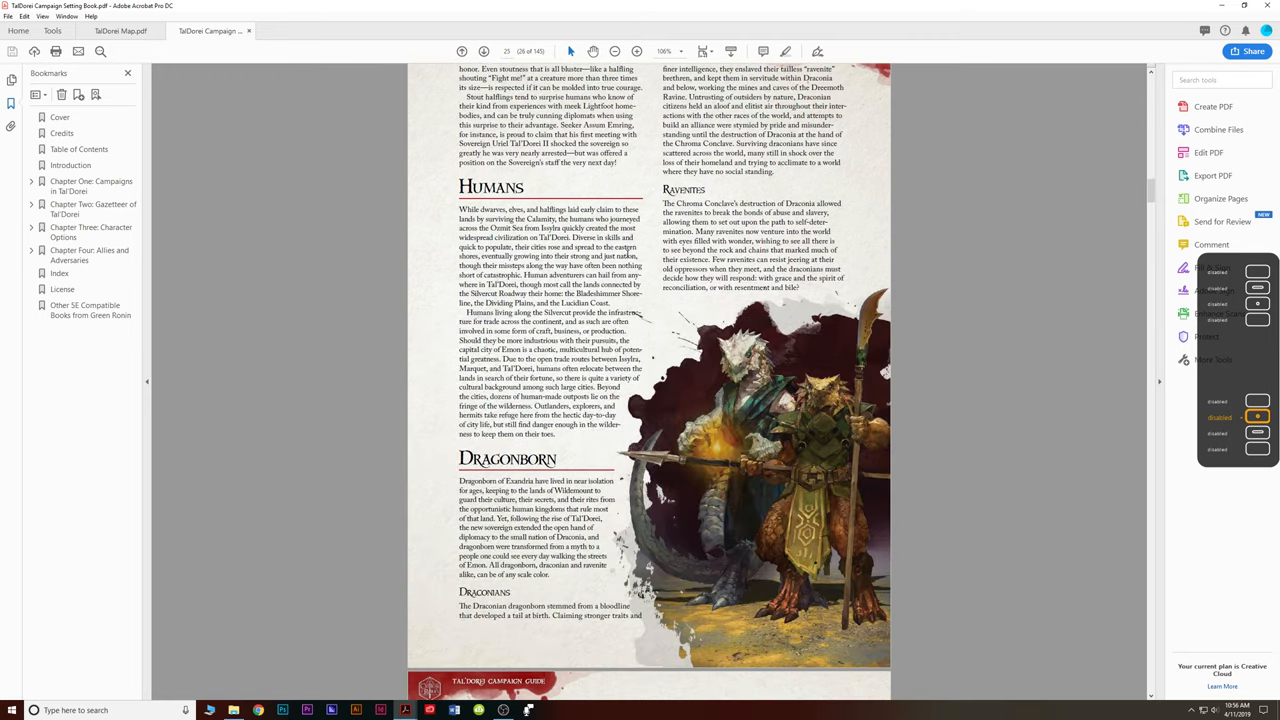
{"action": "scroll", "scroll_direction": "down", "scroll_amount": 3}
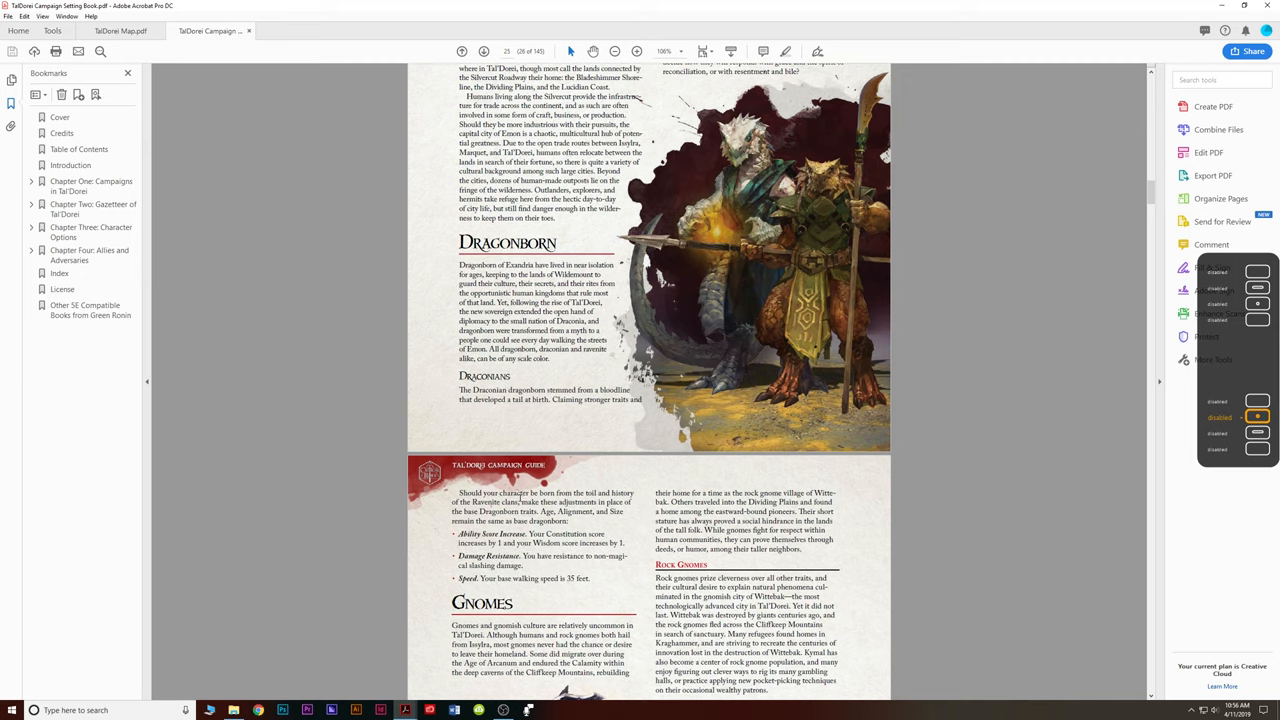
{"action": "scroll", "scroll_direction": "down", "scroll_amount": 3}
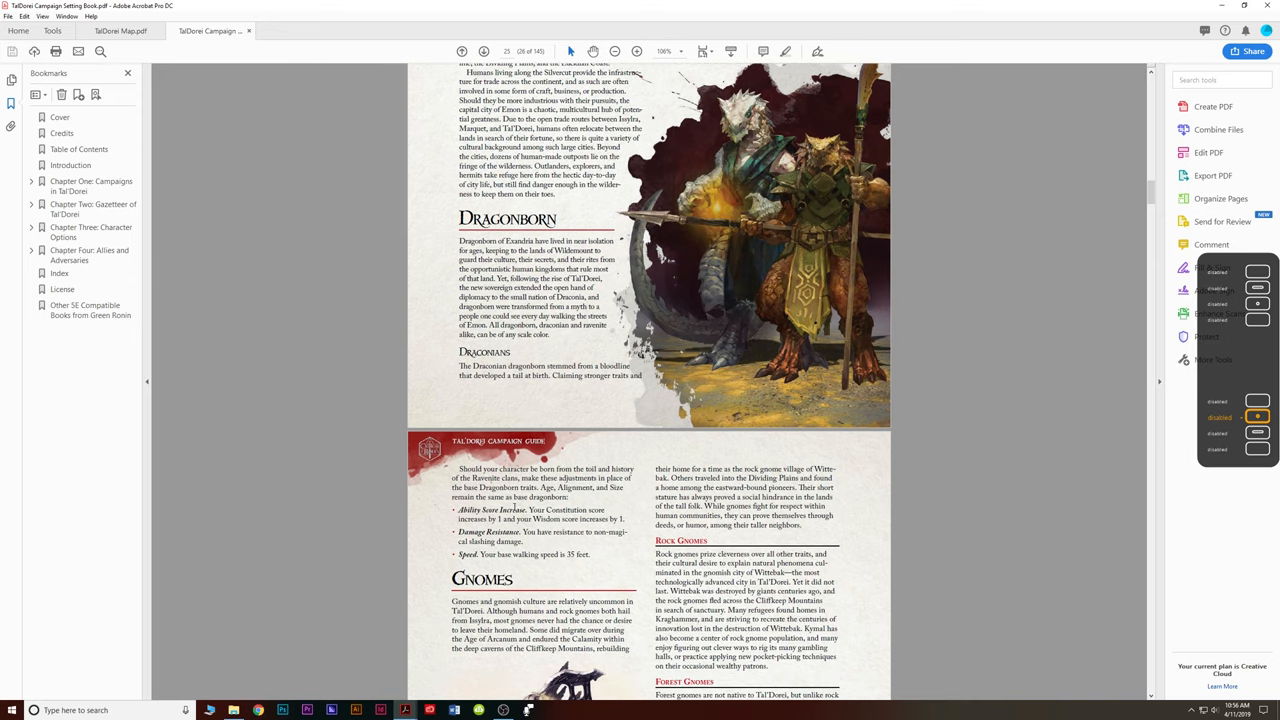
{"action": "scroll", "scroll_direction": "down", "scroll_amount": 3}
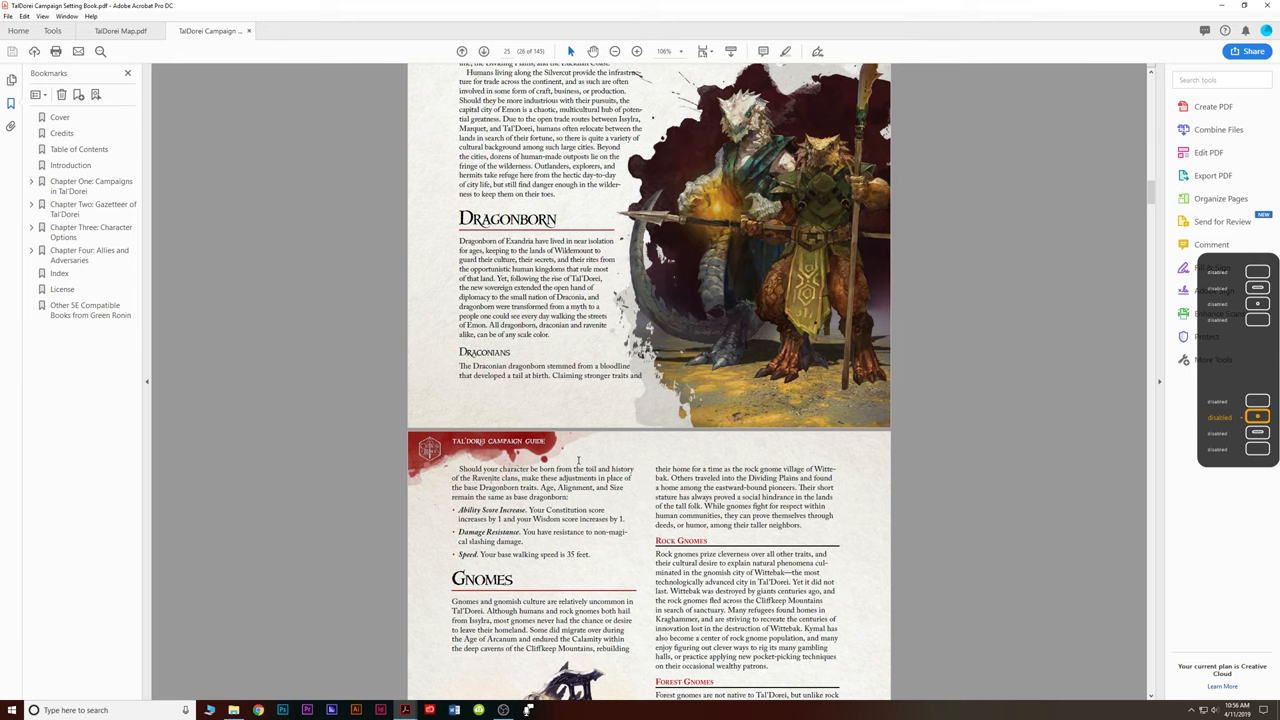
{"action": "scroll", "scroll_direction": "down", "scroll_amount": 3}
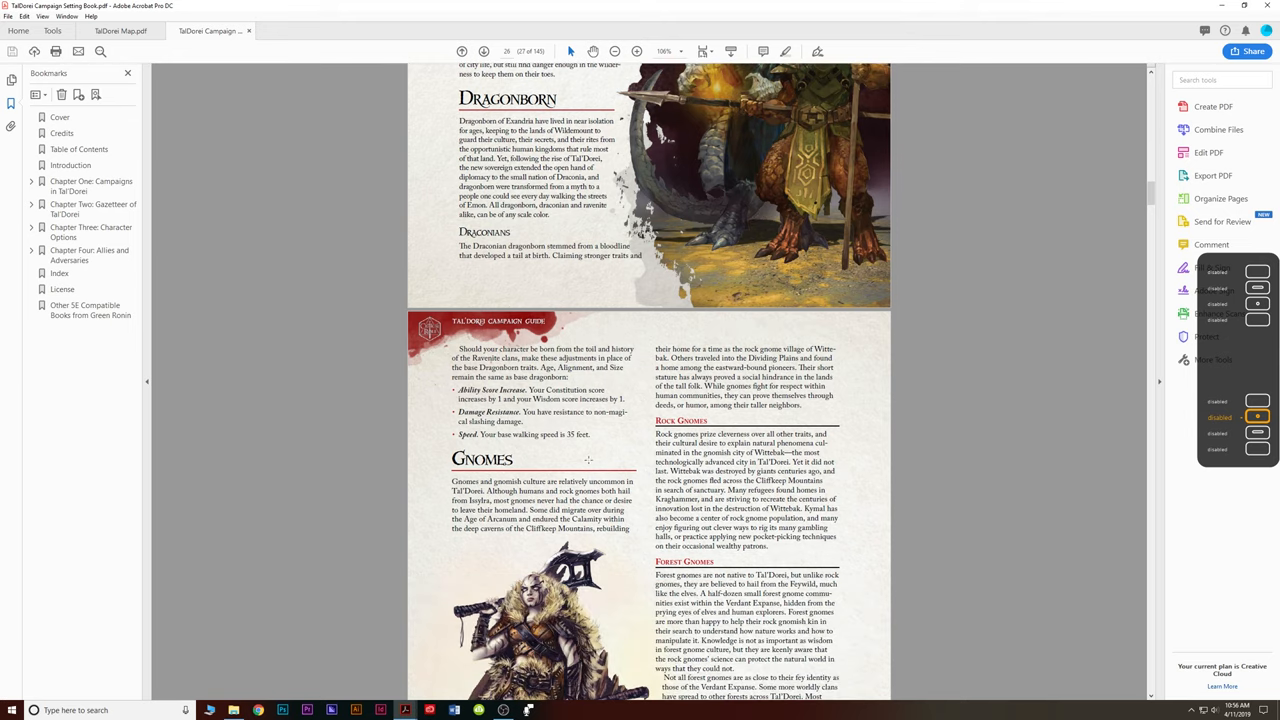
{"action": "scroll", "scroll_direction": "down", "scroll_amount": 3}
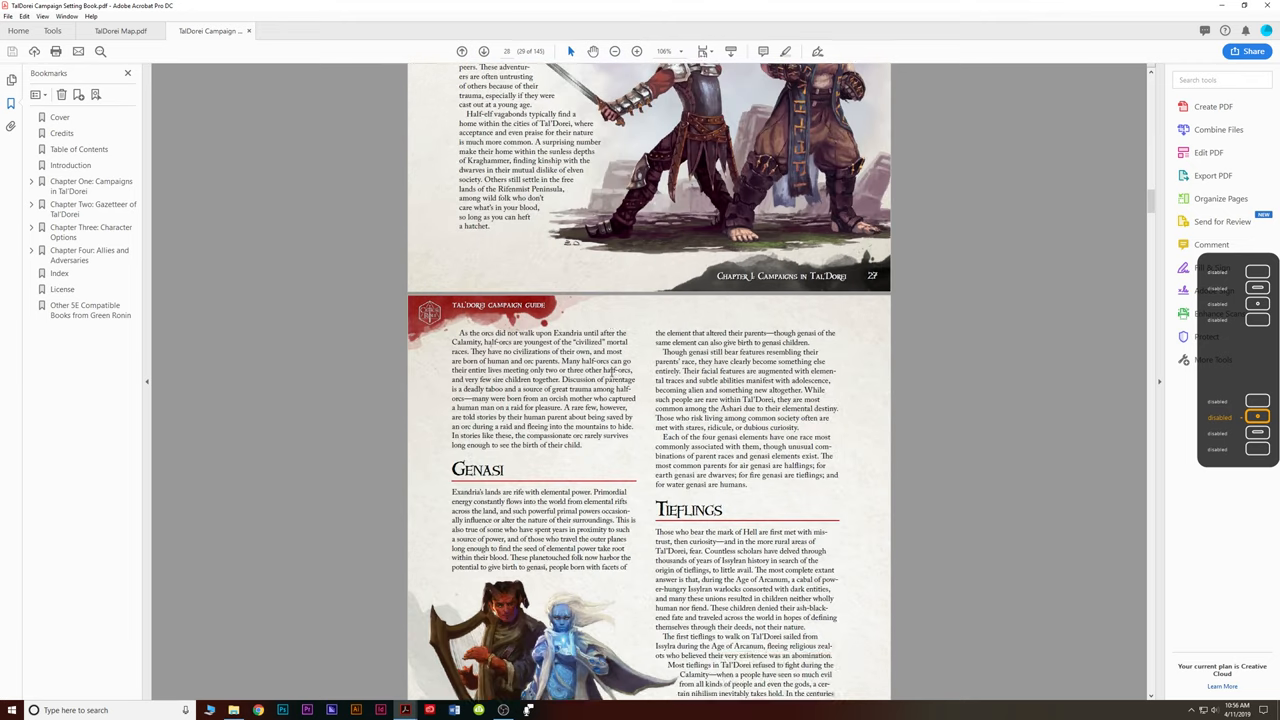
{"action": "scroll", "scroll_direction": "down", "scroll_amount": 3}
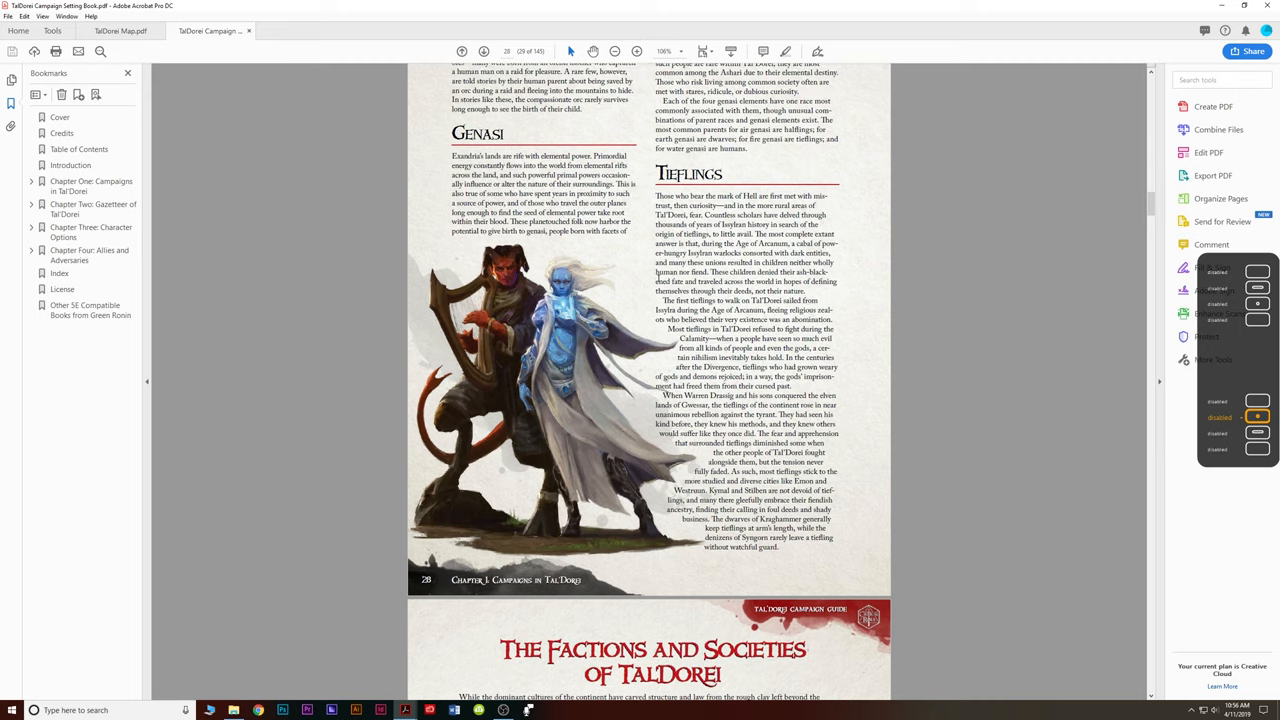
{"action": "mouse_move", "coordinate": [622, 312]}
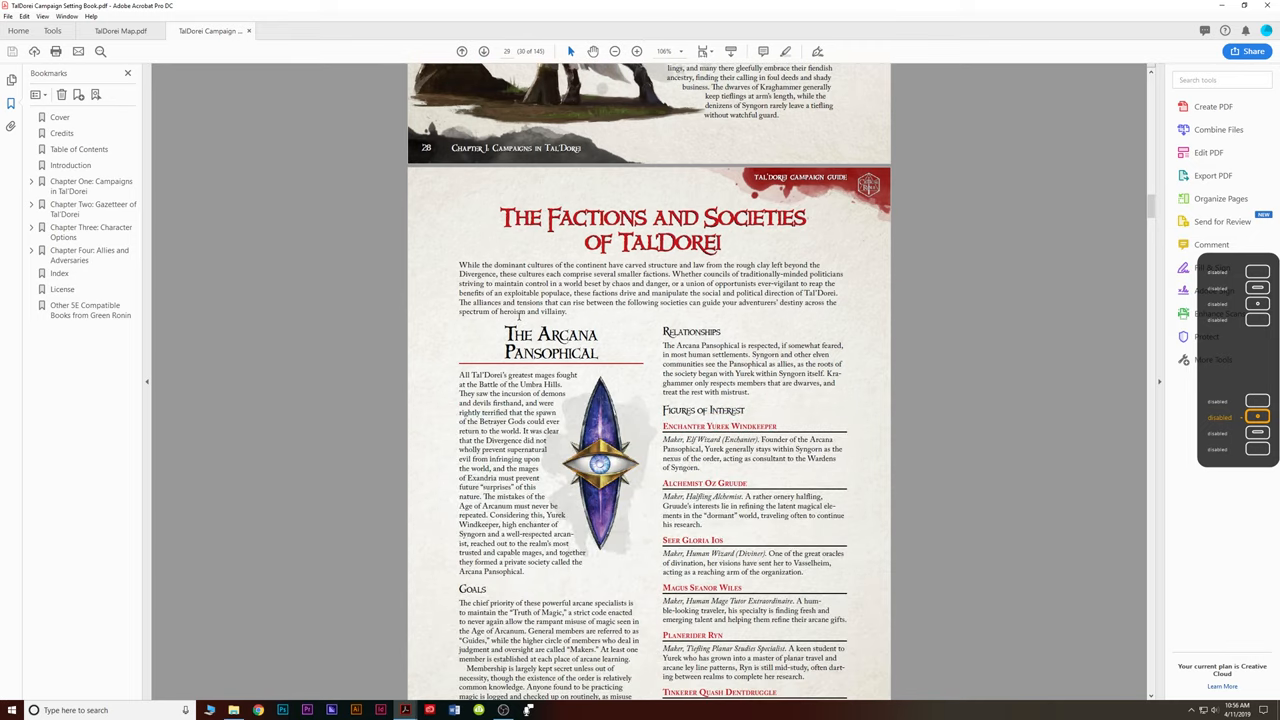
Scroll slightly so the Arcana Pansophical entry and the top of The Truth of Magic box show.
{"action": "scroll", "scroll_direction": "down", "scroll_amount": 3}
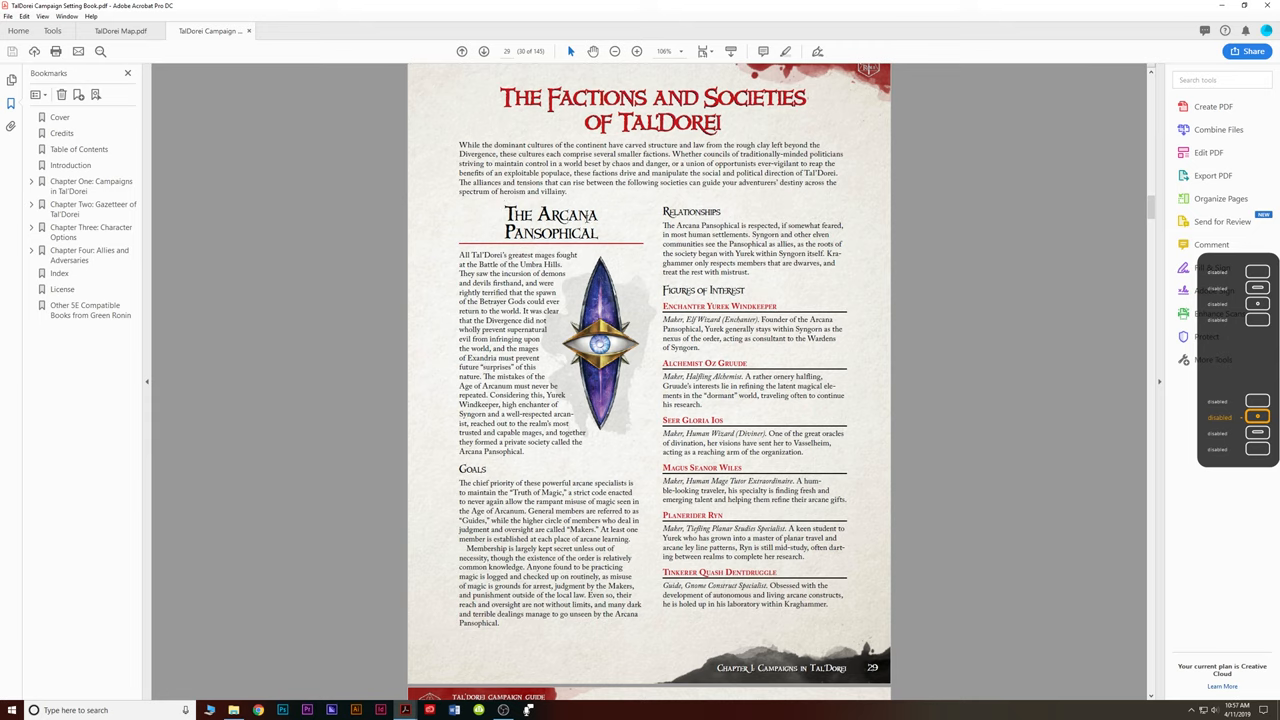
{"action": "mouse_move", "coordinate": [590, 372]}
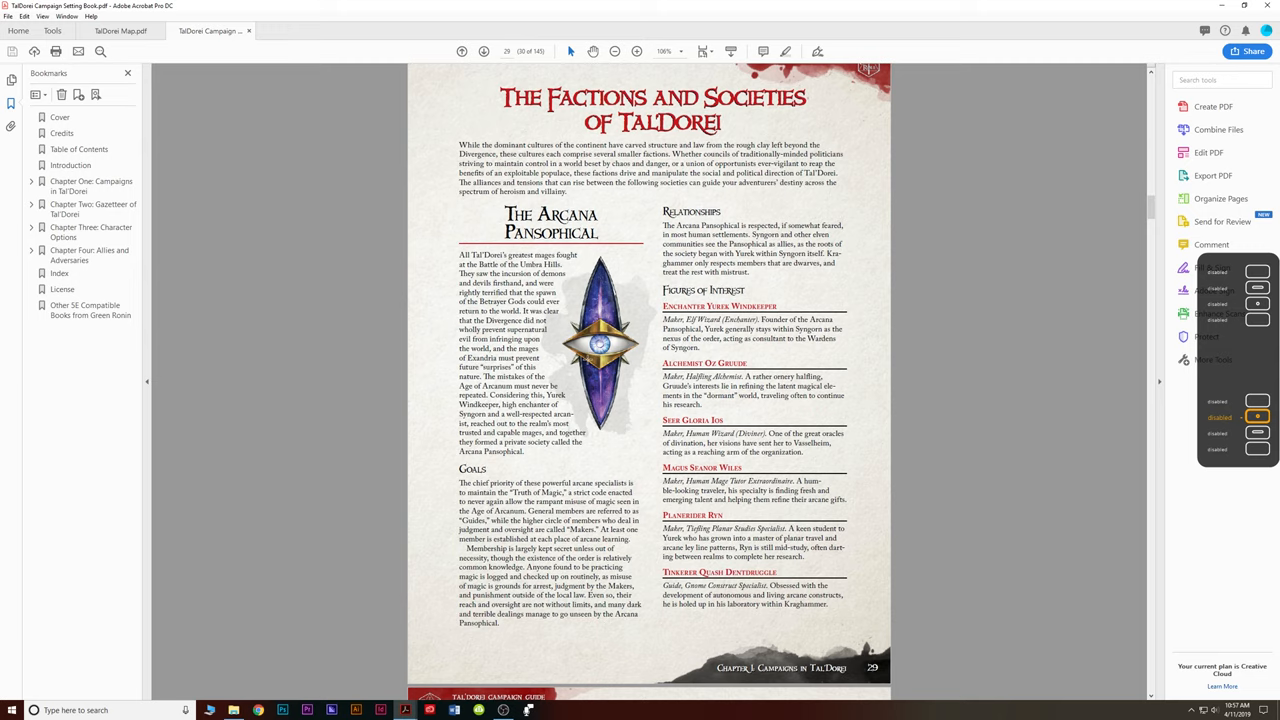
{"action": "scroll", "scroll_direction": "down", "scroll_amount": 3}
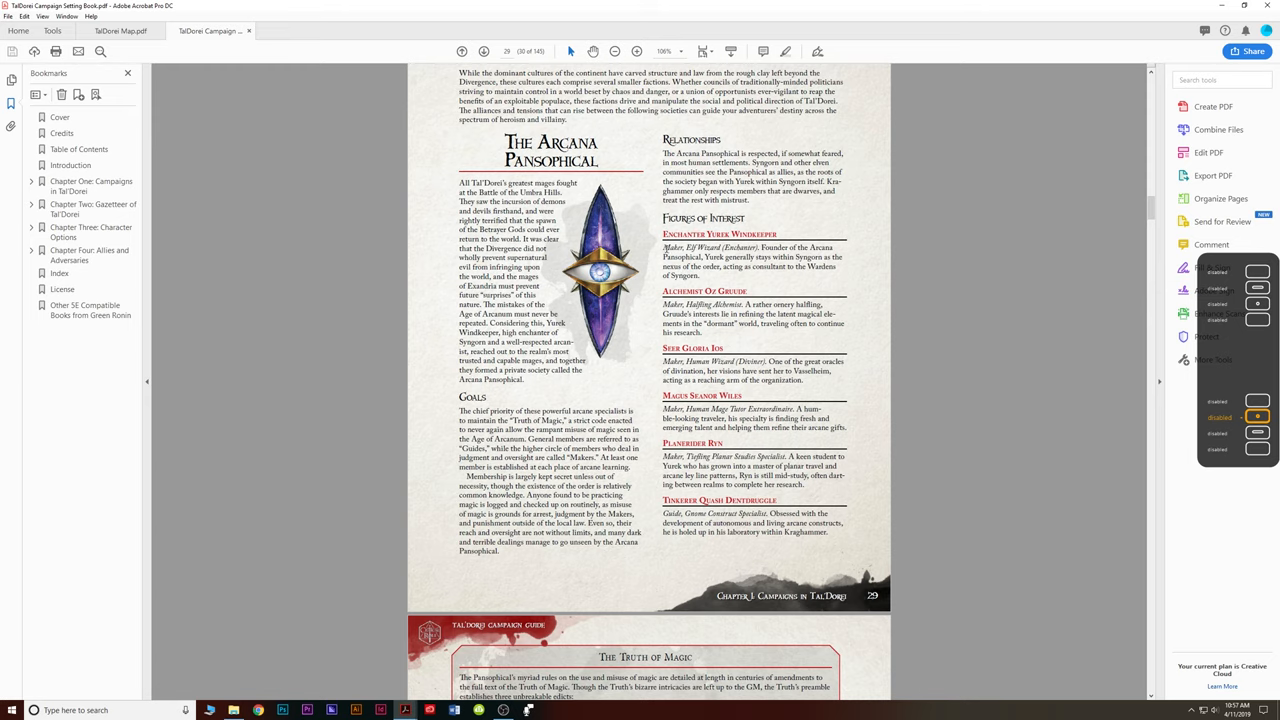
{"action": "scroll", "scroll_direction": "down", "scroll_amount": 3}
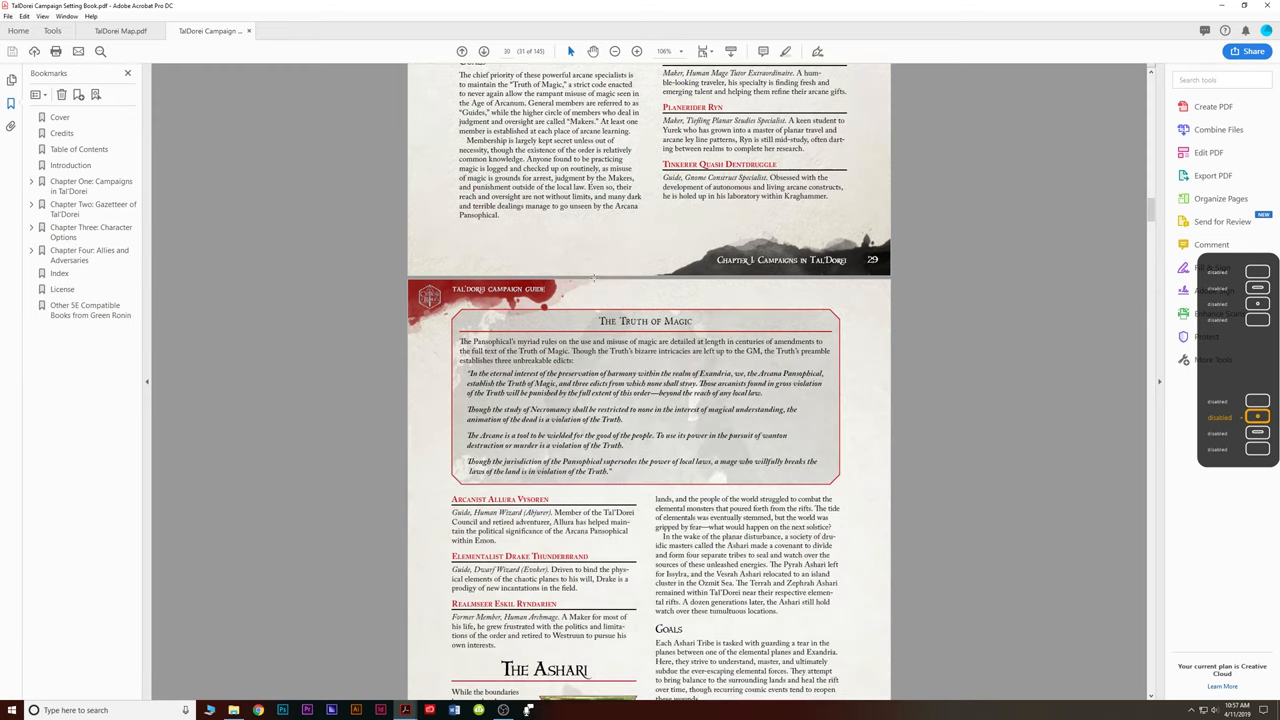
Scroll past the remaining faction pages to the Chapter Two: Gazetteer of Tal'Dorei title page.
{"action": "scroll", "scroll_direction": "down", "scroll_amount": 3}
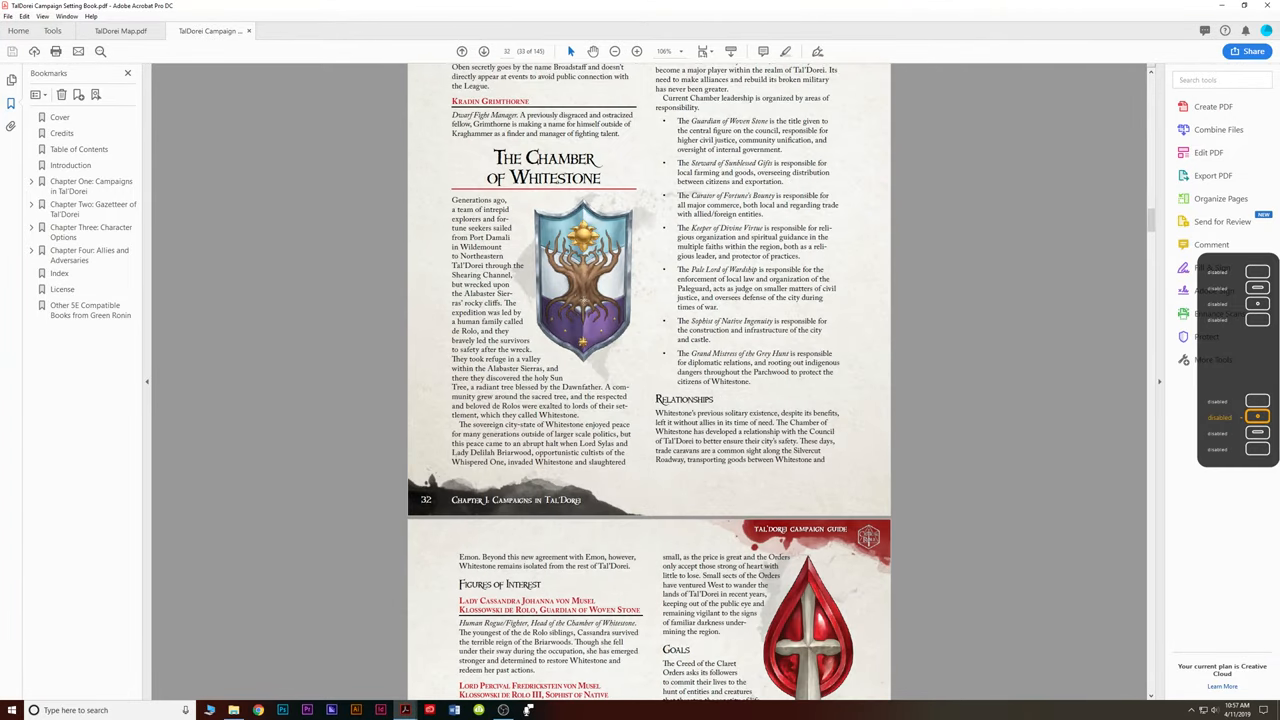
{"action": "scroll", "scroll_direction": "down", "scroll_amount": 3}
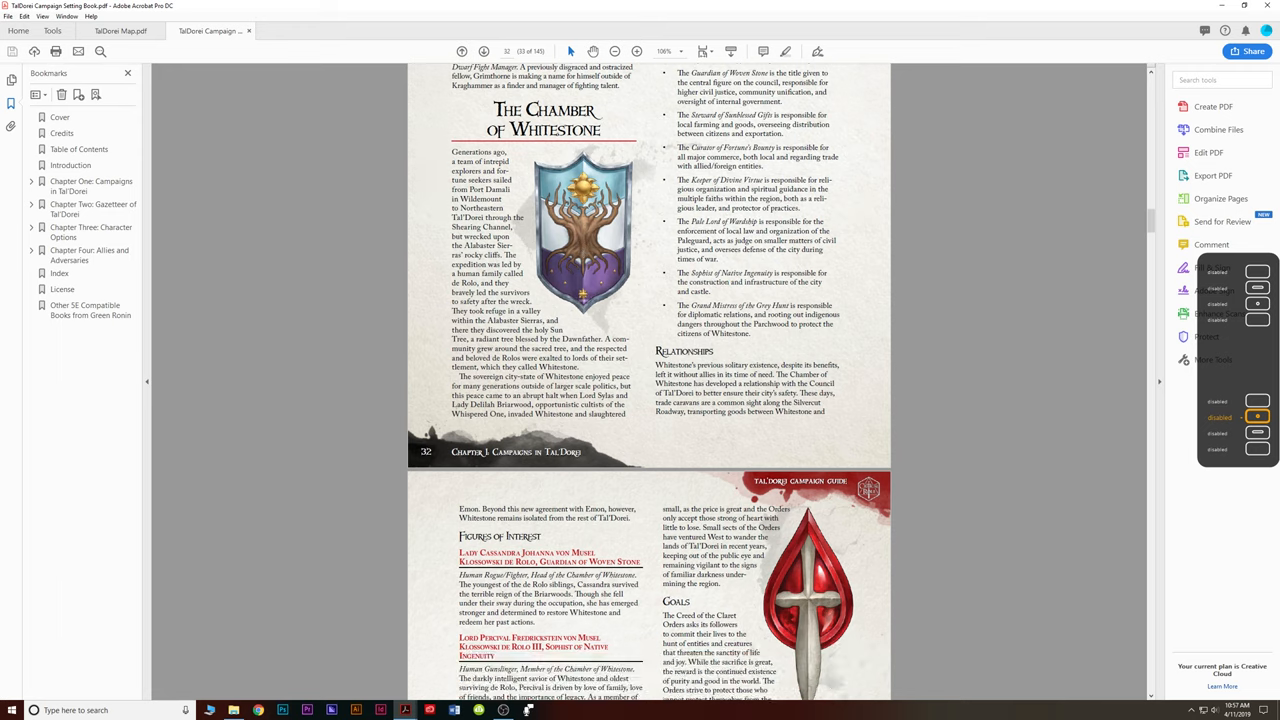
{"action": "scroll", "scroll_direction": "down", "scroll_amount": 3}
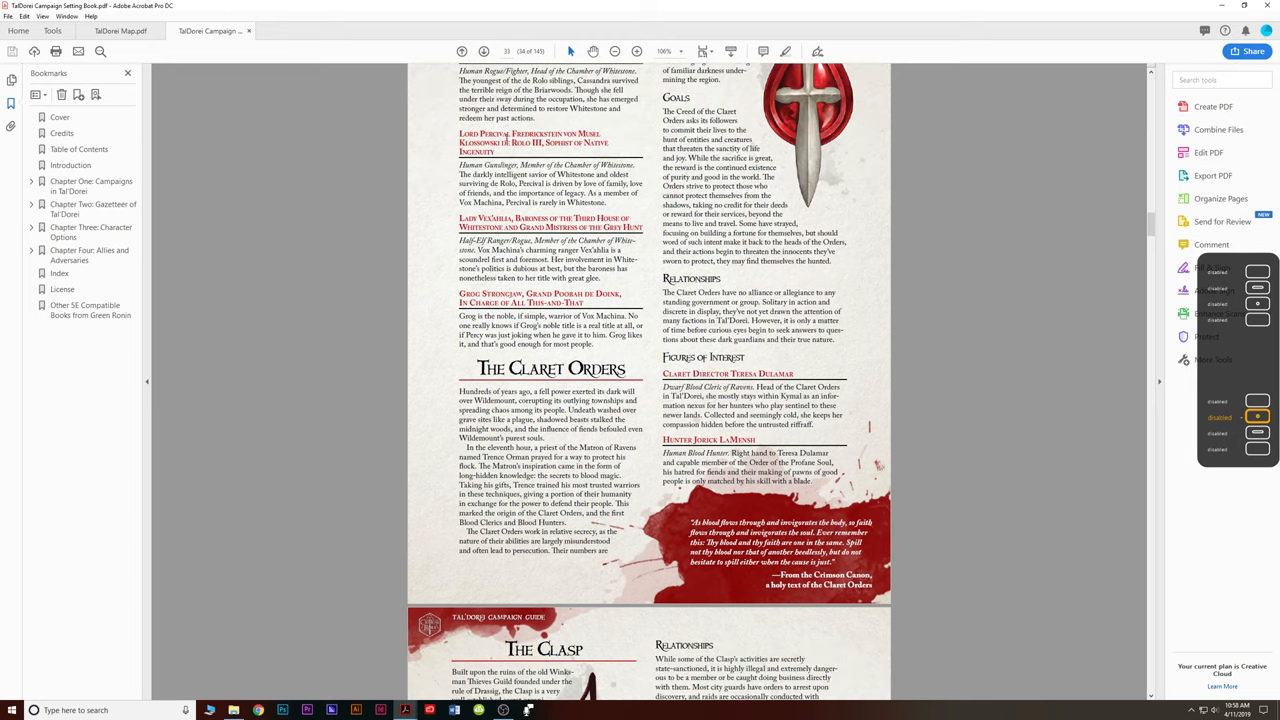
{"action": "scroll", "scroll_direction": "down", "scroll_amount": 3}
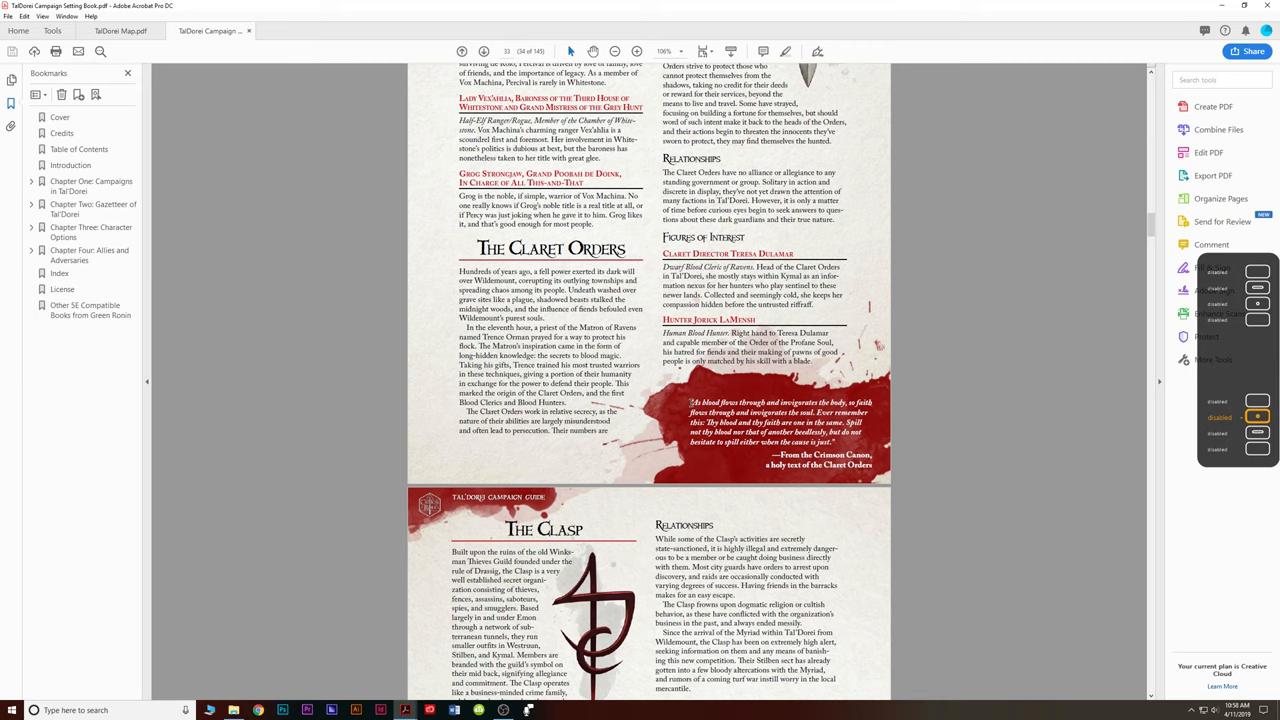
{"action": "scroll", "scroll_direction": "down", "scroll_amount": 3}
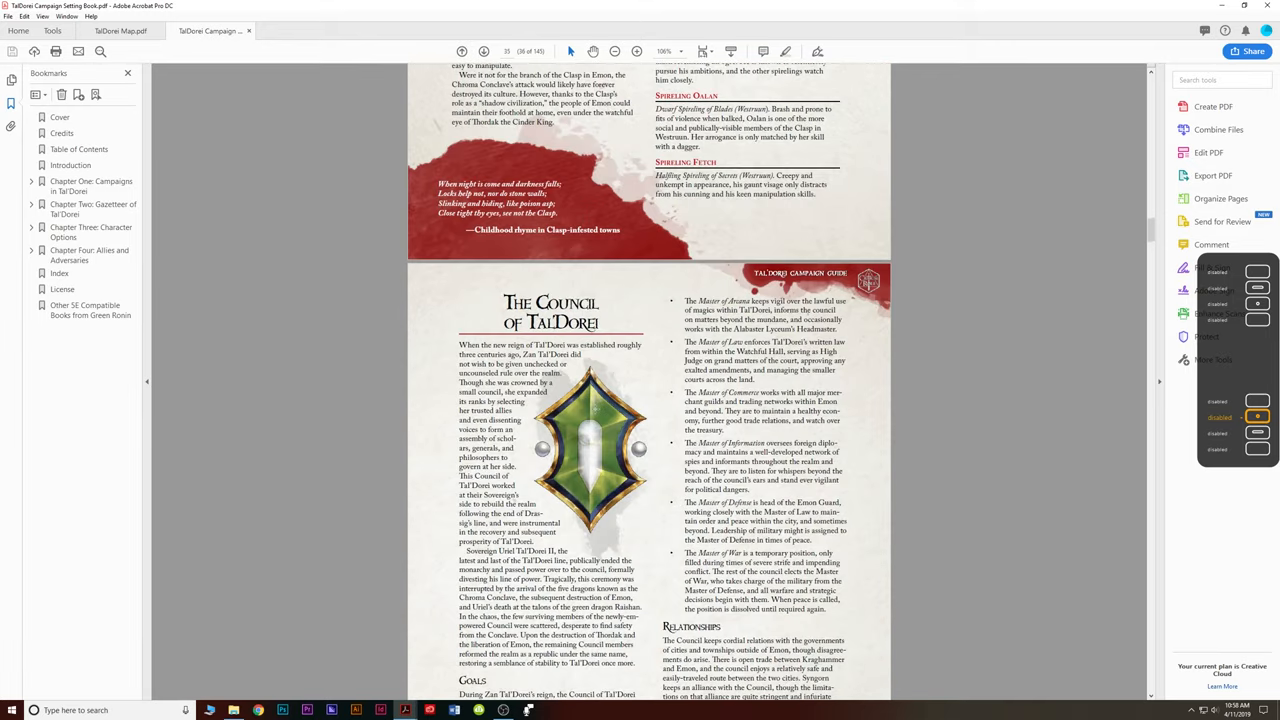
{"action": "scroll", "scroll_direction": "down", "scroll_amount": 3}
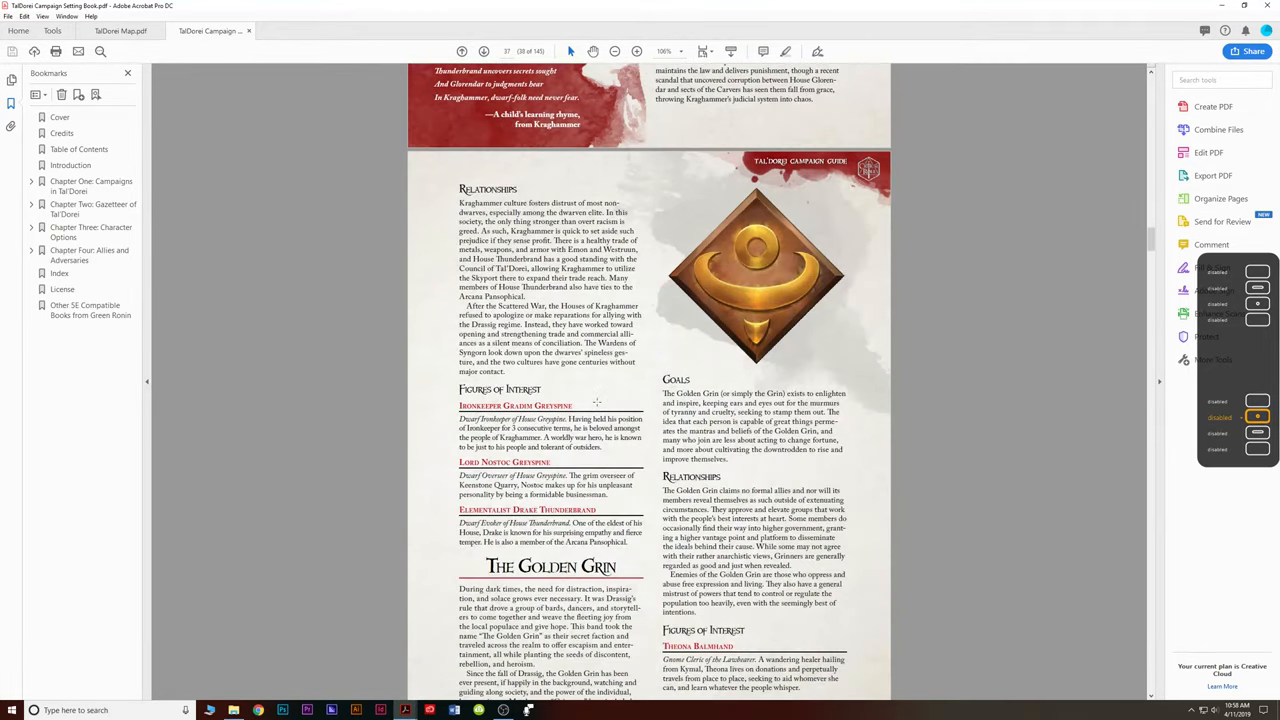
{"action": "scroll", "scroll_direction": "down", "scroll_amount": 3}
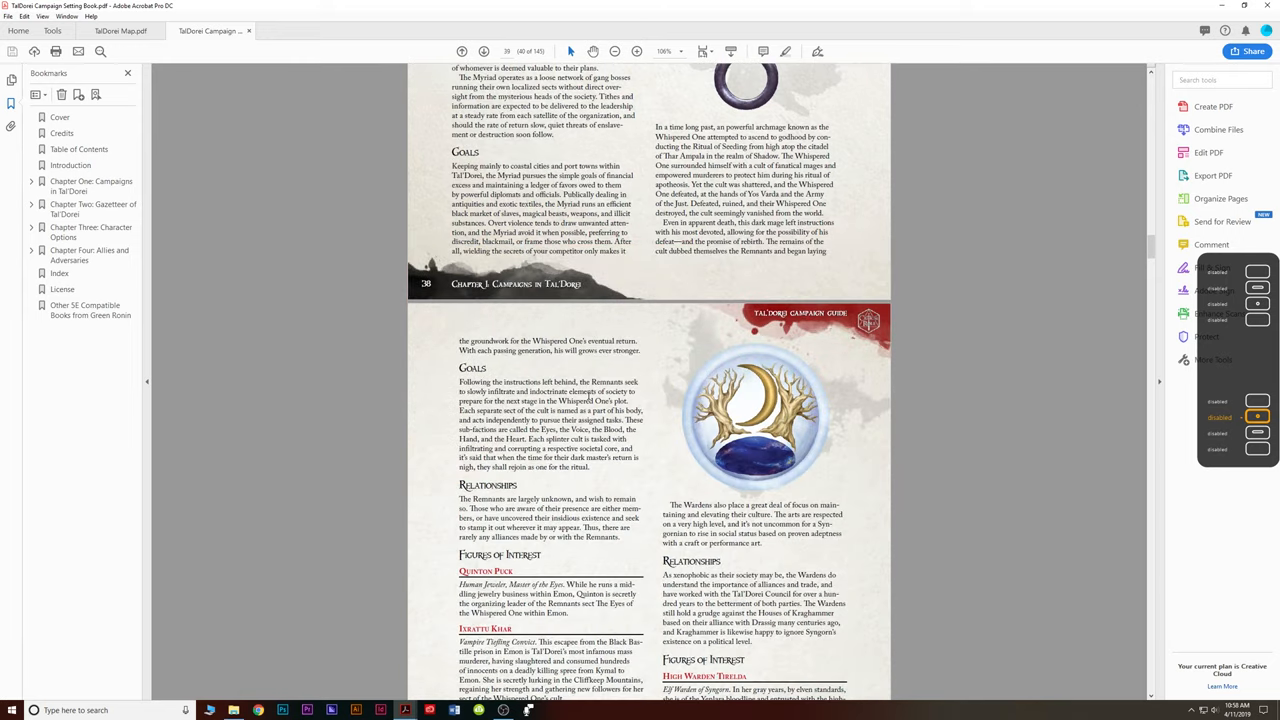
{"action": "scroll", "scroll_direction": "down", "scroll_amount": 3}
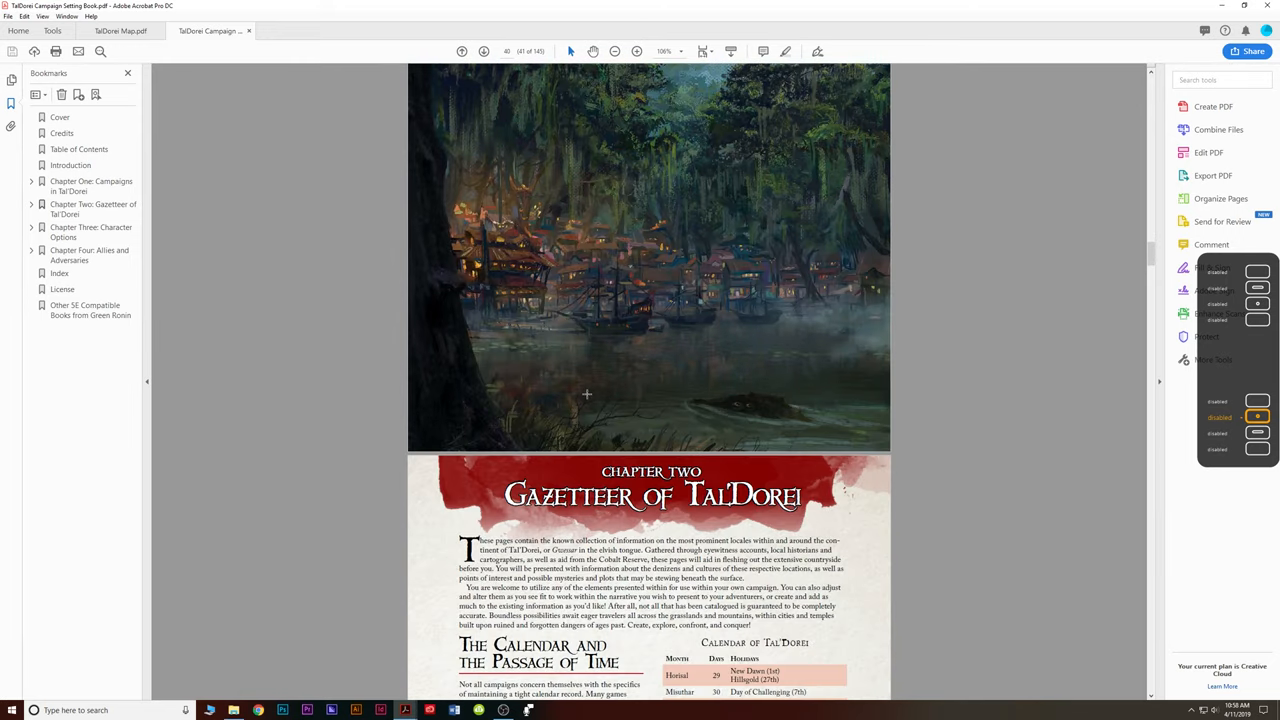
Scroll past the Calendar of Tal'Dorei to the Lucidian Coast page with Drynna and K'Tawl Swamp.
{"action": "scroll", "scroll_direction": "down", "scroll_amount": 3}
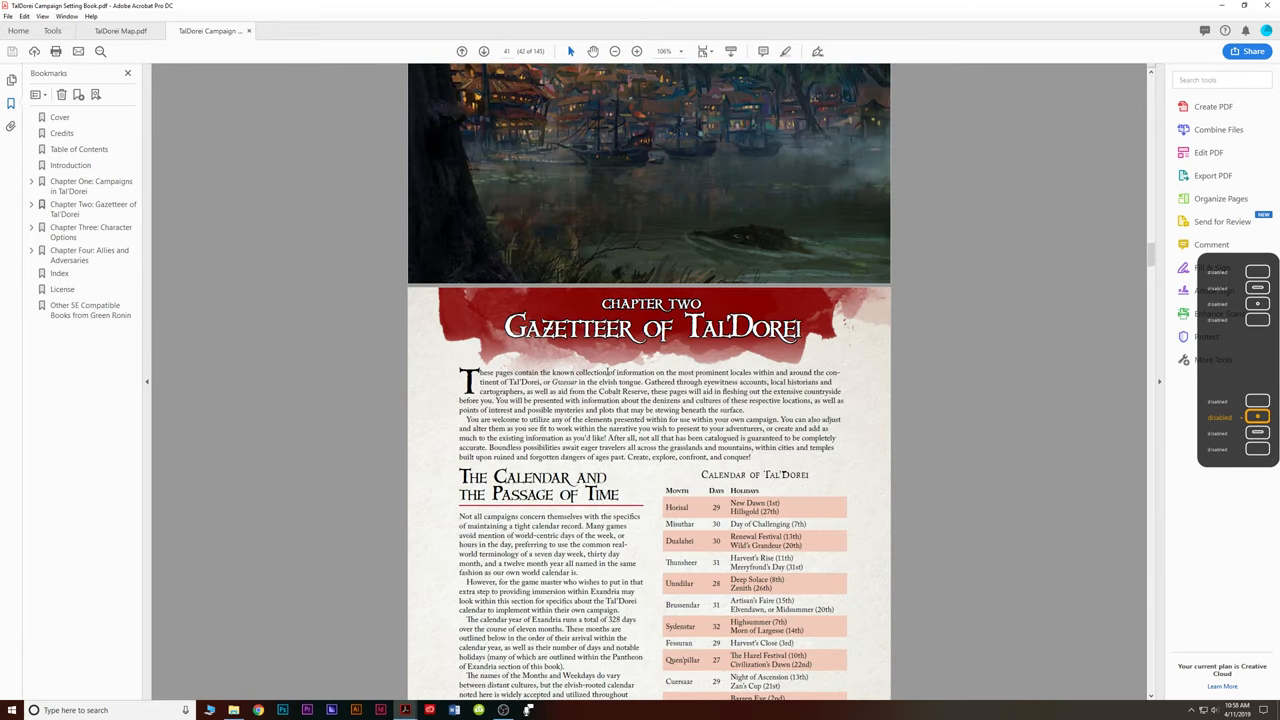
{"action": "scroll", "scroll_direction": "down", "scroll_amount": 3}
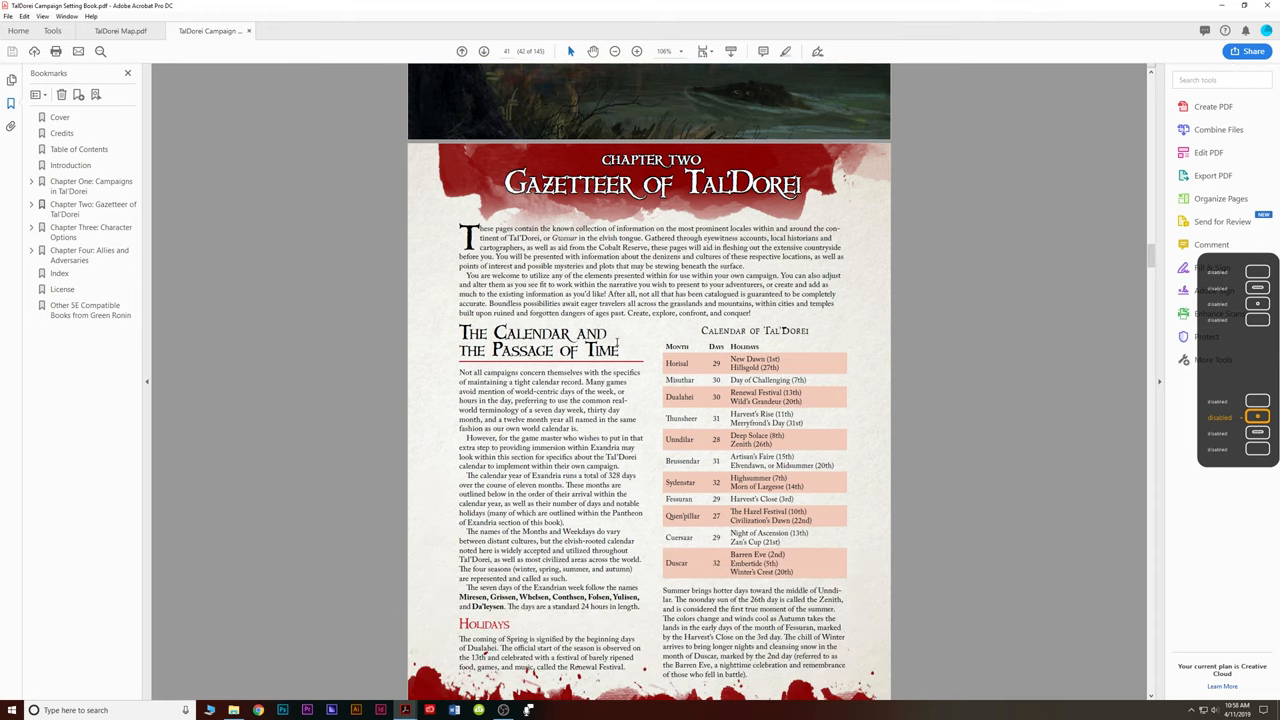
{"action": "scroll", "scroll_direction": "down", "scroll_amount": 3}
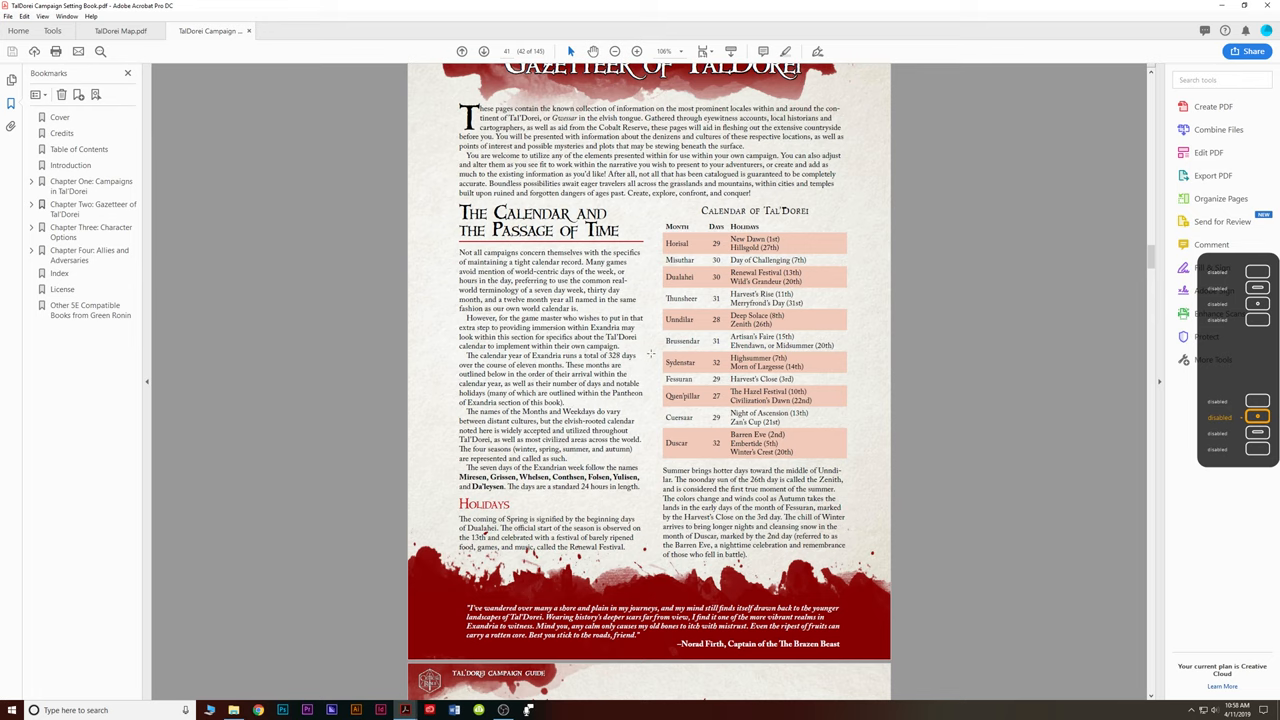
{"action": "scroll", "scroll_direction": "down", "scroll_amount": 3}
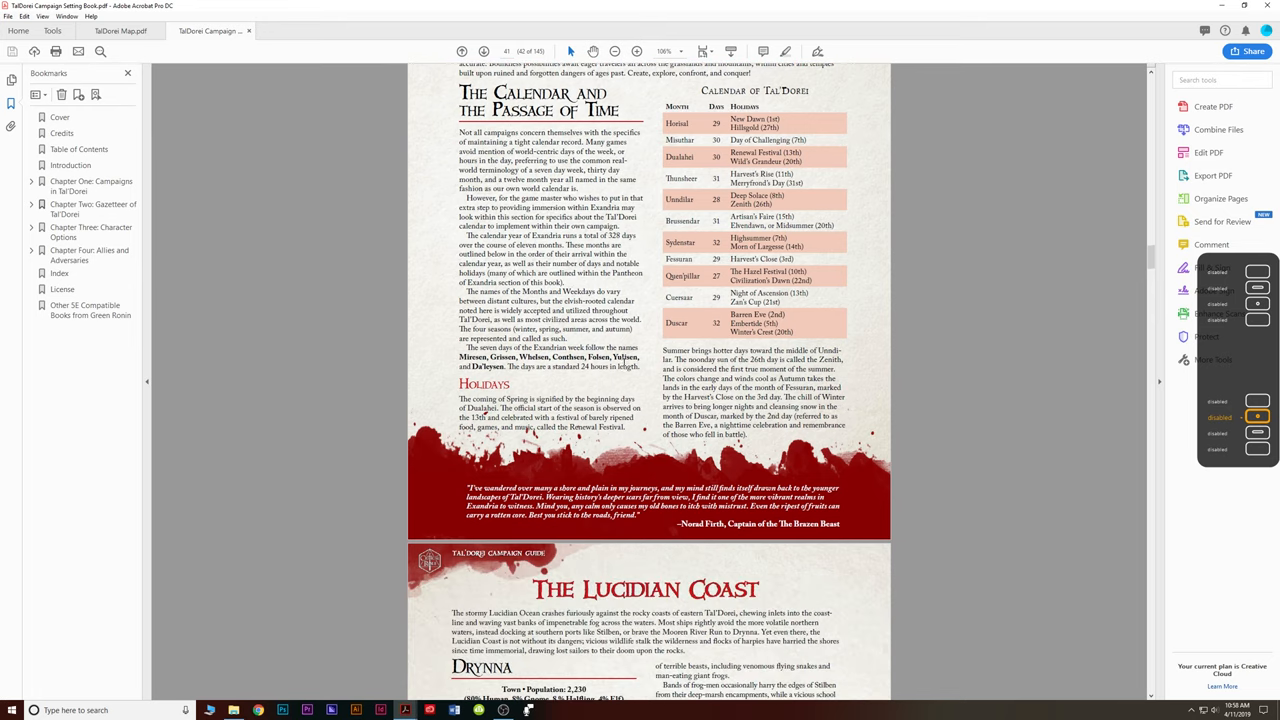
{"action": "scroll", "scroll_direction": "down", "scroll_amount": 3}
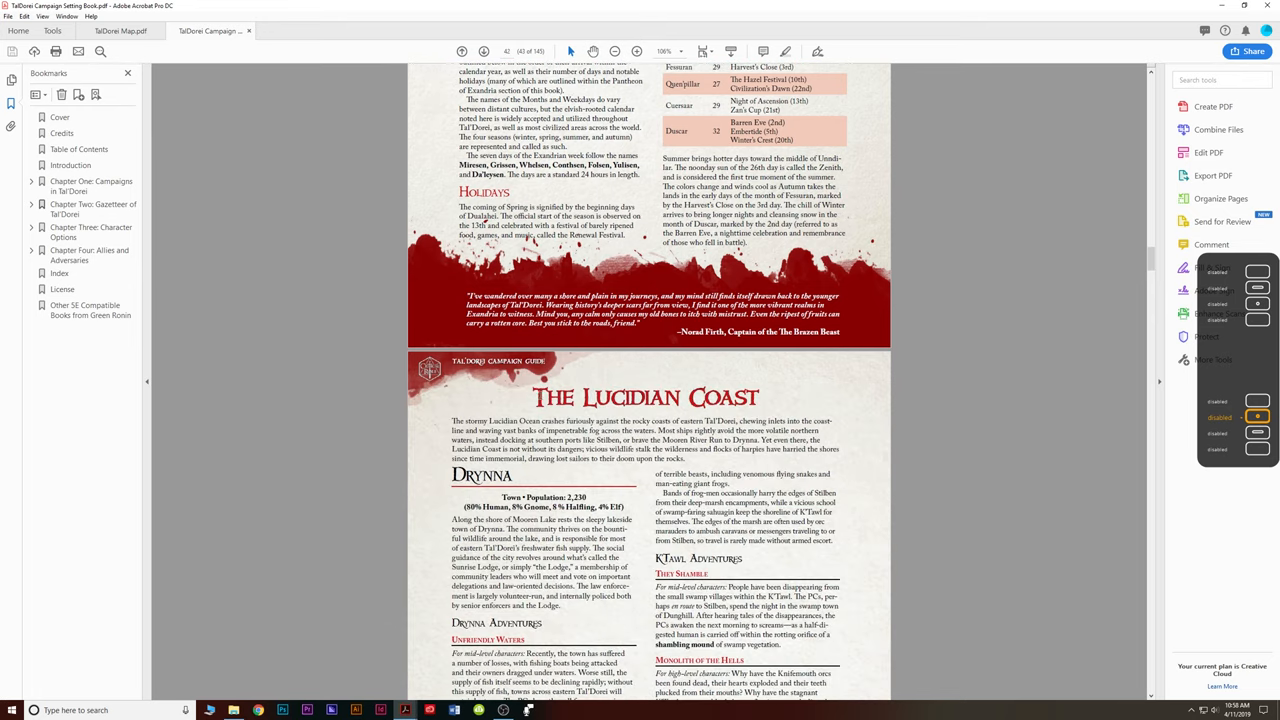
{"action": "scroll", "scroll_direction": "down", "scroll_amount": 3}
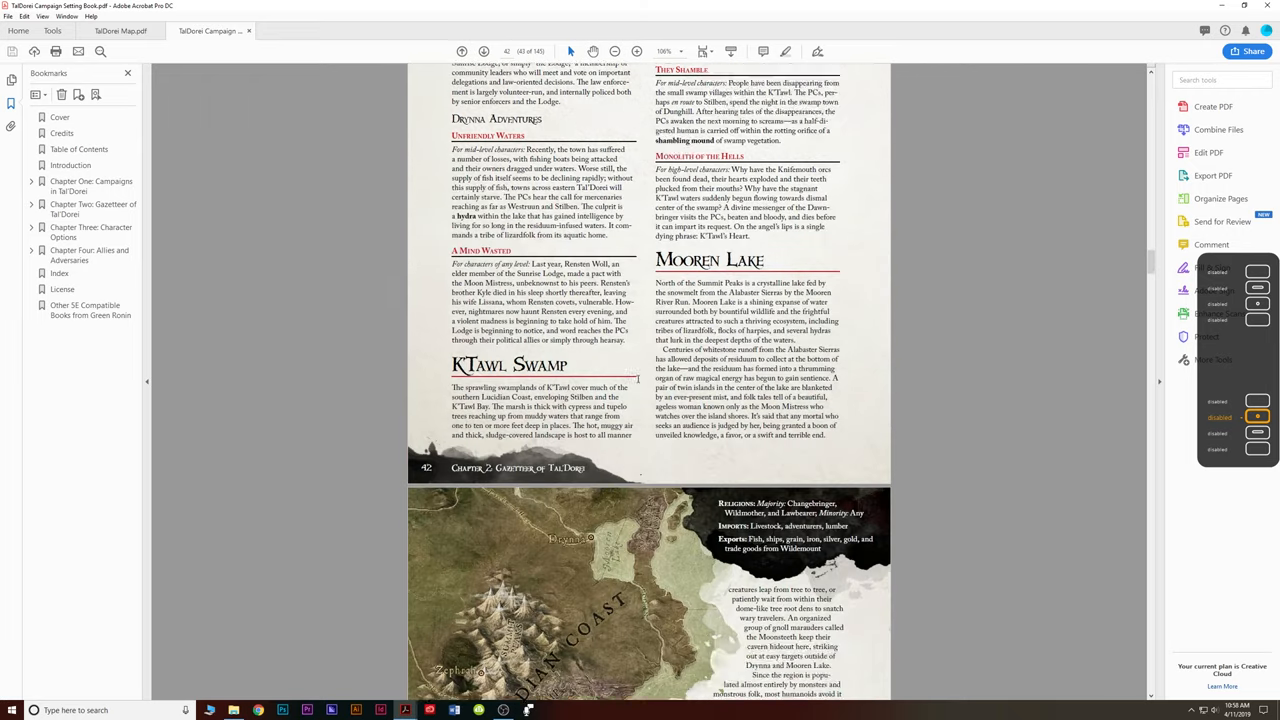
{"action": "scroll", "scroll_direction": "down", "scroll_amount": 3}
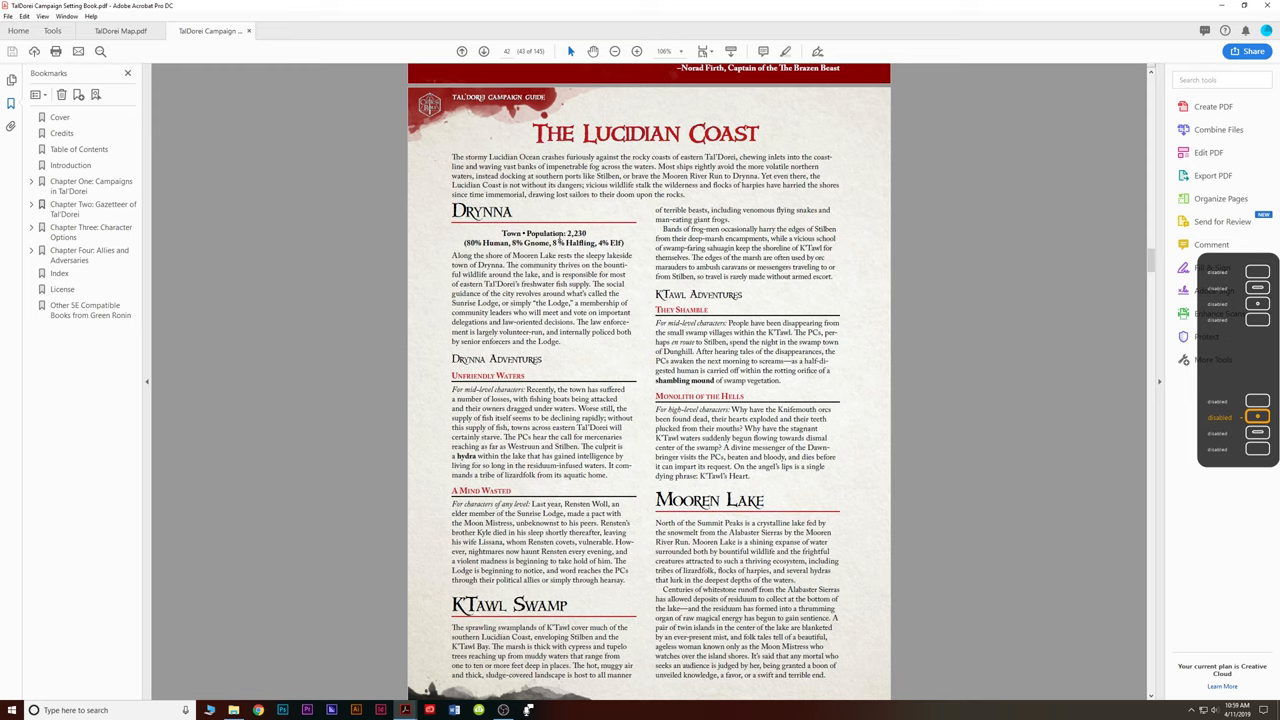
Scroll down the Lucidian Coast gazetteer until the Summit Peaks and Zephrah headings appear.
{"action": "scroll", "scroll_direction": "down", "scroll_amount": 3}
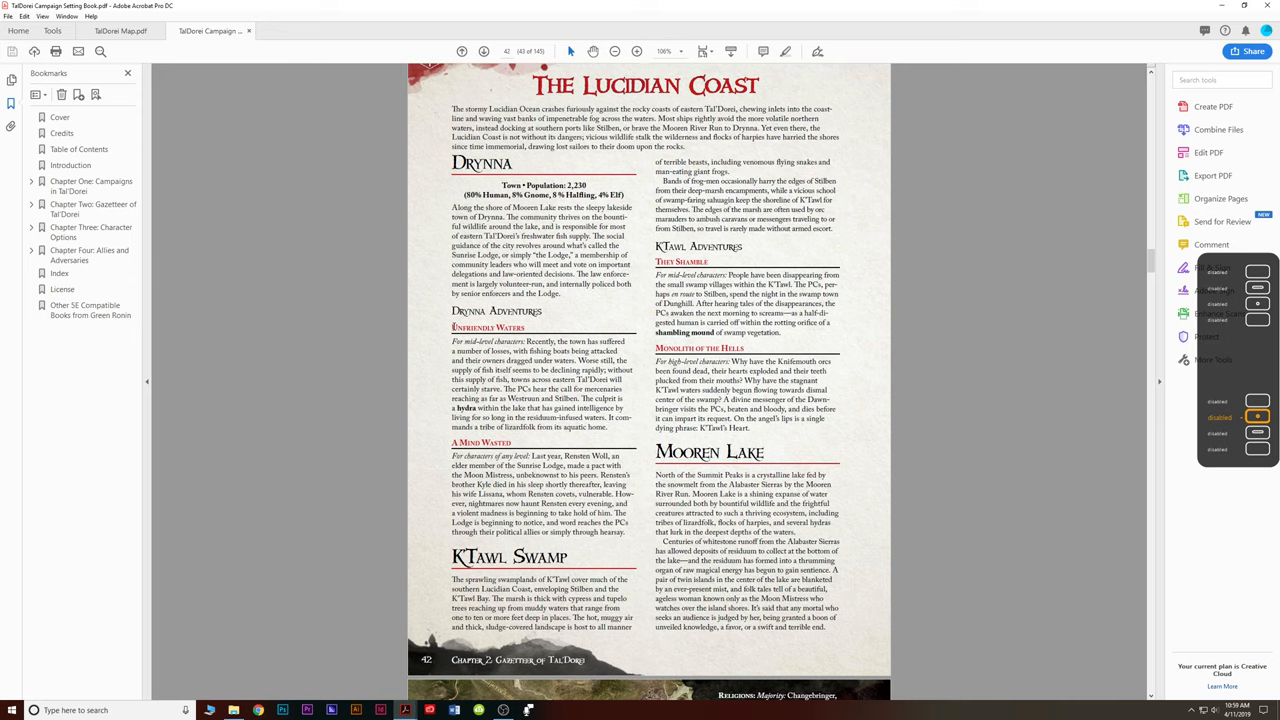
{"action": "mouse_move", "coordinate": [452, 340]}
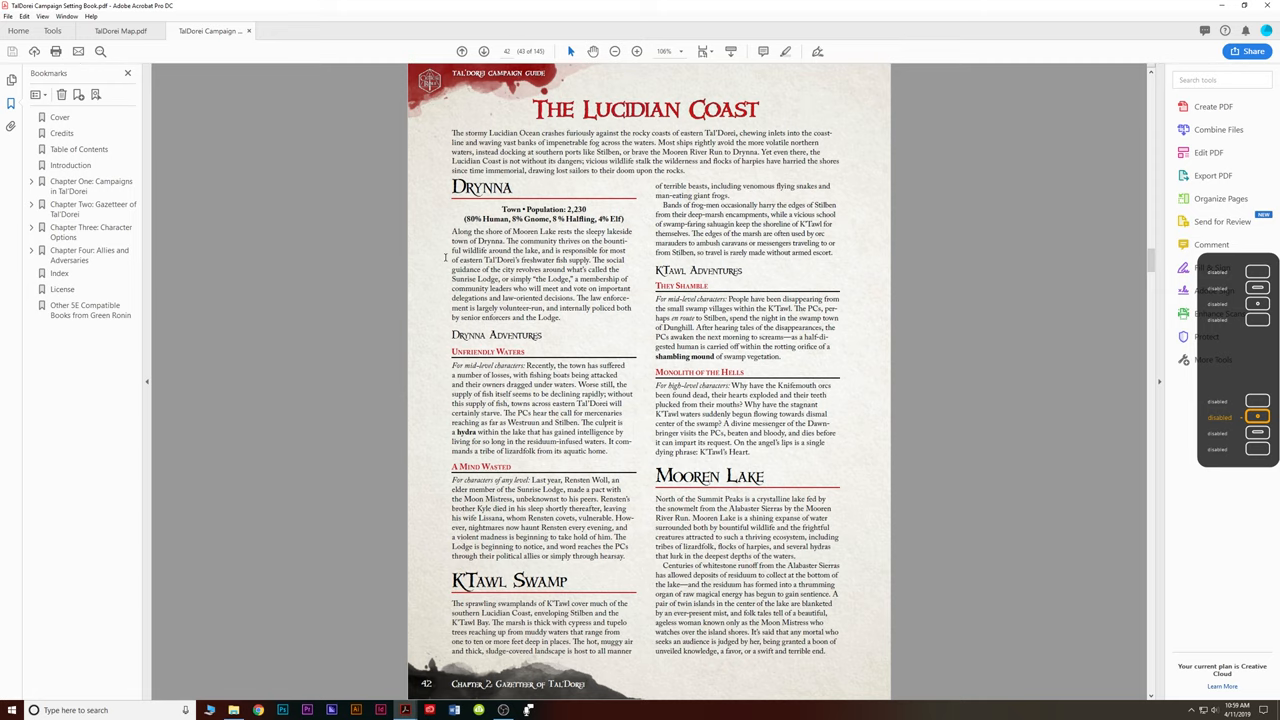
{"action": "scroll", "scroll_direction": "down", "scroll_amount": 3}
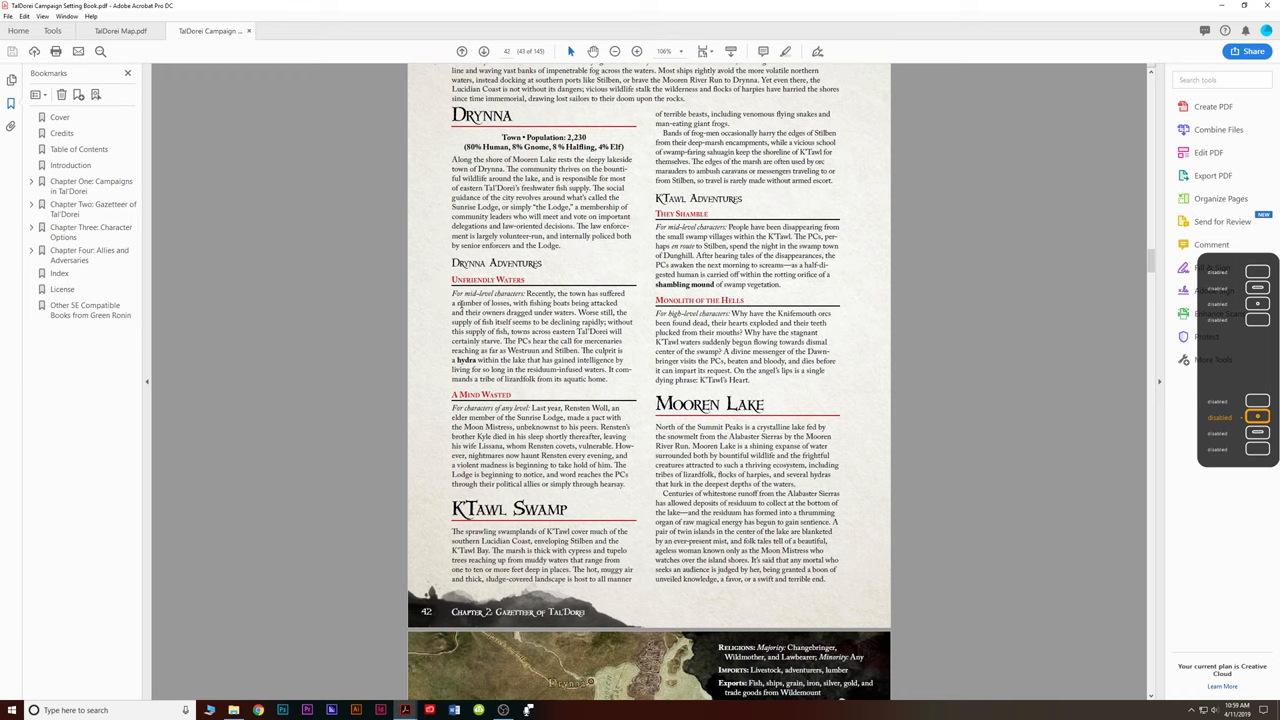
{"action": "scroll", "scroll_direction": "down", "scroll_amount": 3}
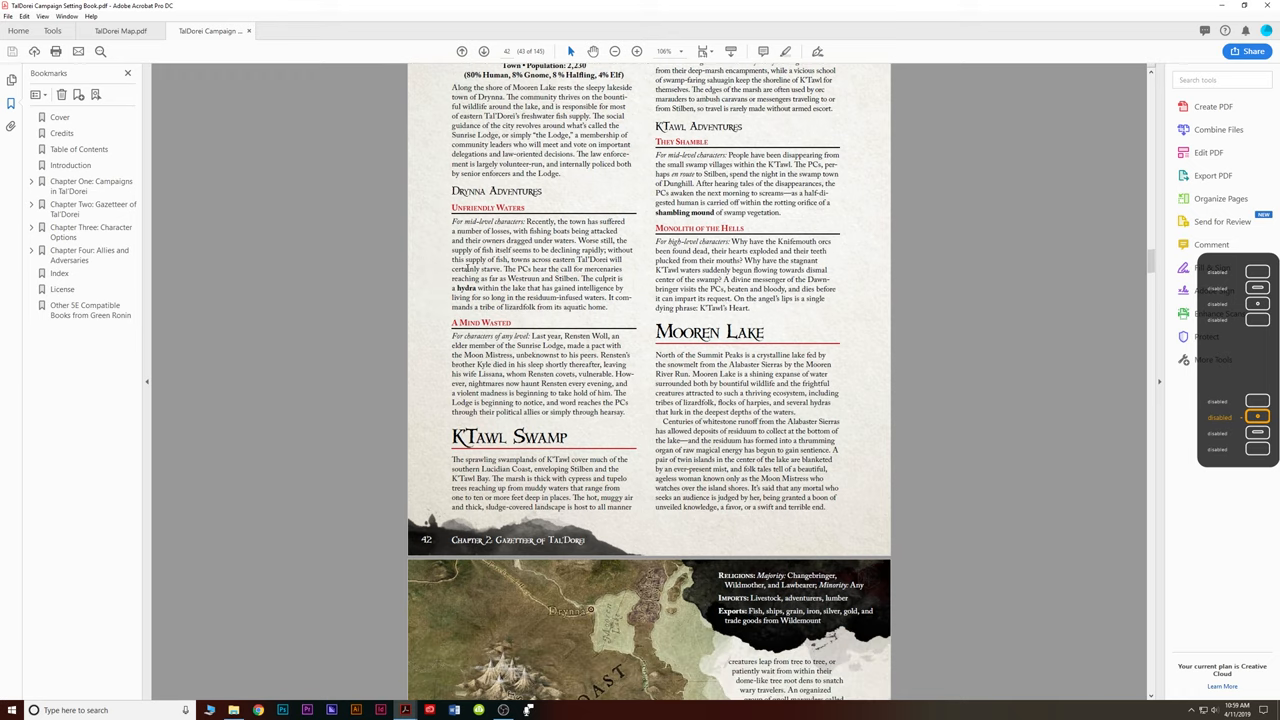
{"action": "scroll", "scroll_direction": "down", "scroll_amount": 3}
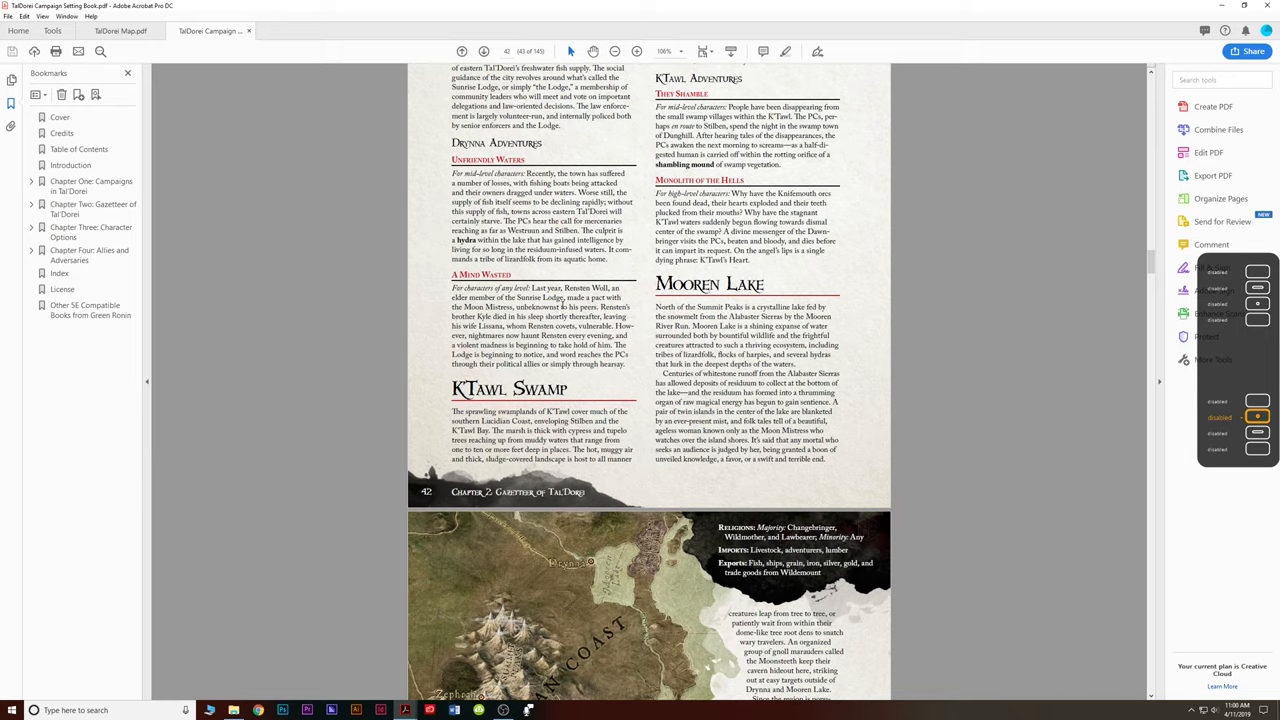
{"action": "scroll", "scroll_direction": "down", "scroll_amount": 3}
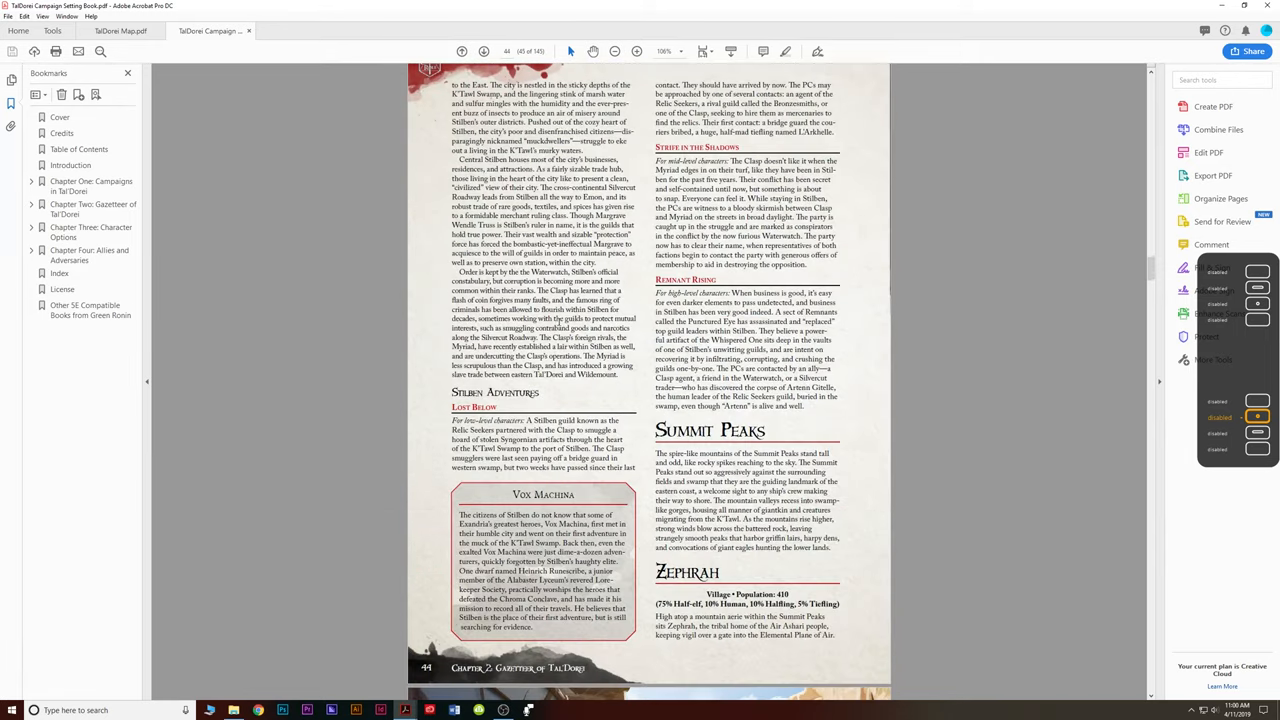
Scroll past the Zephrah artwork and Skysail sidebar to The Salted Bluffs and Whitestone map pages.
{"action": "scroll", "scroll_direction": "down", "scroll_amount": 3}
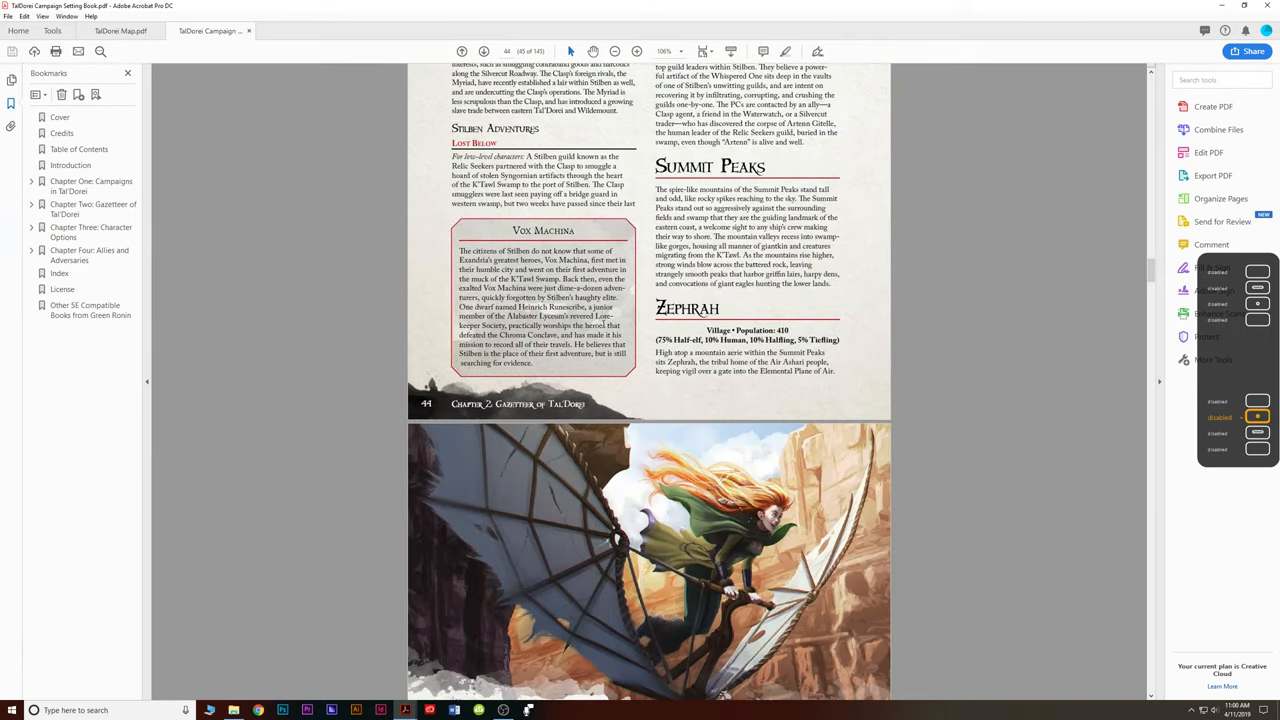
{"action": "scroll", "scroll_direction": "down", "scroll_amount": 3}
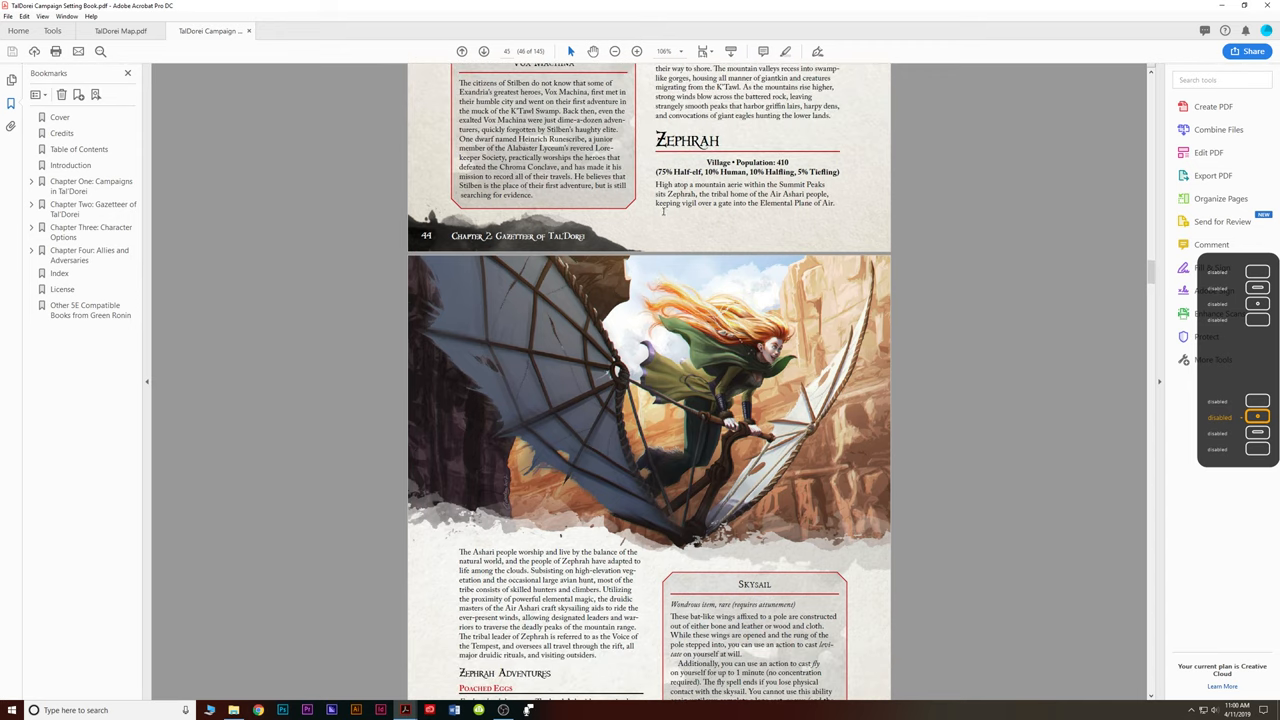
{"action": "scroll", "scroll_direction": "down", "scroll_amount": 3}
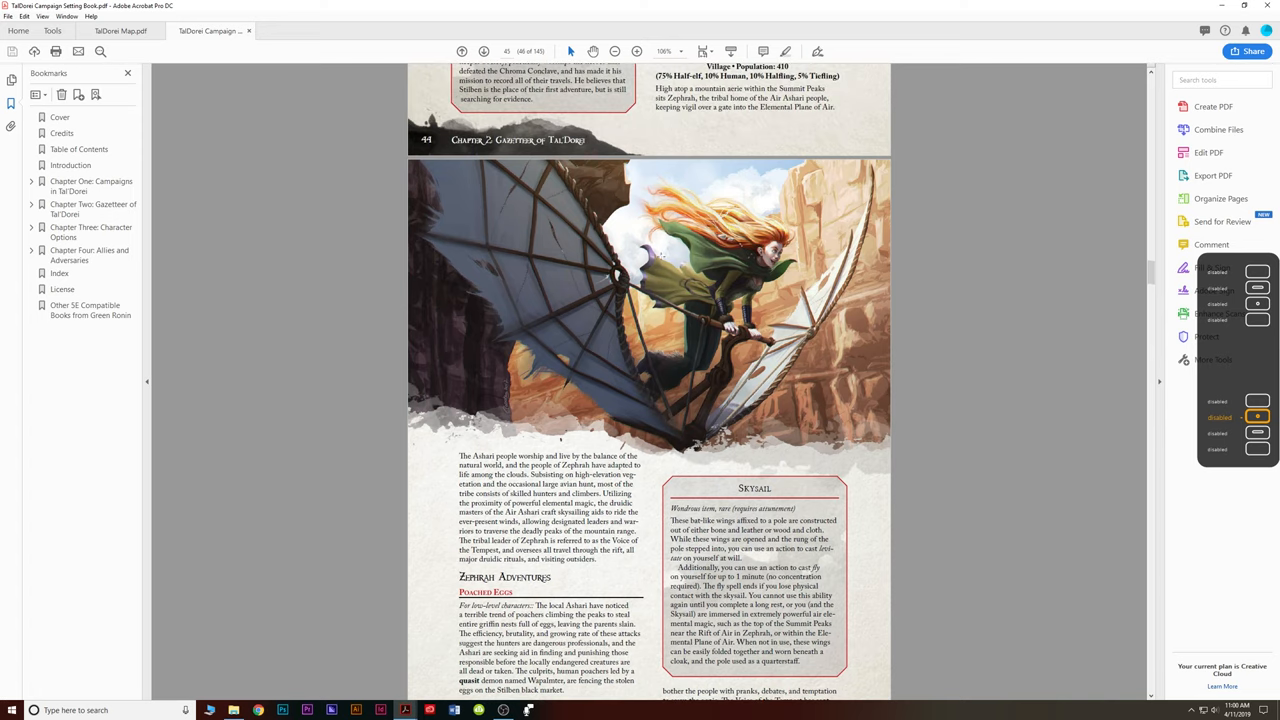
{"action": "scroll", "scroll_direction": "down", "scroll_amount": 3}
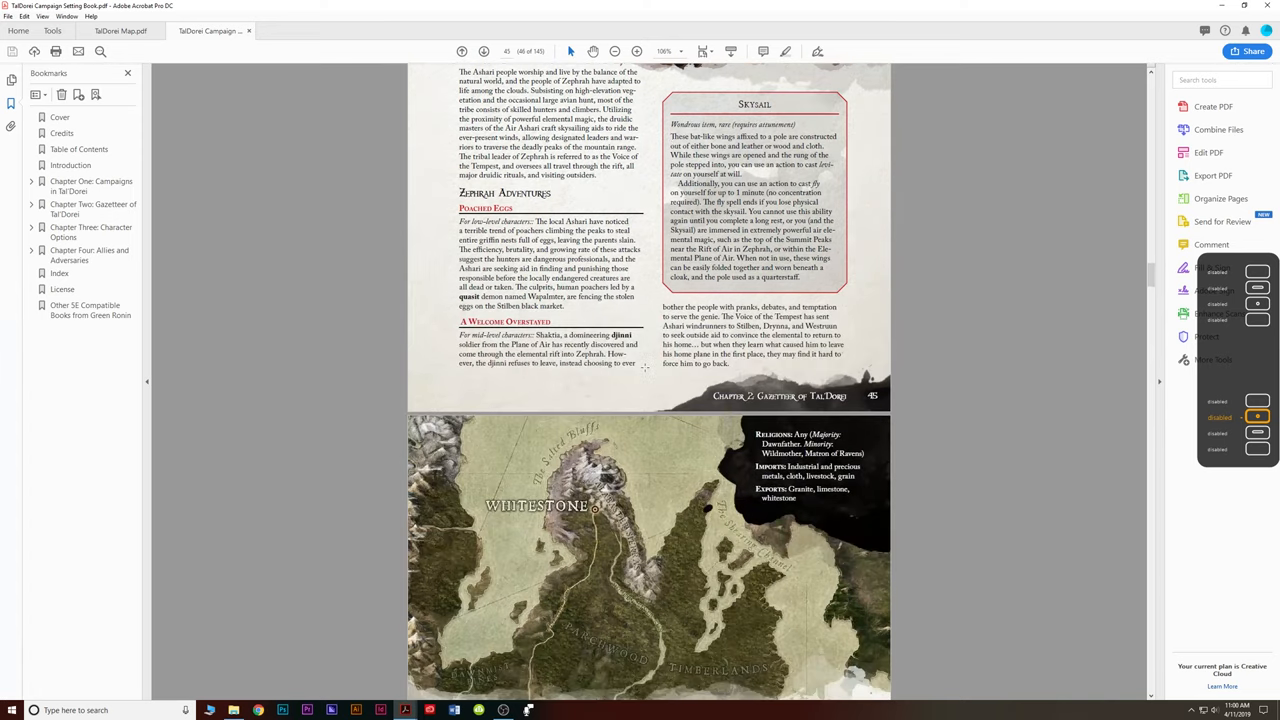
{"action": "scroll", "scroll_direction": "down", "scroll_amount": 3}
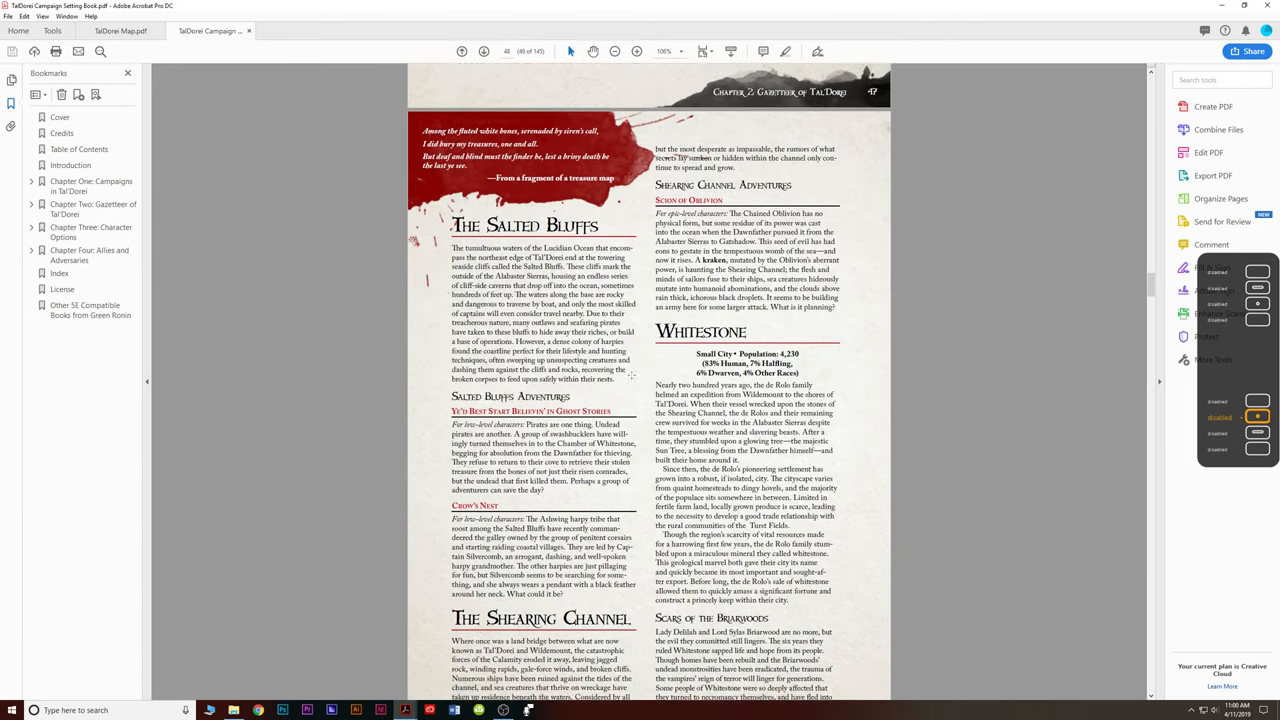
{"action": "scroll", "scroll_direction": "down", "scroll_amount": 3}
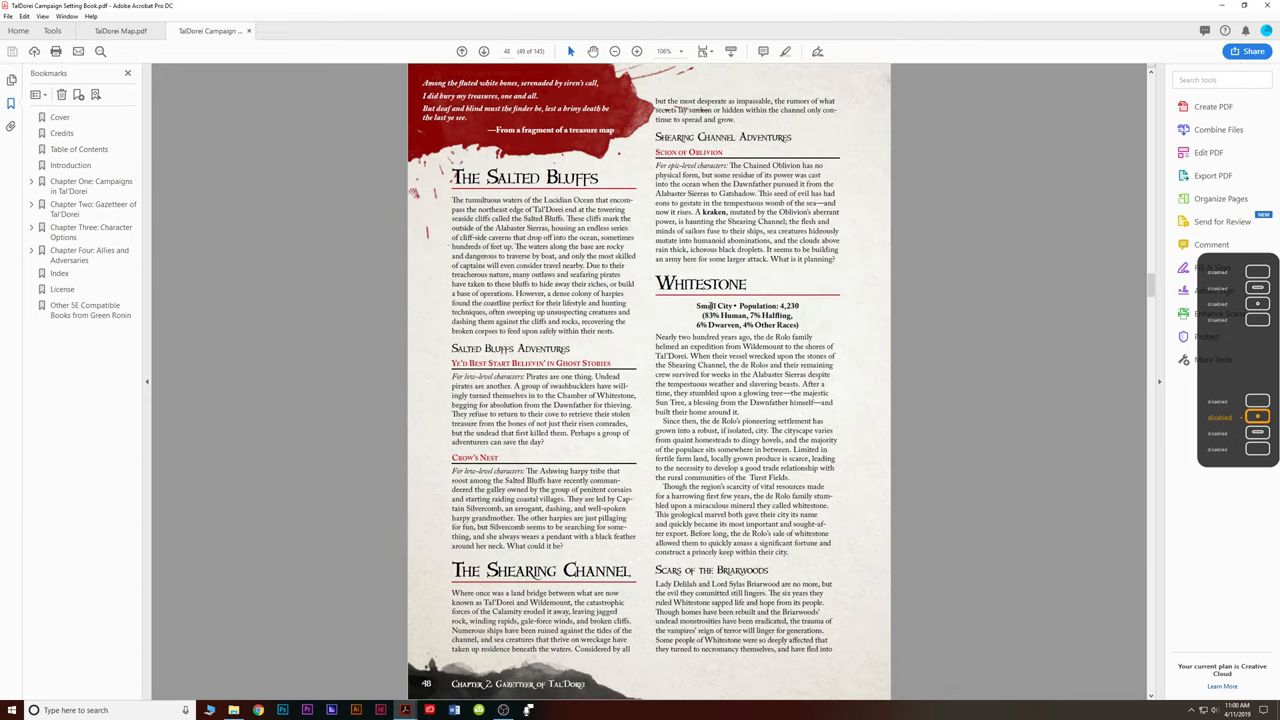
{"action": "scroll", "scroll_direction": "down", "scroll_amount": 3}
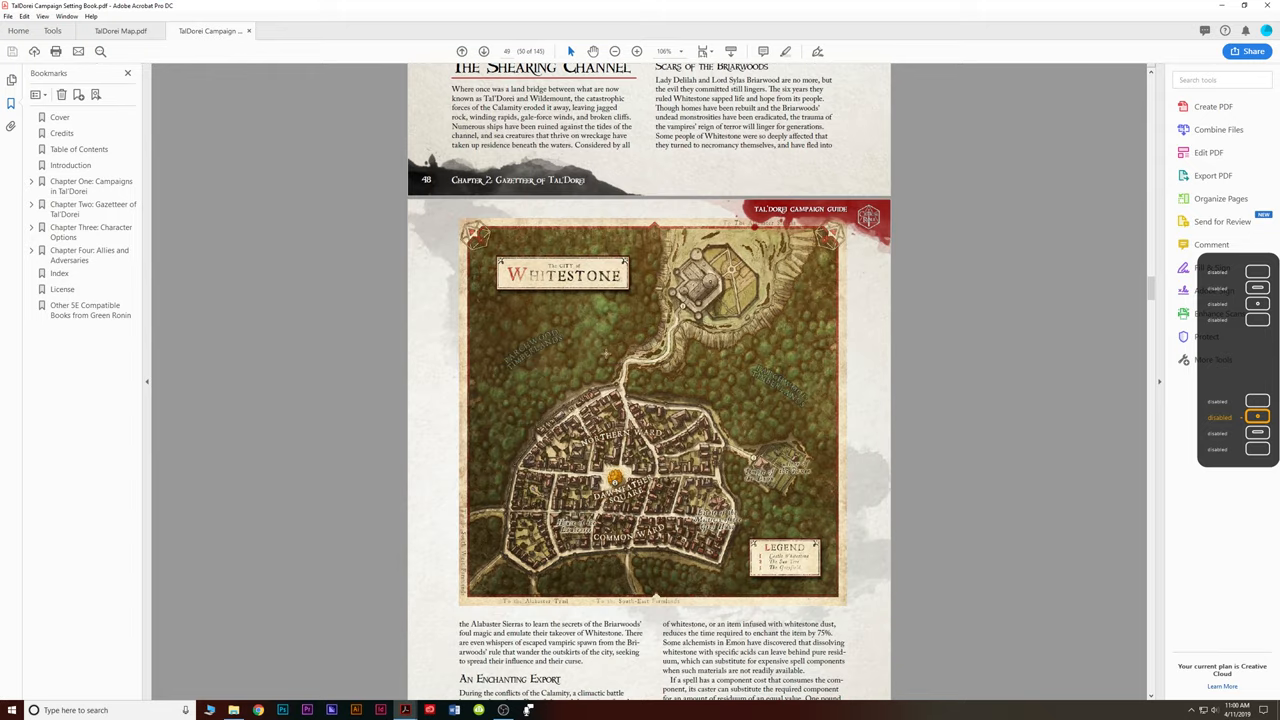
Scroll down through the Whitestone, Dividing Plains and Stormcrest Mountains gazetteer pages.
{"action": "scroll", "scroll_direction": "down", "scroll_amount": 3}
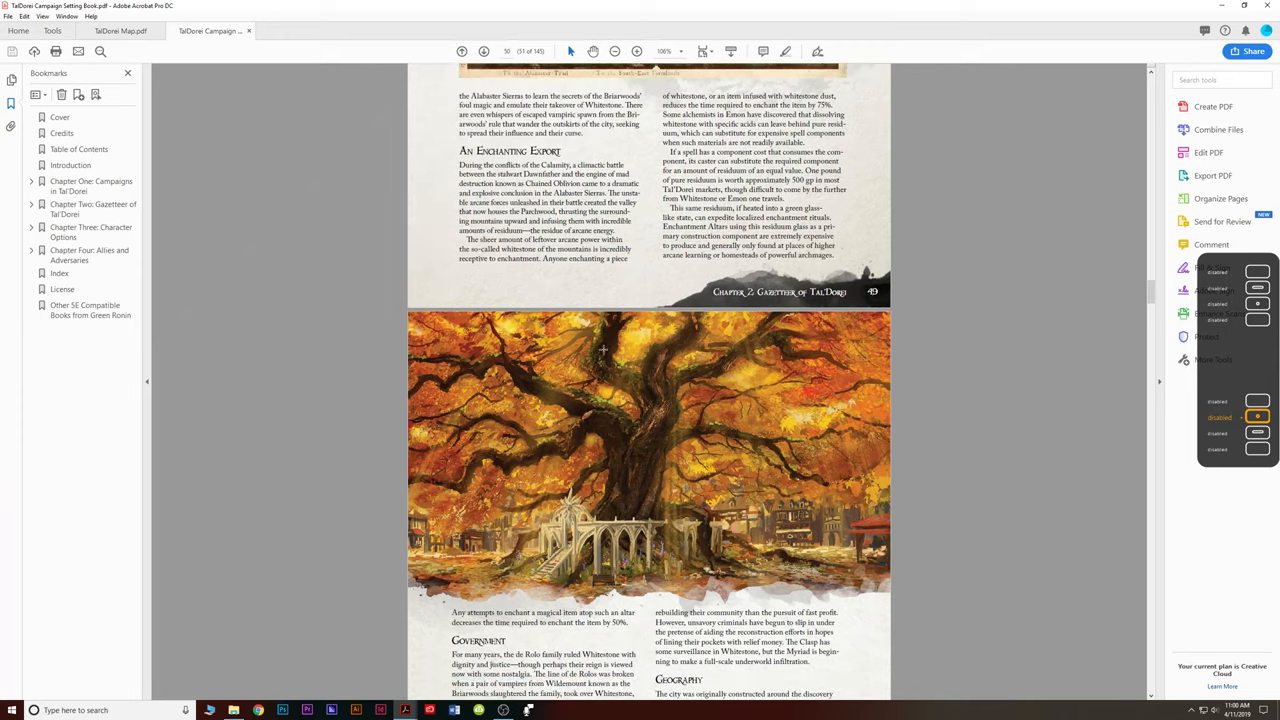
{"action": "scroll", "scroll_direction": "down", "scroll_amount": 3}
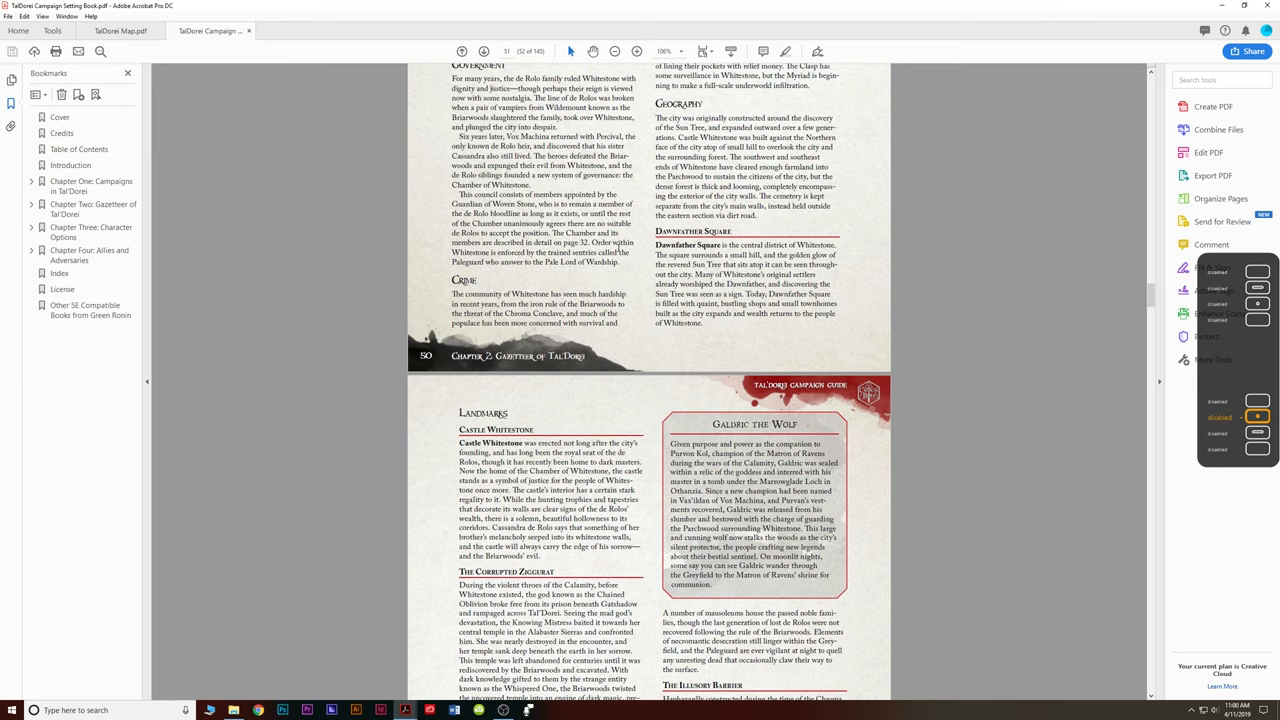
{"action": "scroll", "scroll_direction": "down", "scroll_amount": 3}
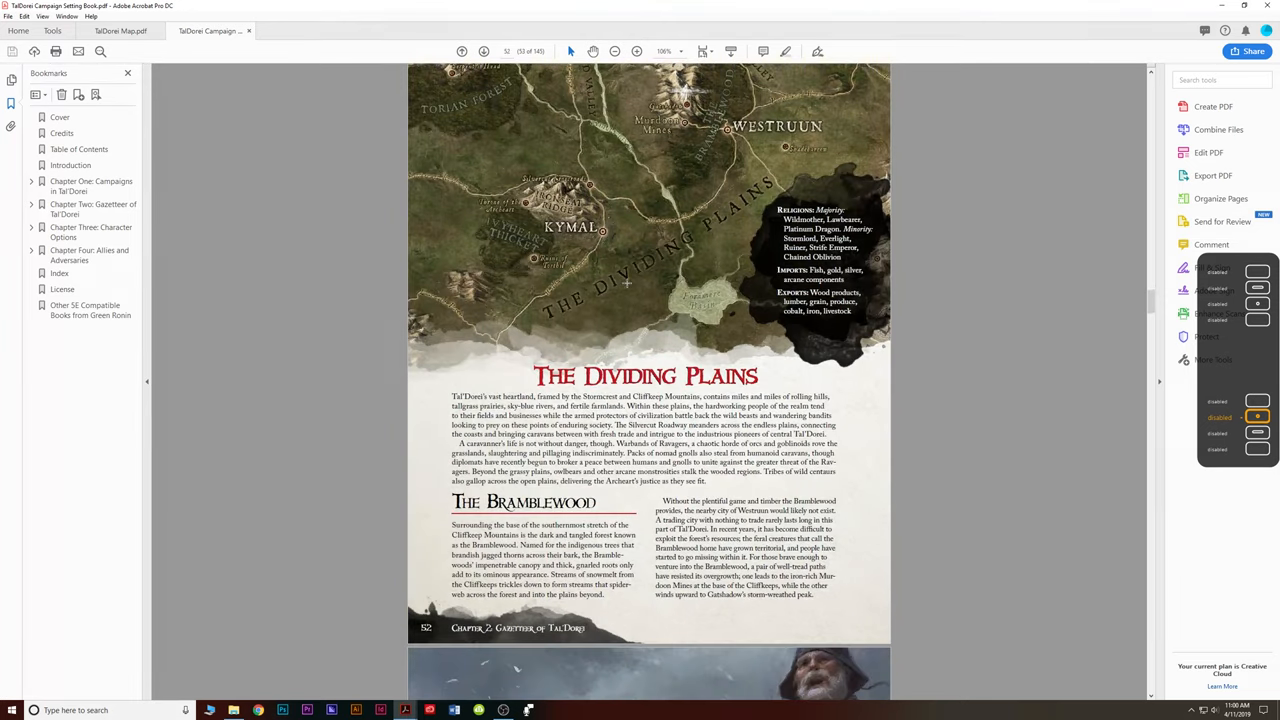
{"action": "scroll", "scroll_direction": "down", "scroll_amount": 3}
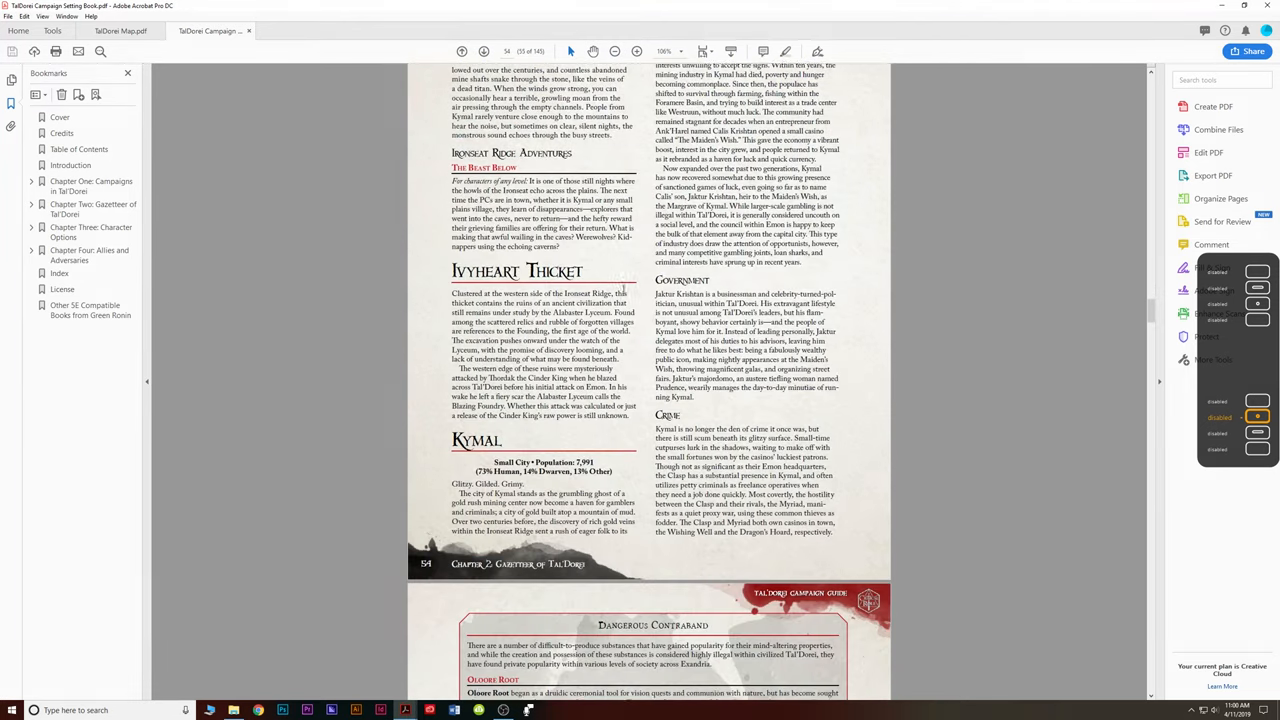
{"action": "scroll", "scroll_direction": "down", "scroll_amount": 3}
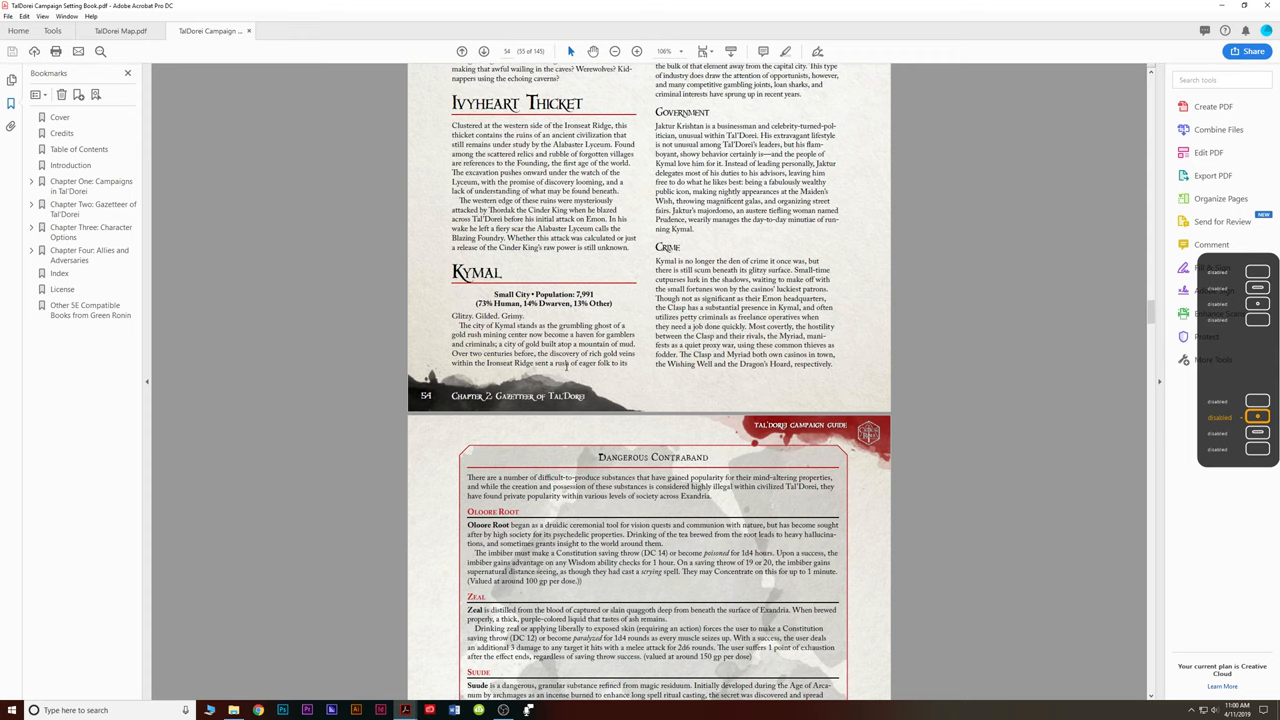
{"action": "scroll", "scroll_direction": "down", "scroll_amount": 3}
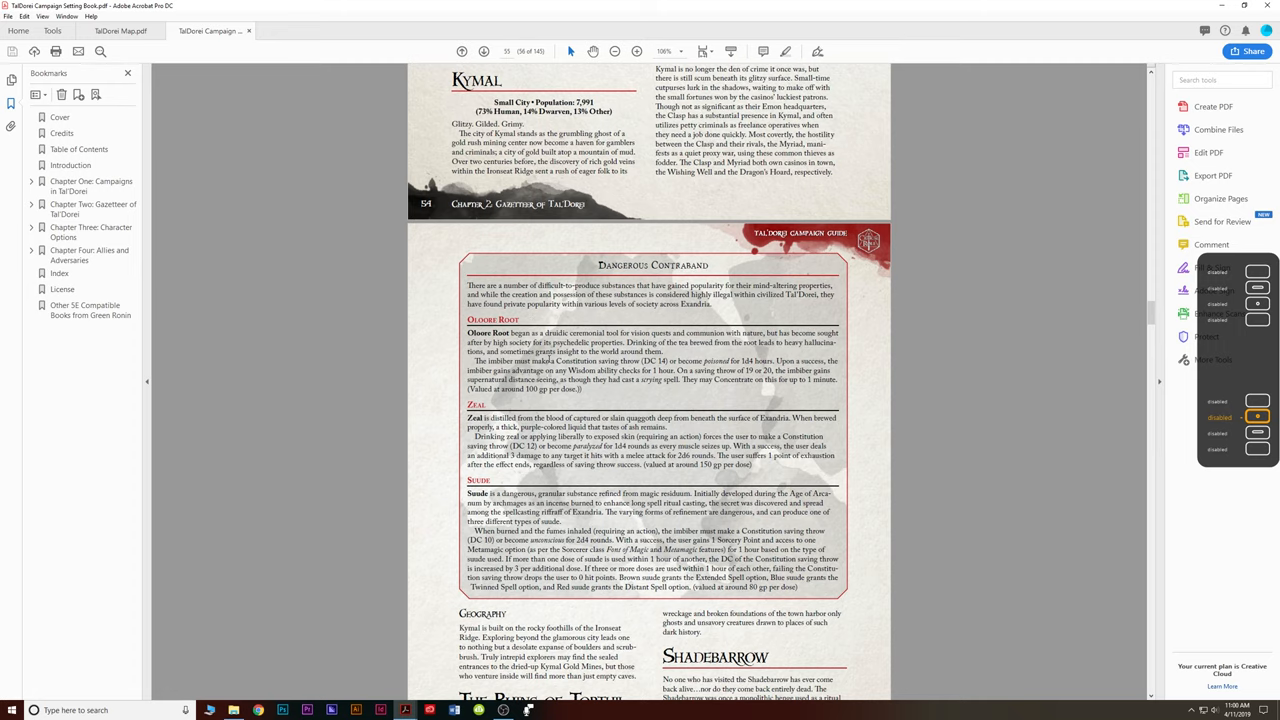
{"action": "scroll", "scroll_direction": "down", "scroll_amount": 3}
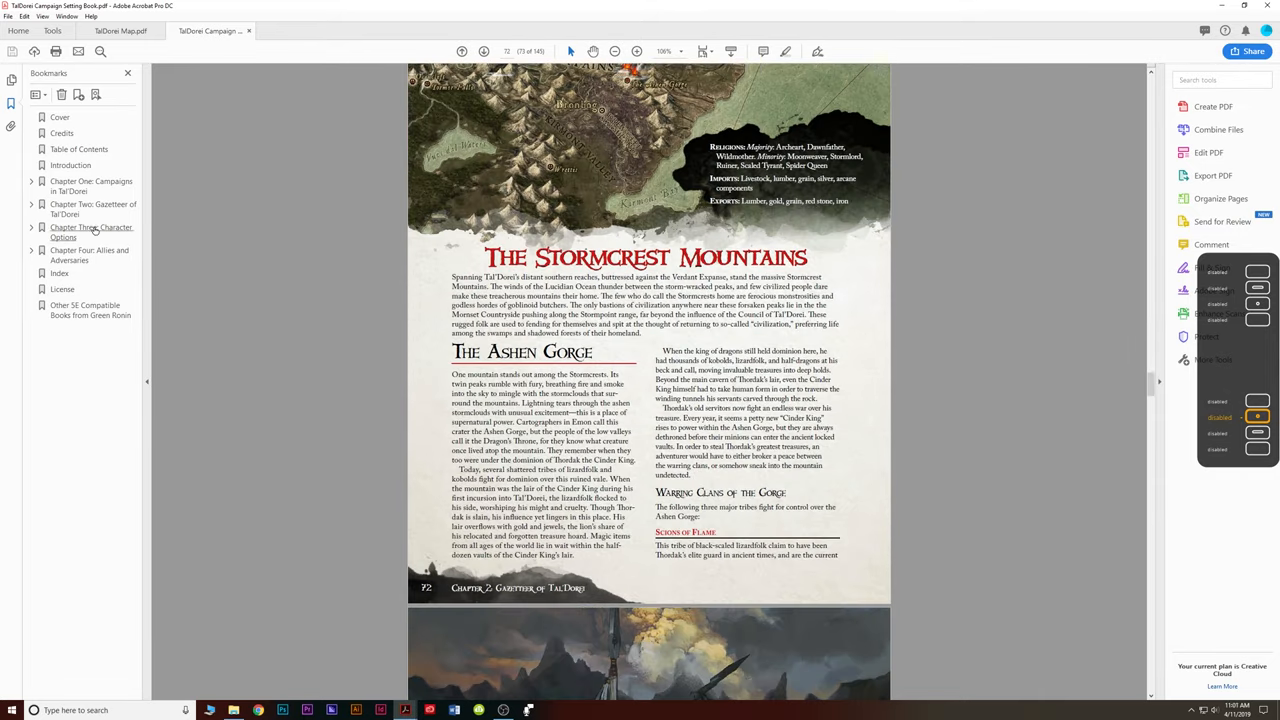
Jump to Chapter Three: Character Options via its bookmark in the Bookmarks panel.
{"action": "left_click", "coordinate": [92, 232]}
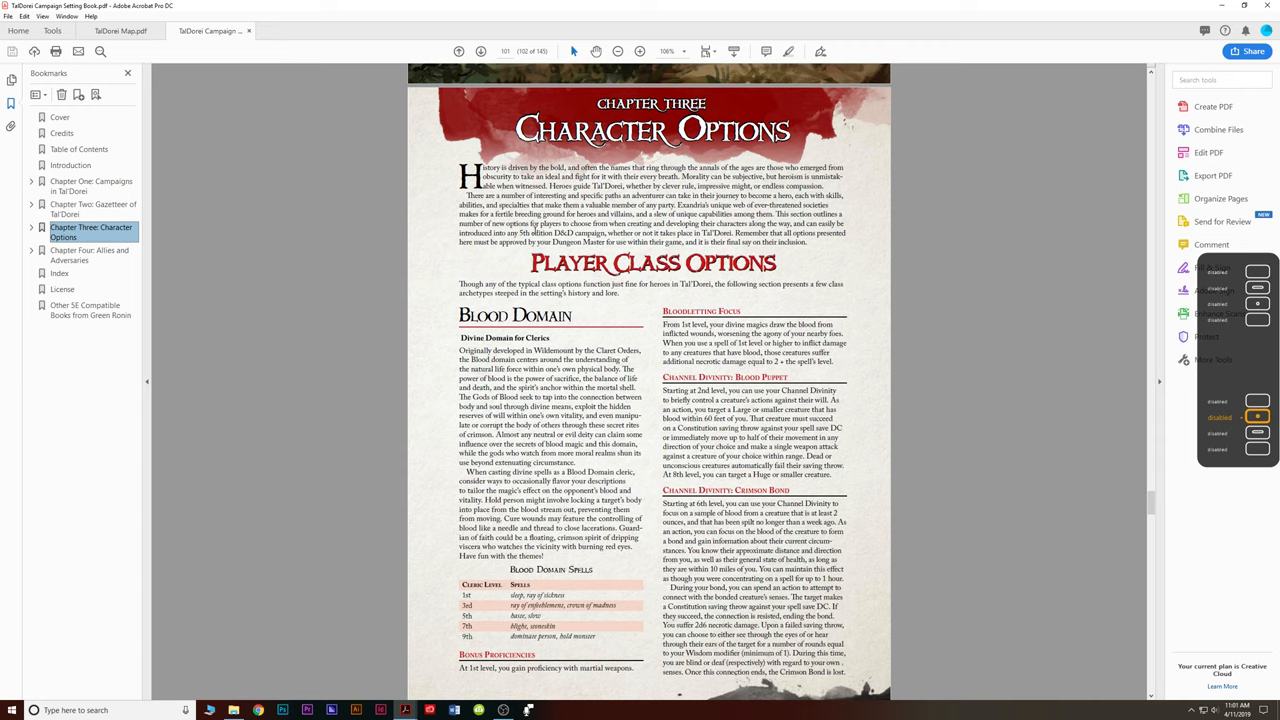
Scroll through Blood Domain and Path of the Juggernaut to the Runechild sorcerous origin page.
{"action": "scroll", "scroll_direction": "down", "scroll_amount": 3}
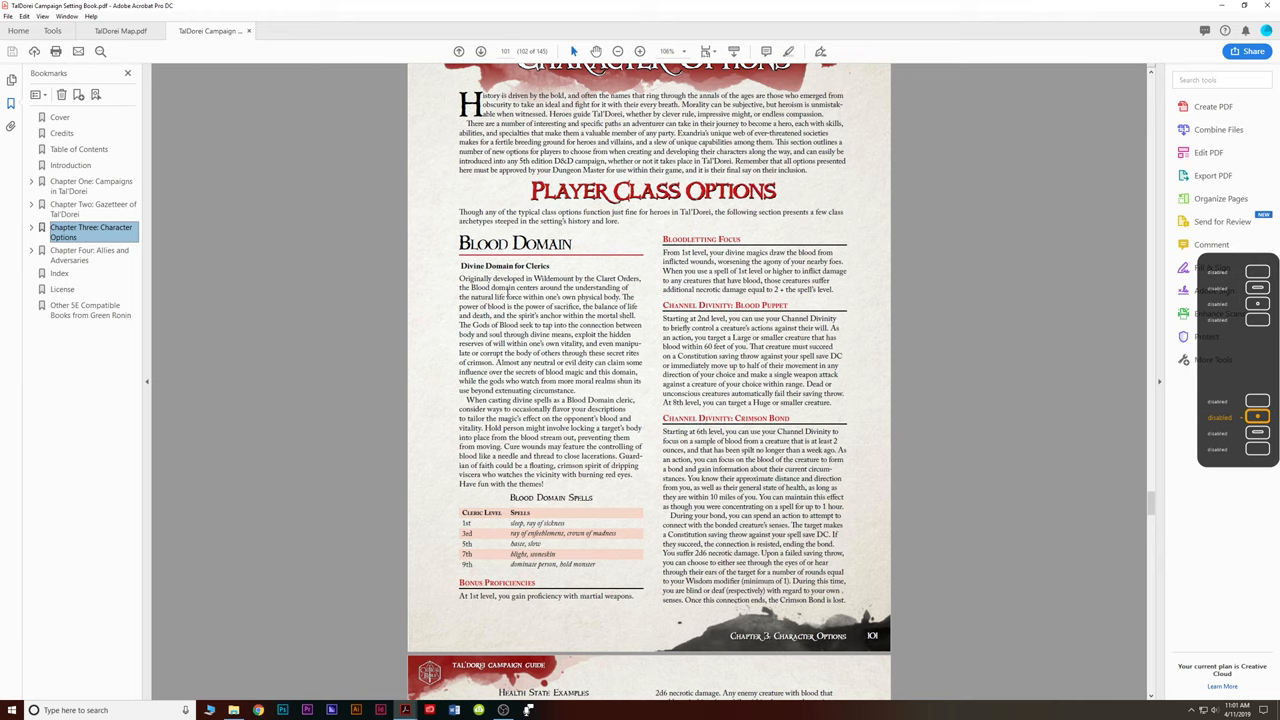
{"action": "scroll", "scroll_direction": "down", "scroll_amount": 3}
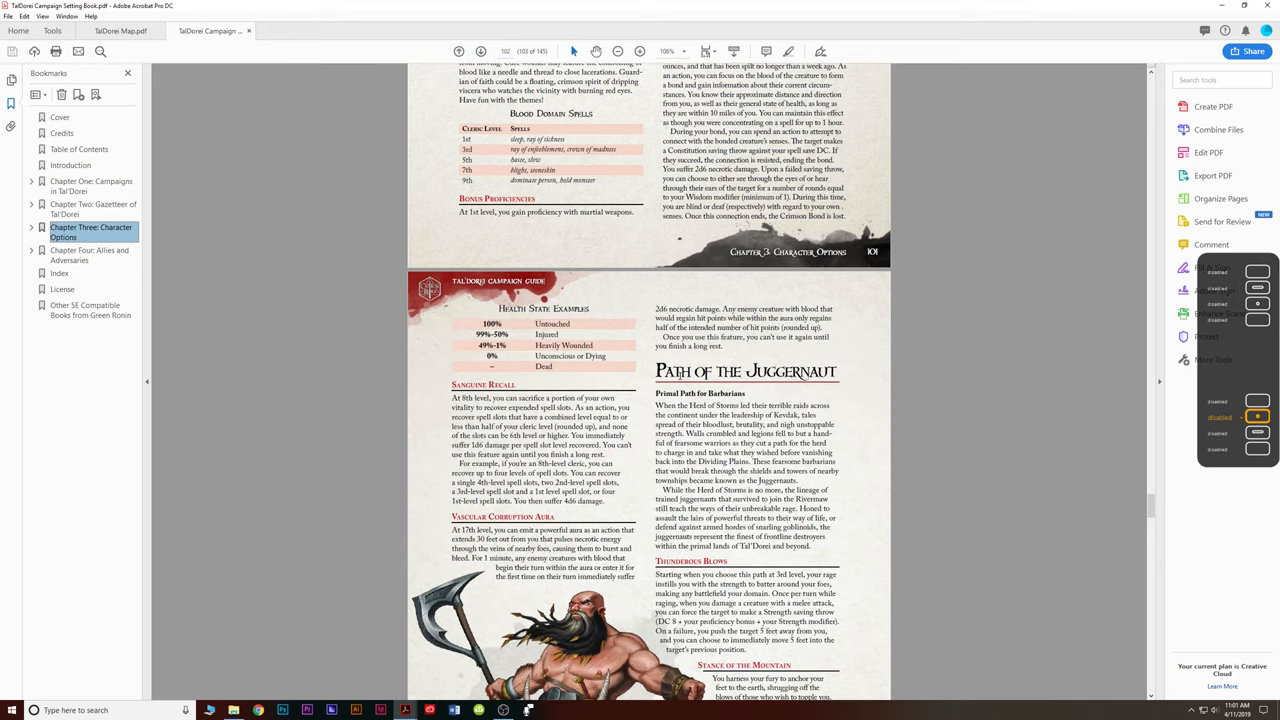
{"action": "scroll", "scroll_direction": "down", "scroll_amount": 3}
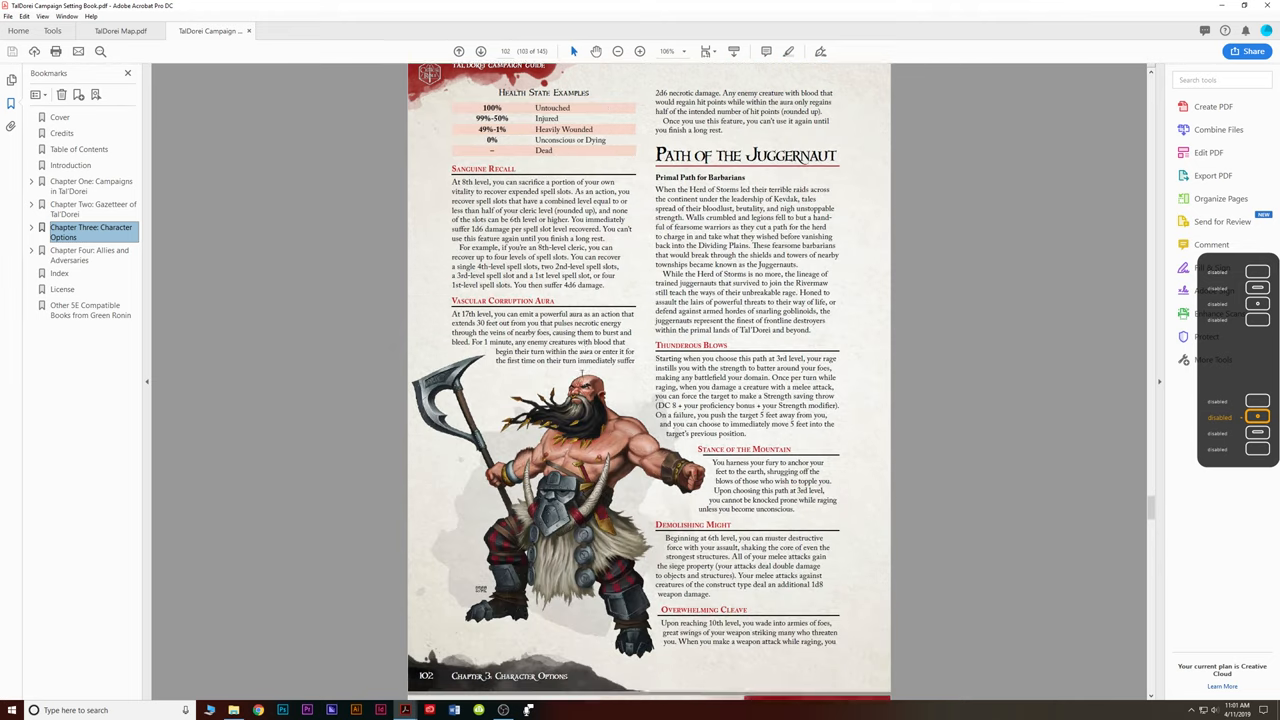
{"action": "scroll", "scroll_direction": "down", "scroll_amount": 3}
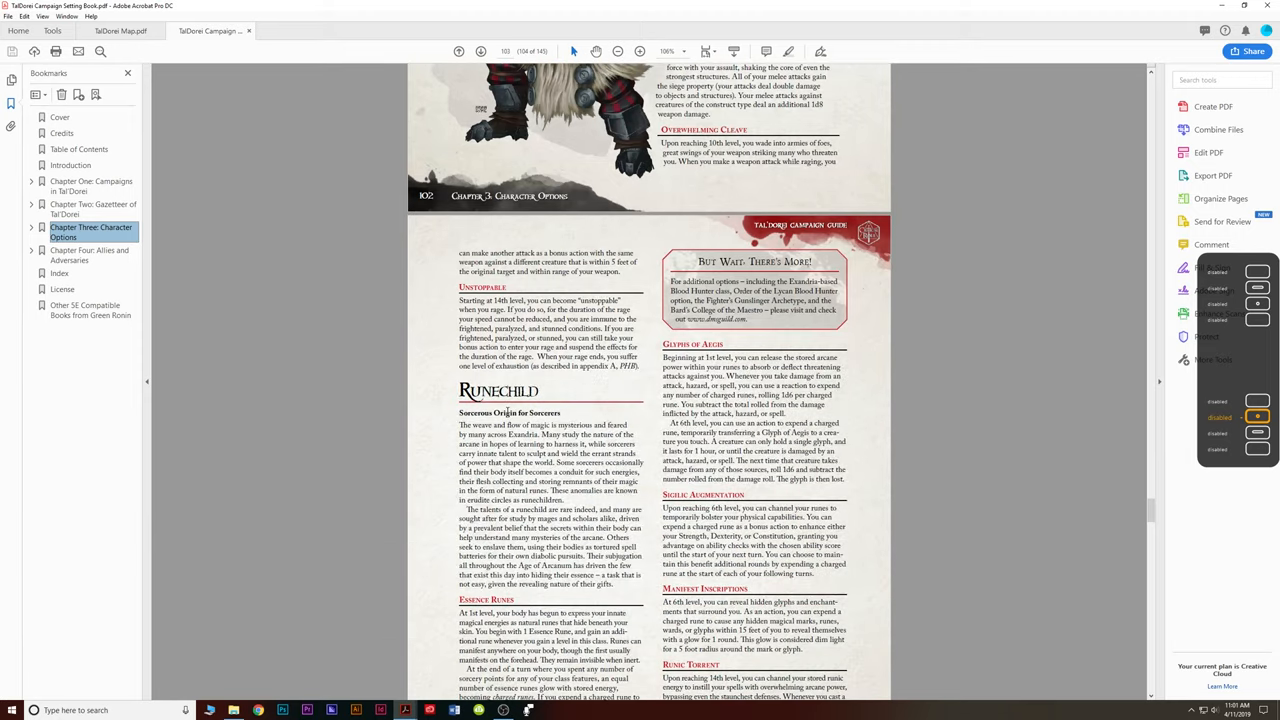
{"action": "scroll", "scroll_direction": "down", "scroll_amount": 3}
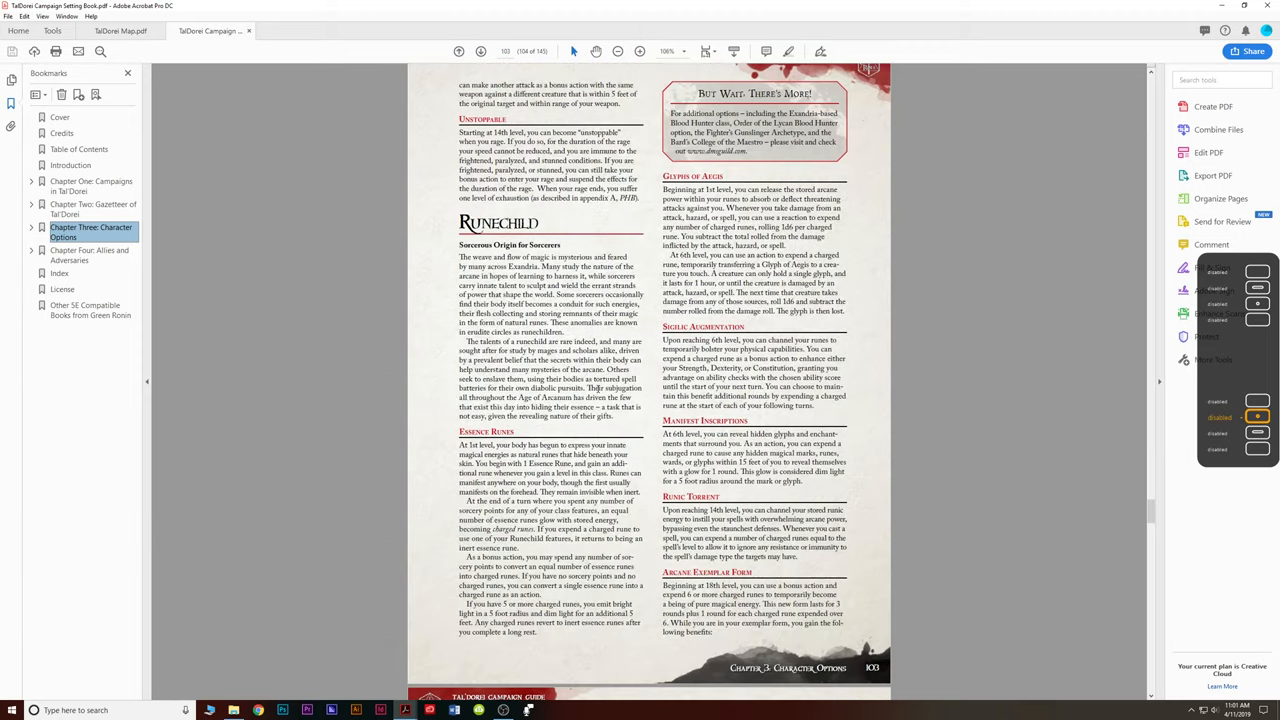
{"action": "scroll", "scroll_direction": "down", "scroll_amount": 3}
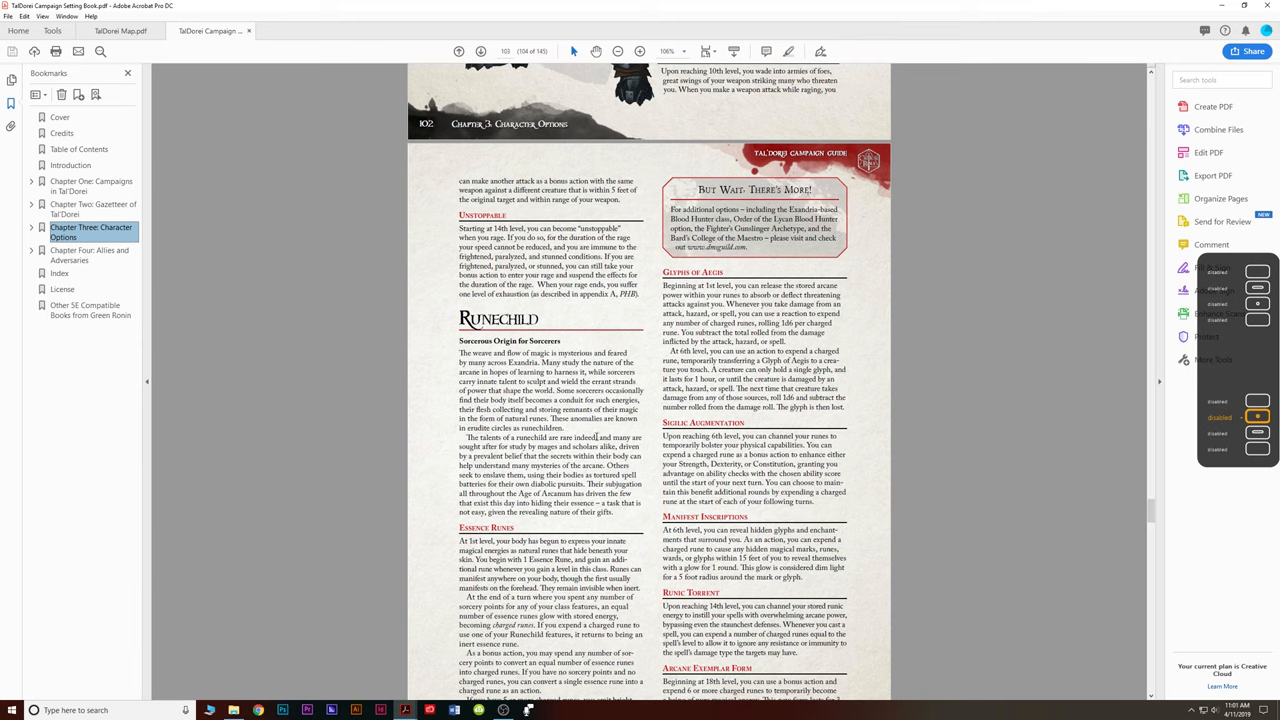
{"action": "scroll", "scroll_direction": "up", "scroll_amount": 3}
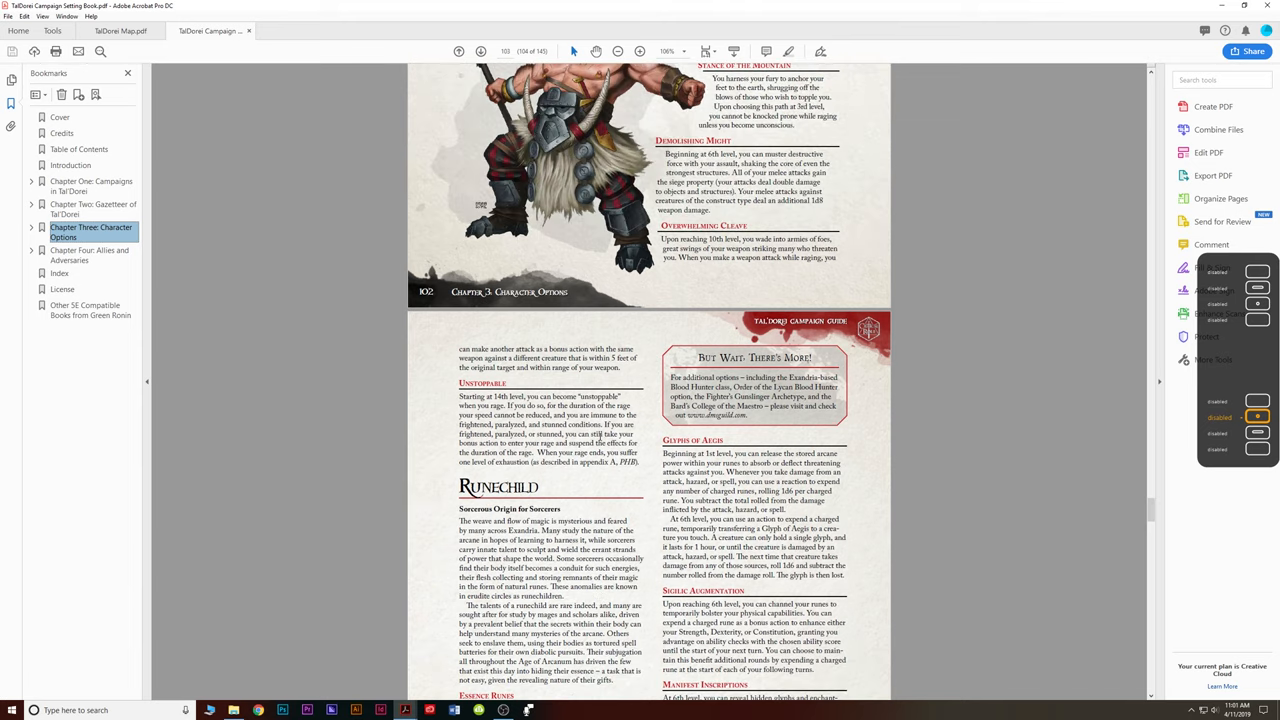
{"action": "scroll", "scroll_direction": "down", "scroll_amount": 3}
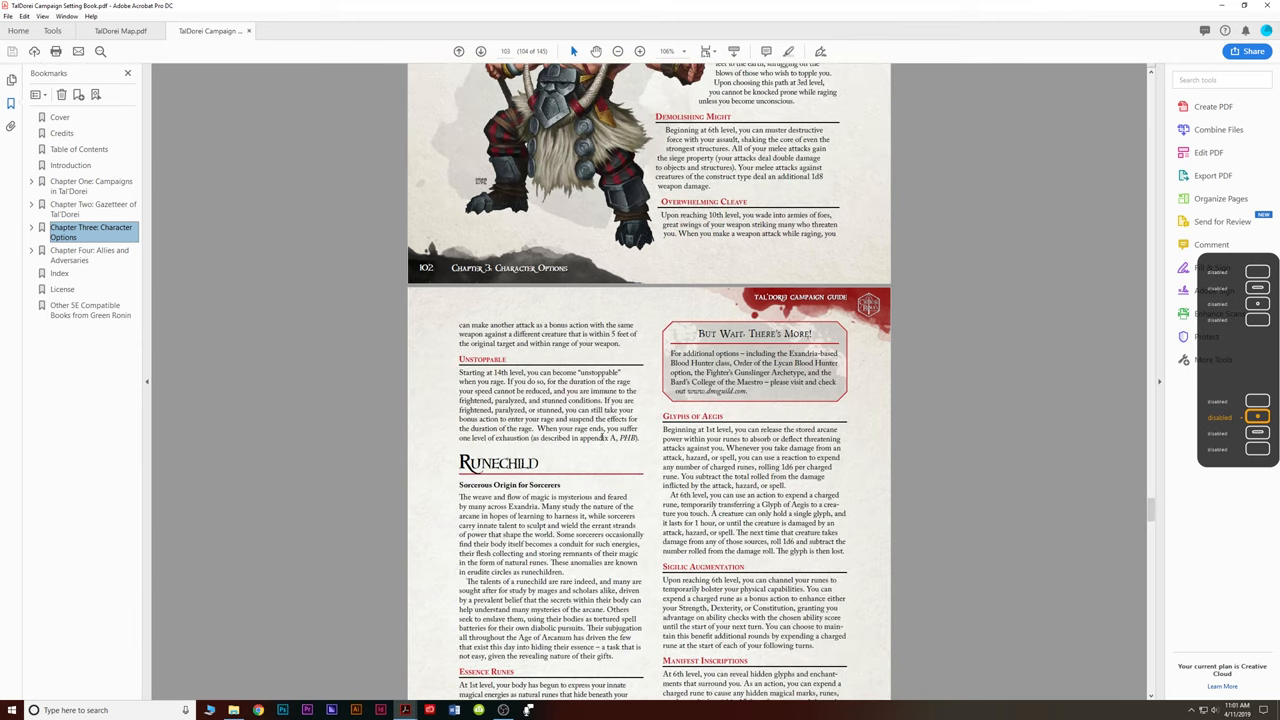
{"action": "scroll", "scroll_direction": "down", "scroll_amount": 3}
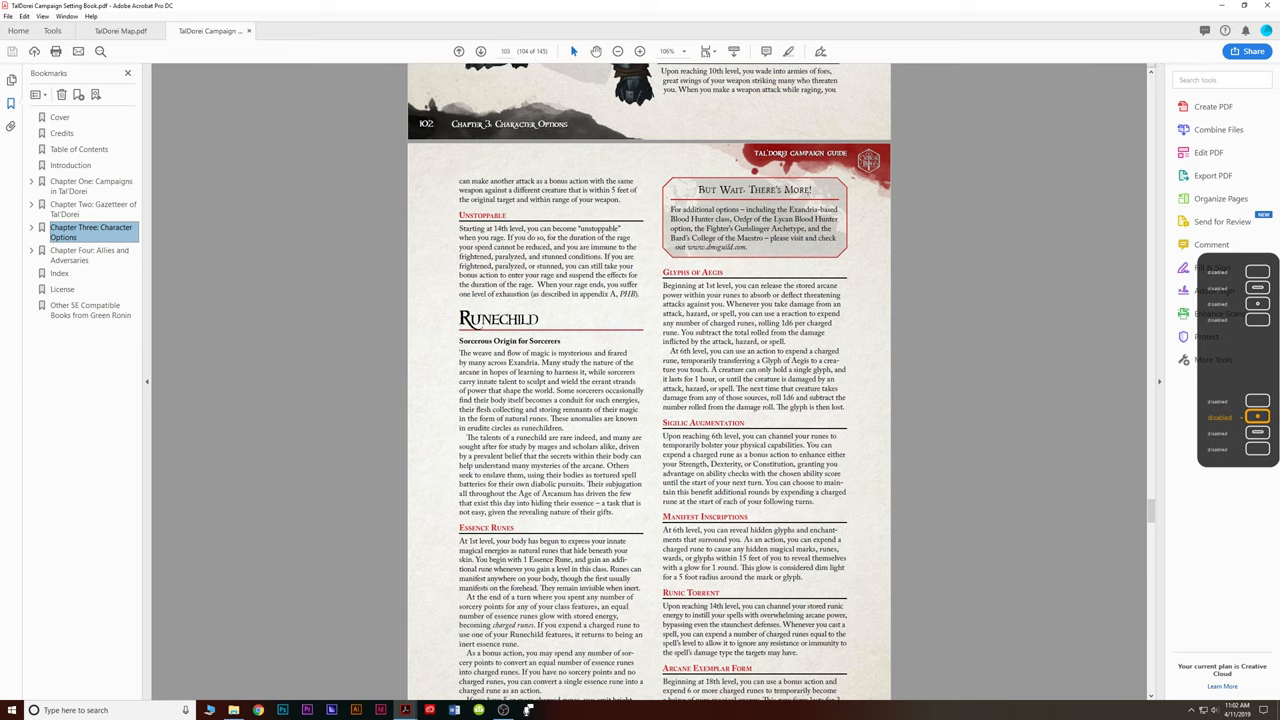
{"action": "mouse_move", "coordinate": [718, 248]}
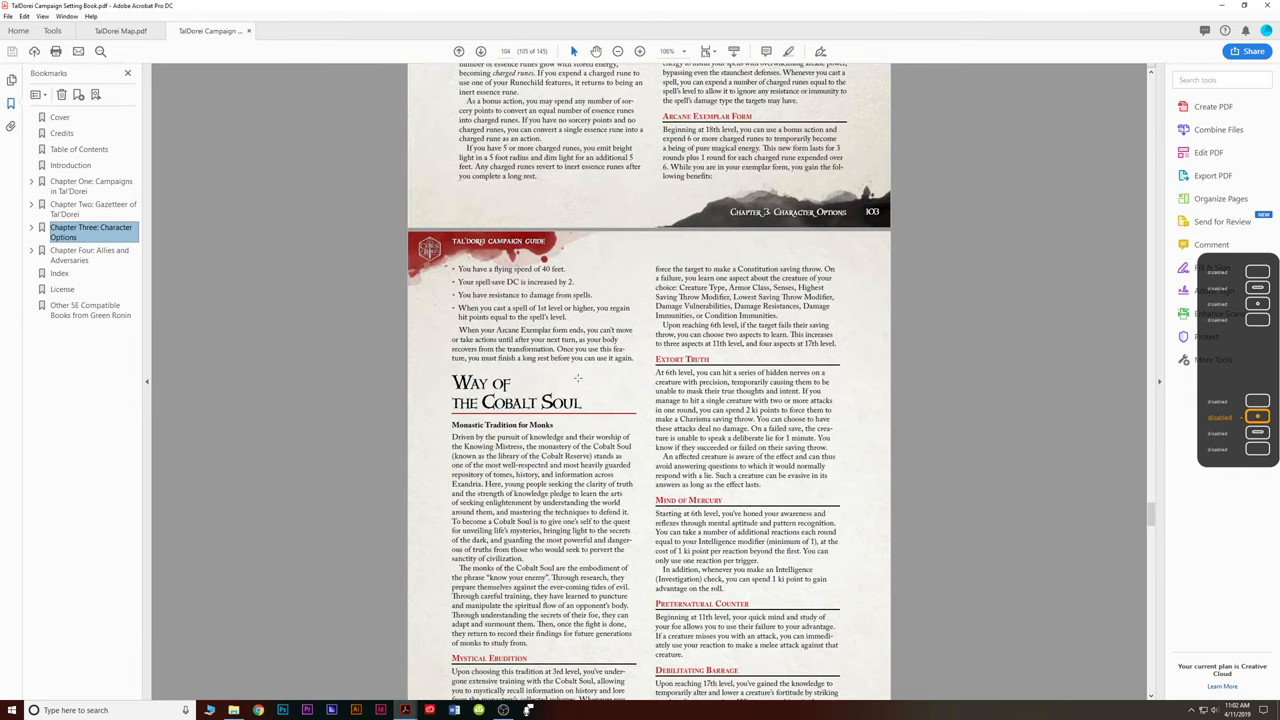
Scroll through the Tal'Dorei Backgrounds and New Feats pages to The Vestiges of Divergence.
{"action": "scroll", "scroll_direction": "down", "scroll_amount": 3}
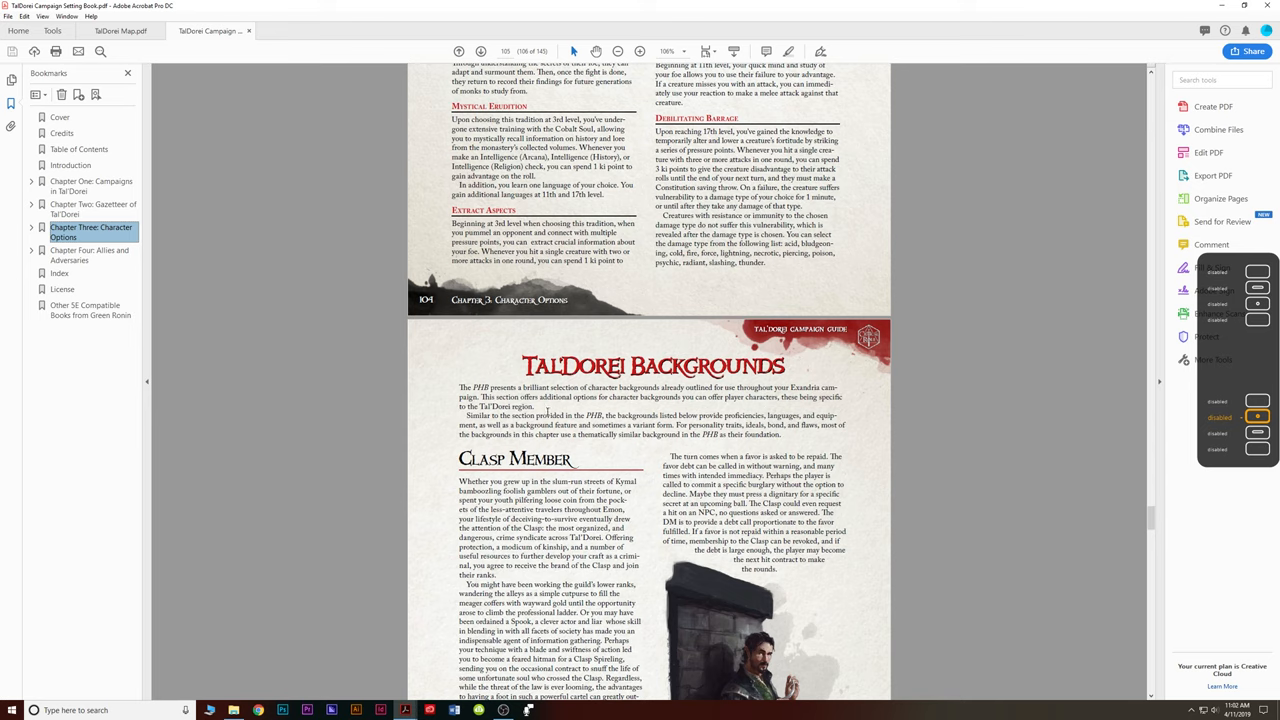
{"action": "scroll", "scroll_direction": "down", "scroll_amount": 3}
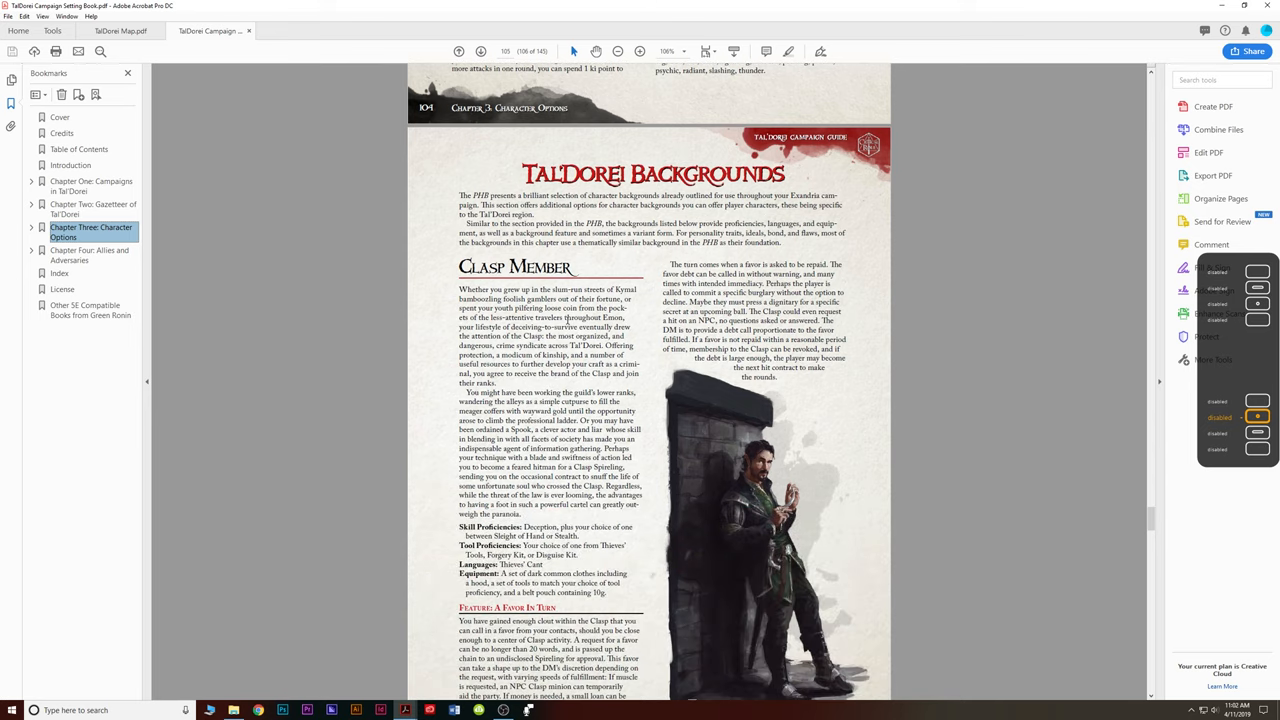
{"action": "scroll", "scroll_direction": "down", "scroll_amount": 3}
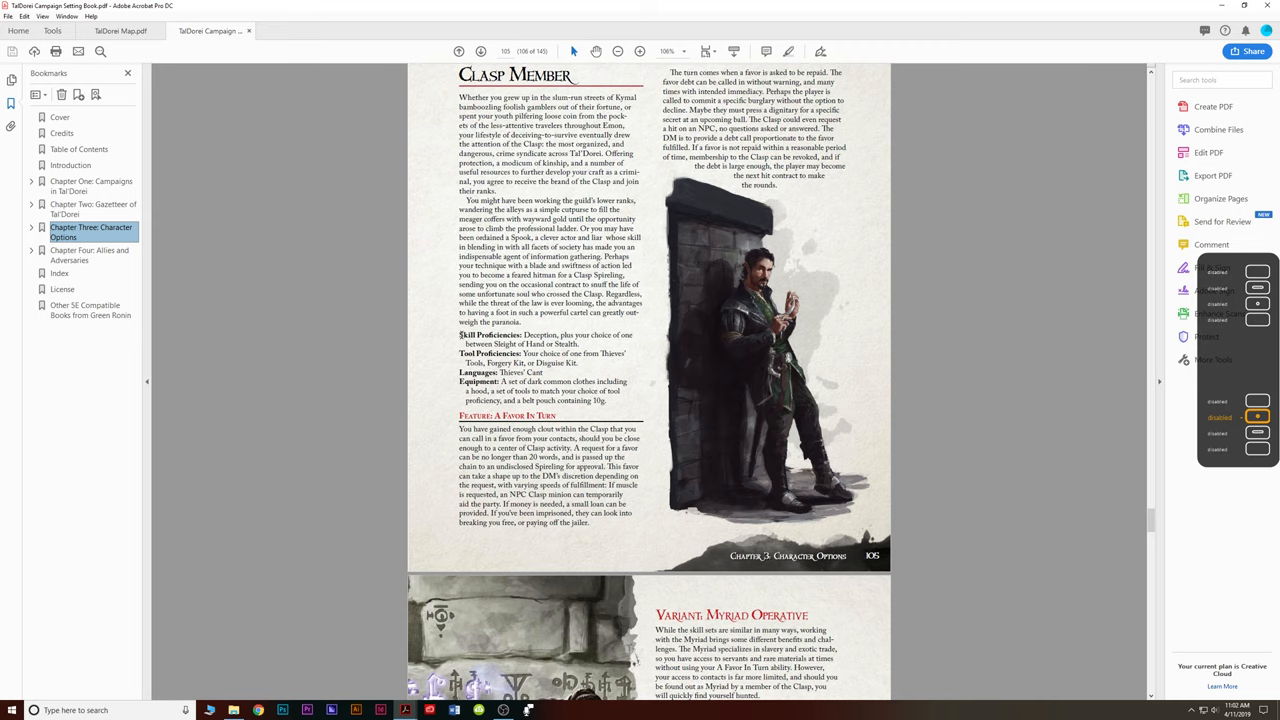
{"action": "scroll", "scroll_direction": "down", "scroll_amount": 3}
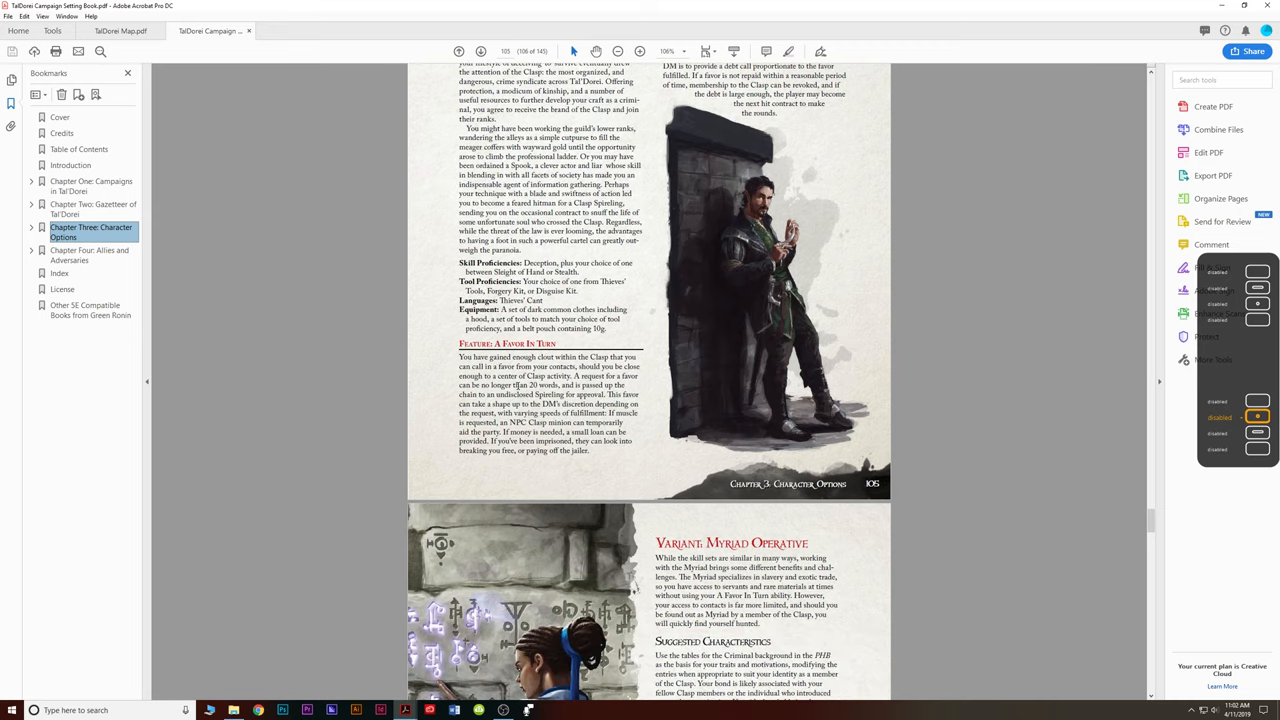
{"action": "scroll", "scroll_direction": "down", "scroll_amount": 3}
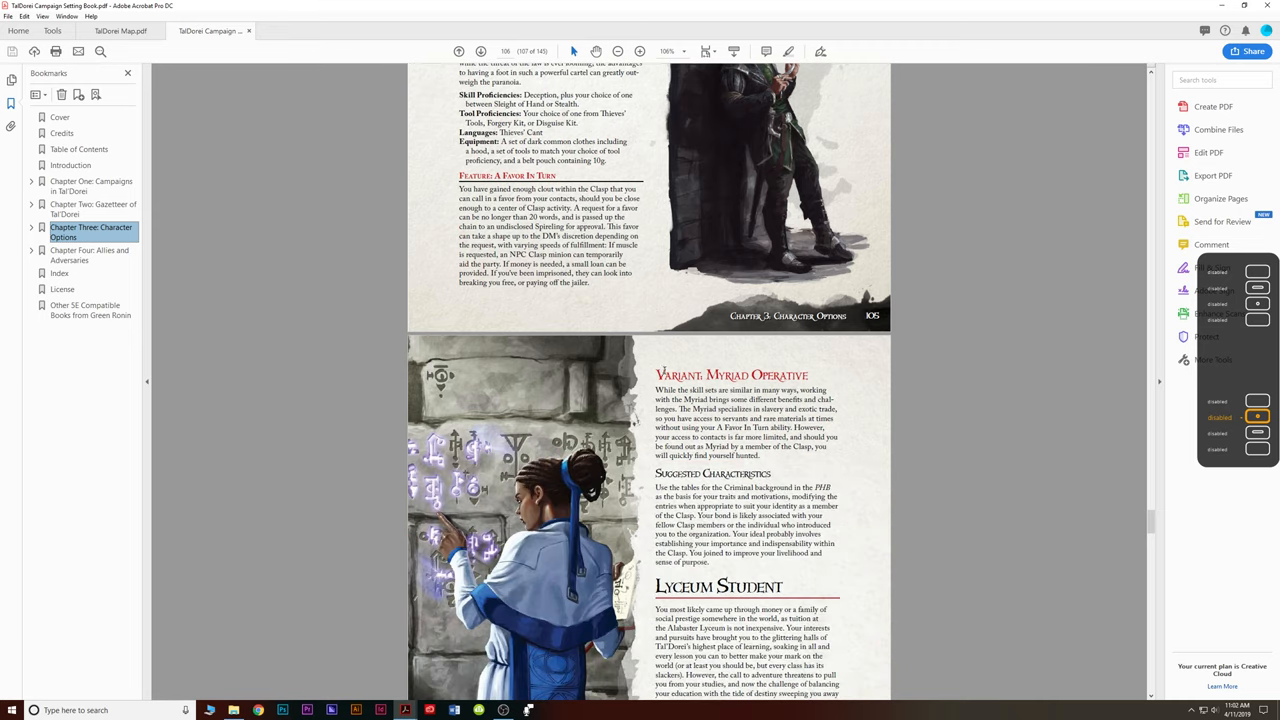
{"action": "scroll", "scroll_direction": "down", "scroll_amount": 3}
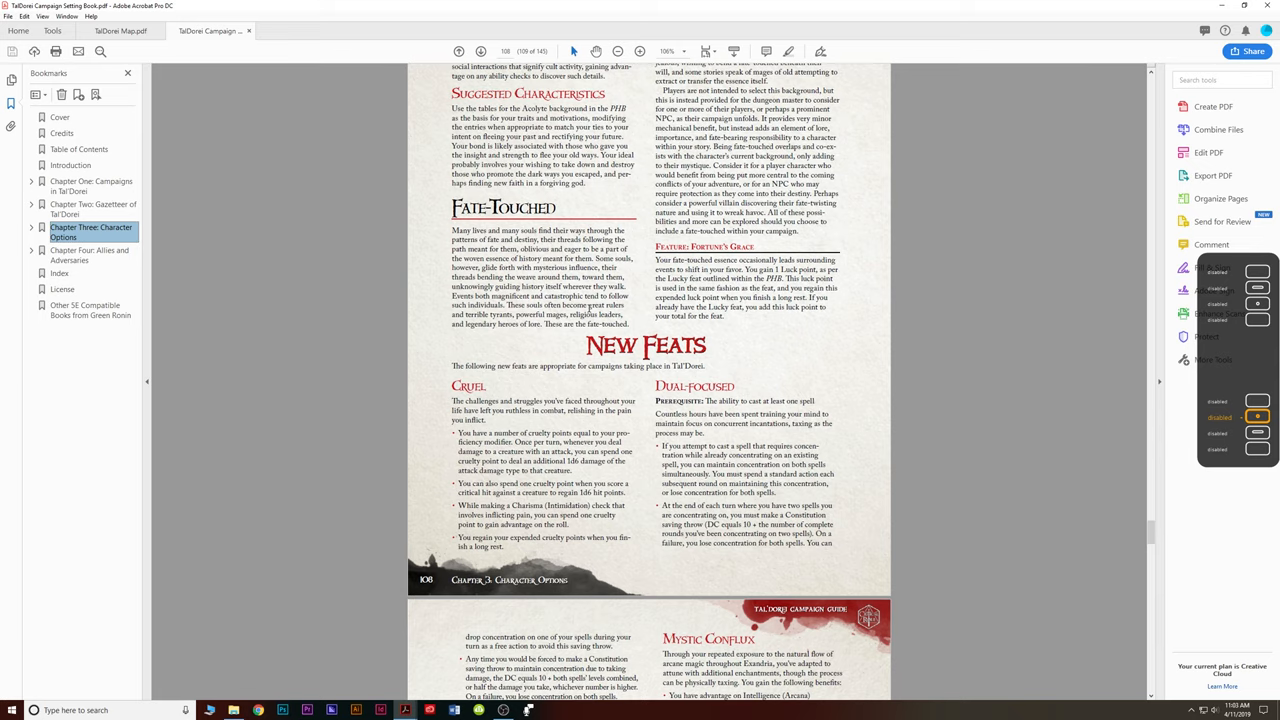
{"action": "scroll", "scroll_direction": "down", "scroll_amount": 3}
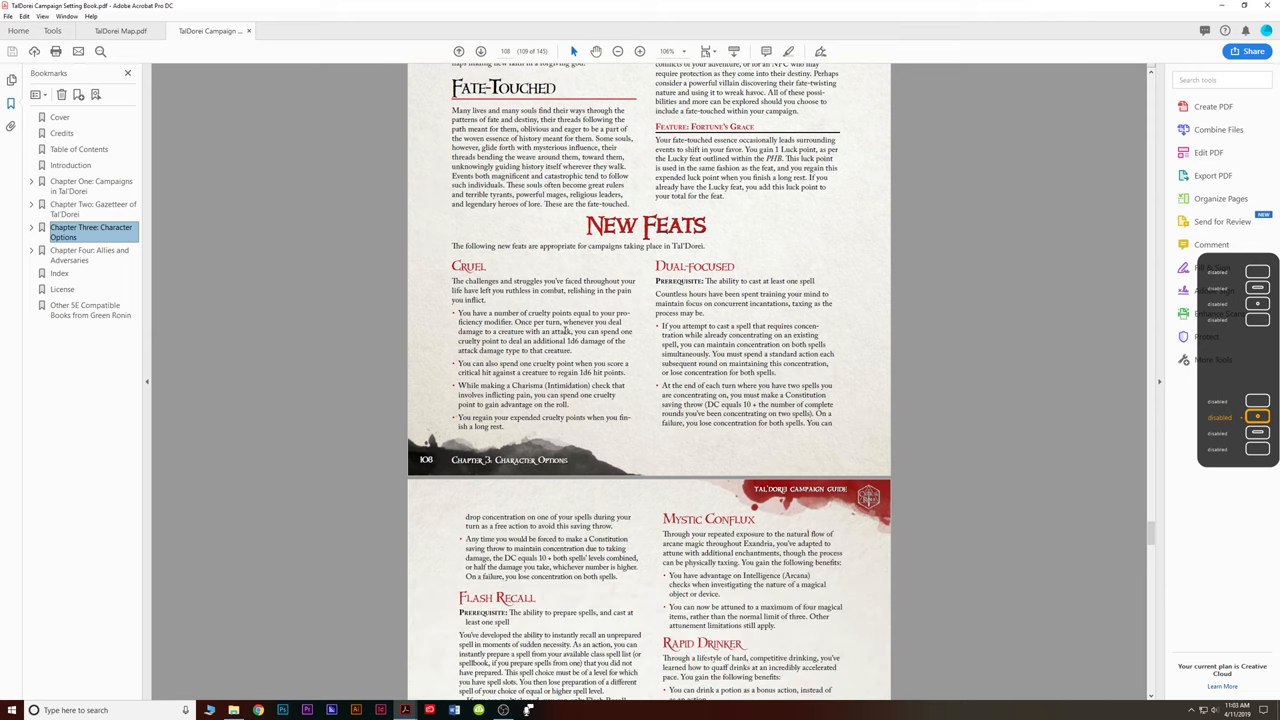
{"action": "scroll", "scroll_direction": "down", "scroll_amount": 3}
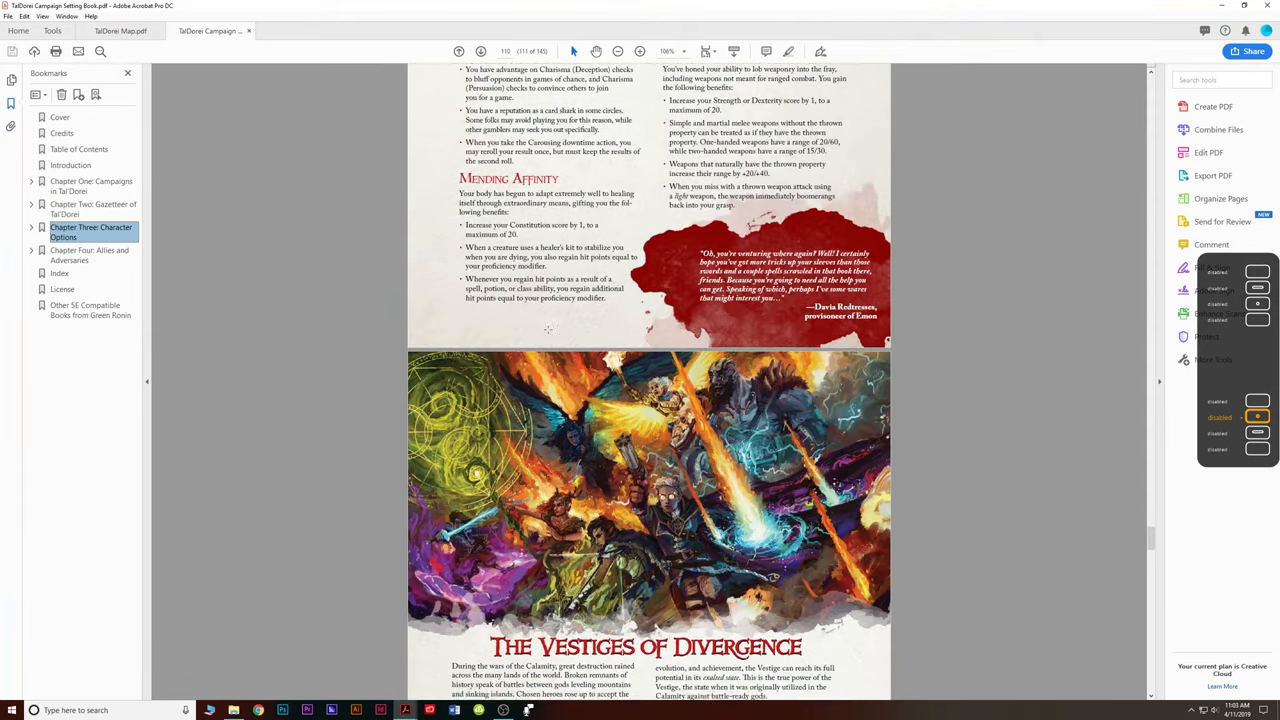
Scroll past the individual vestige write-ups to the Optional Campaign Rules and Guidelines page.
{"action": "scroll", "scroll_direction": "down", "scroll_amount": 3}
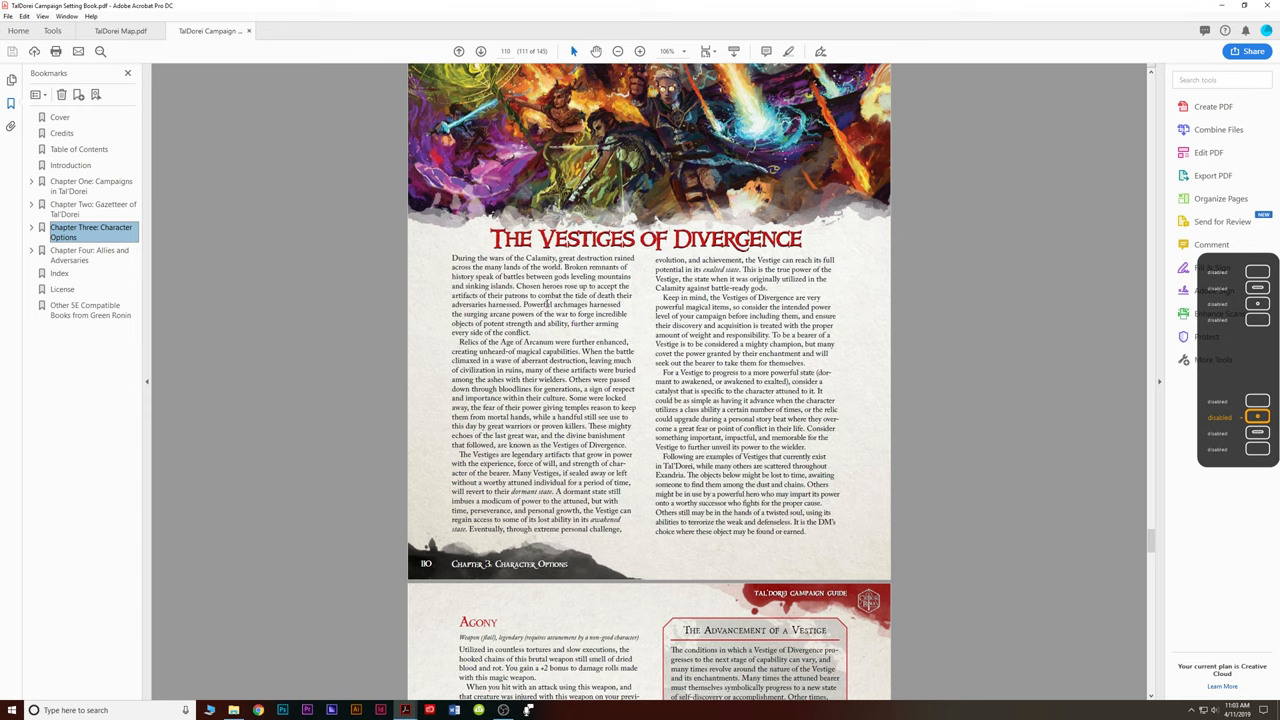
{"action": "scroll", "scroll_direction": "down", "scroll_amount": 3}
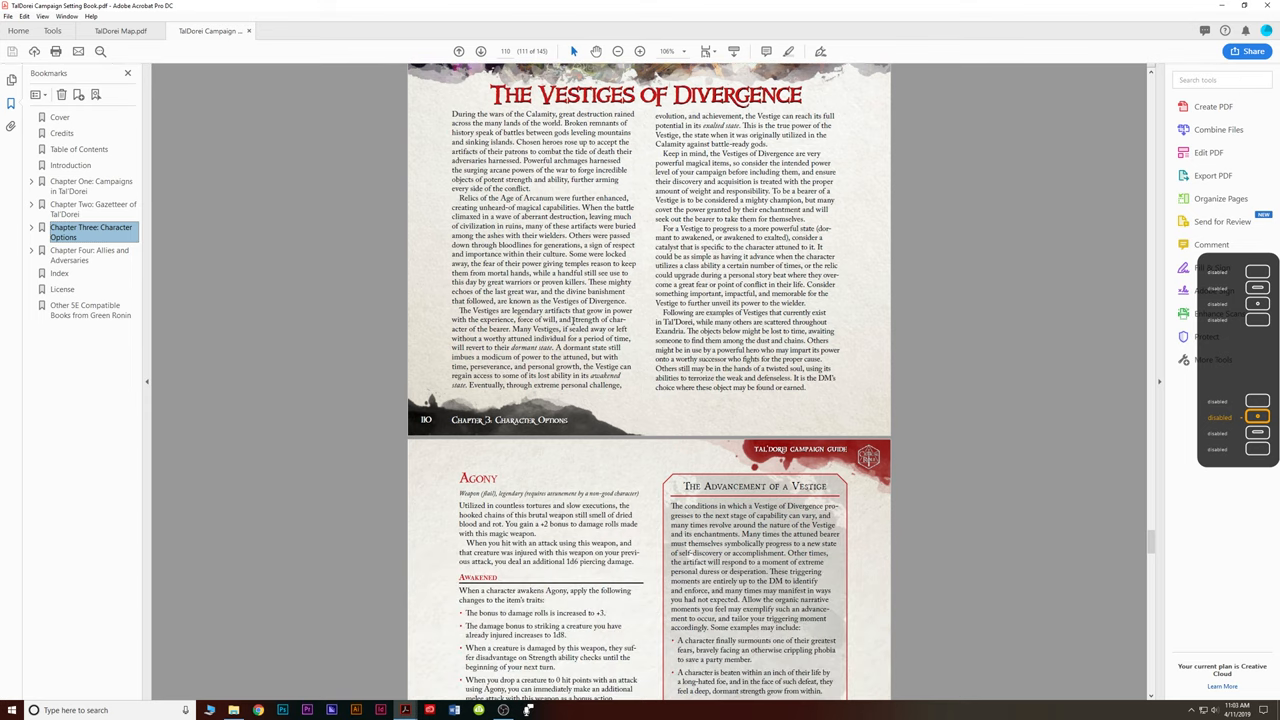
{"action": "scroll", "scroll_direction": "down", "scroll_amount": 3}
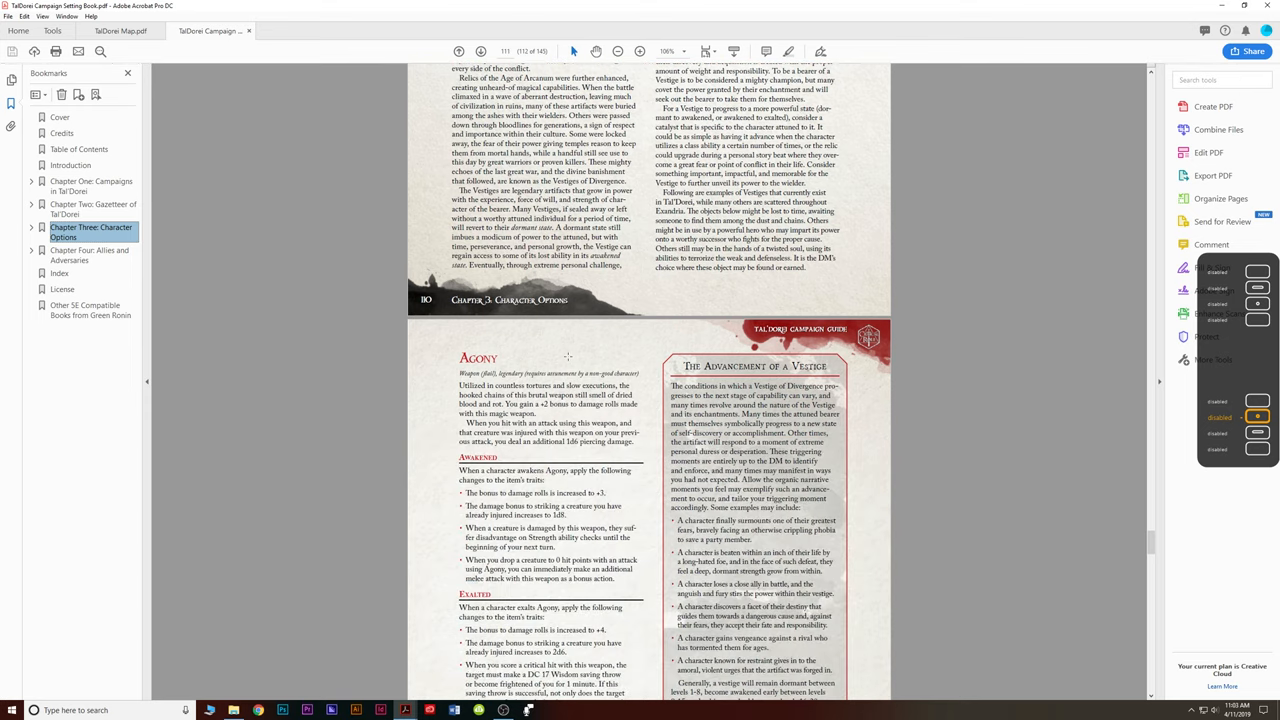
{"action": "scroll", "scroll_direction": "down", "scroll_amount": 3}
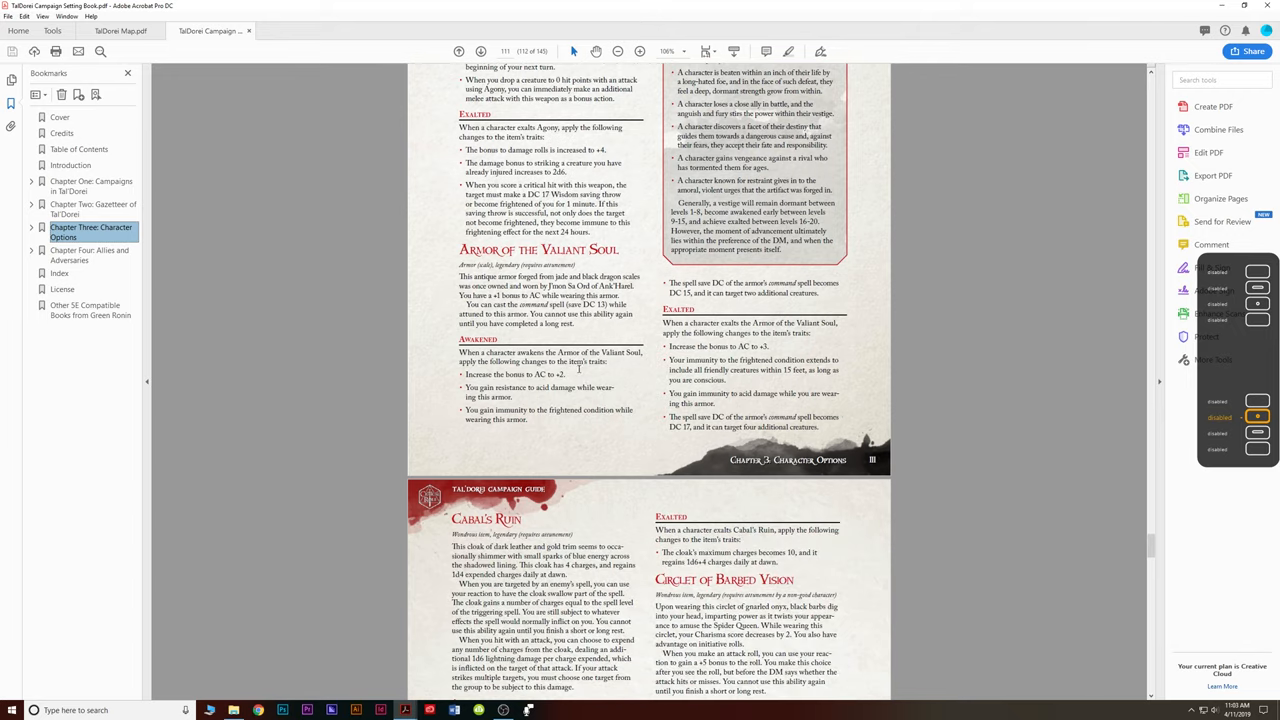
{"action": "scroll", "scroll_direction": "down", "scroll_amount": 3}
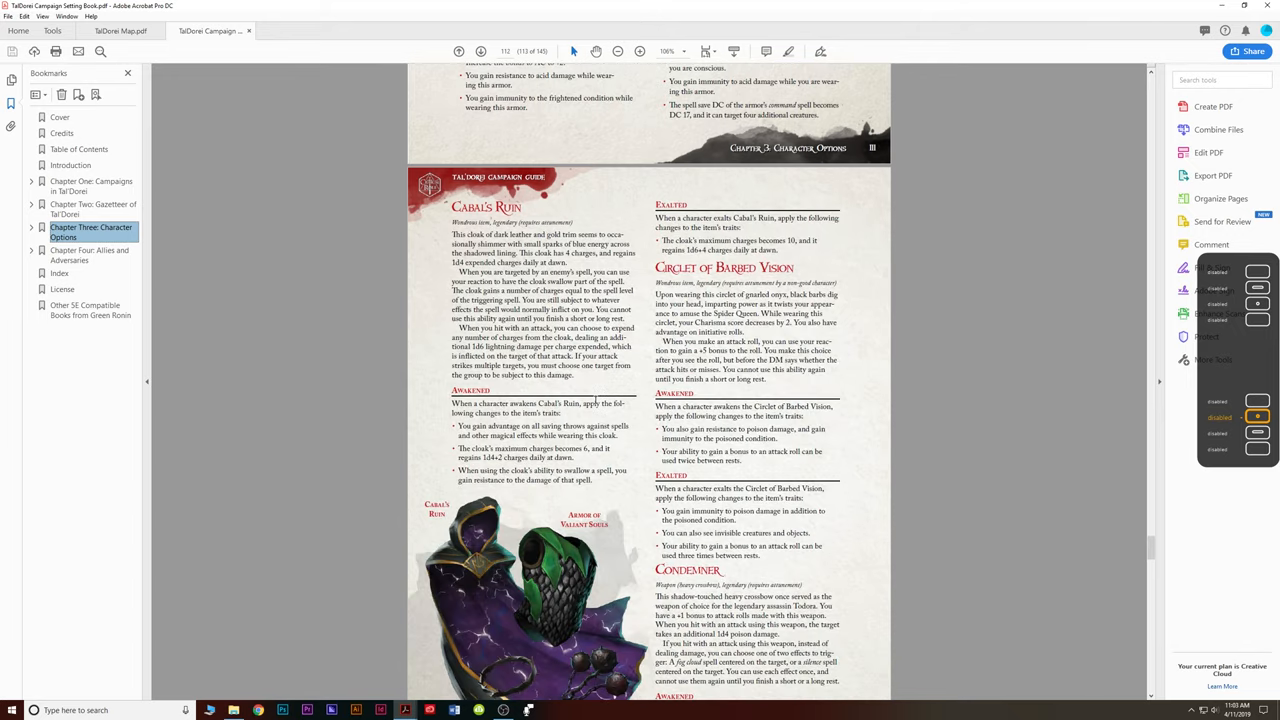
{"action": "scroll", "scroll_direction": "down", "scroll_amount": 3}
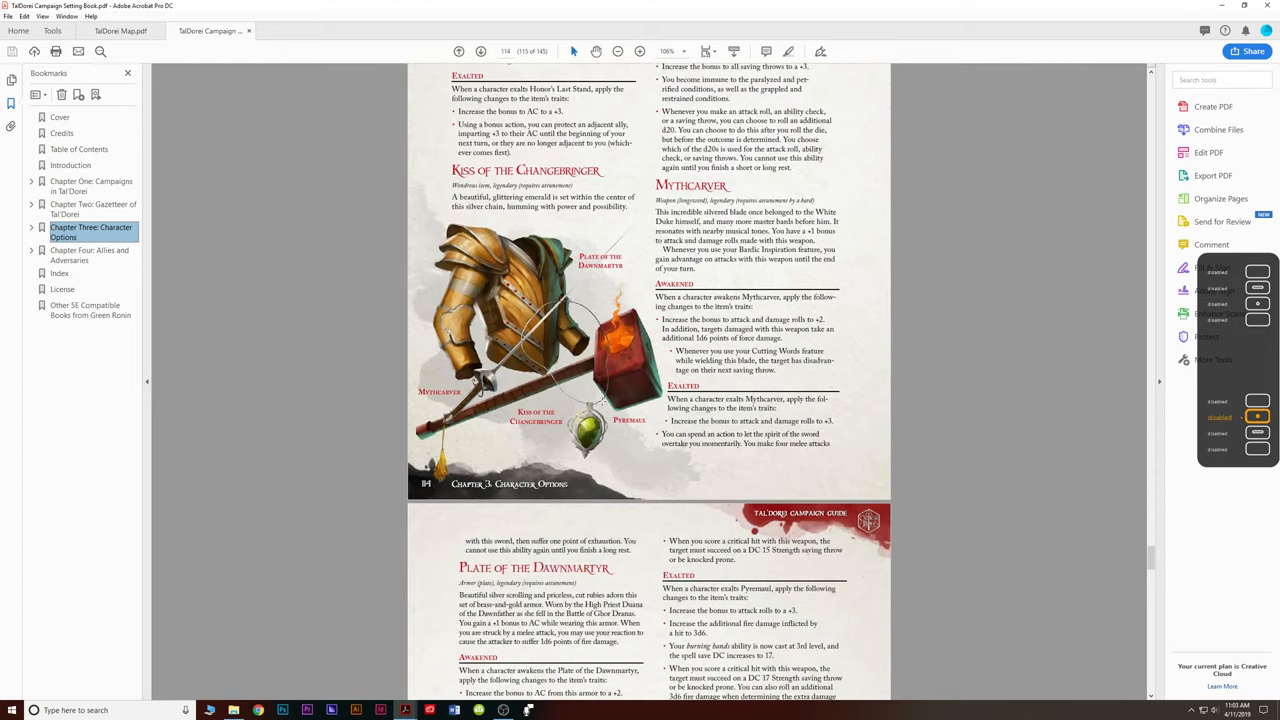
{"action": "scroll", "scroll_direction": "down", "scroll_amount": 3}
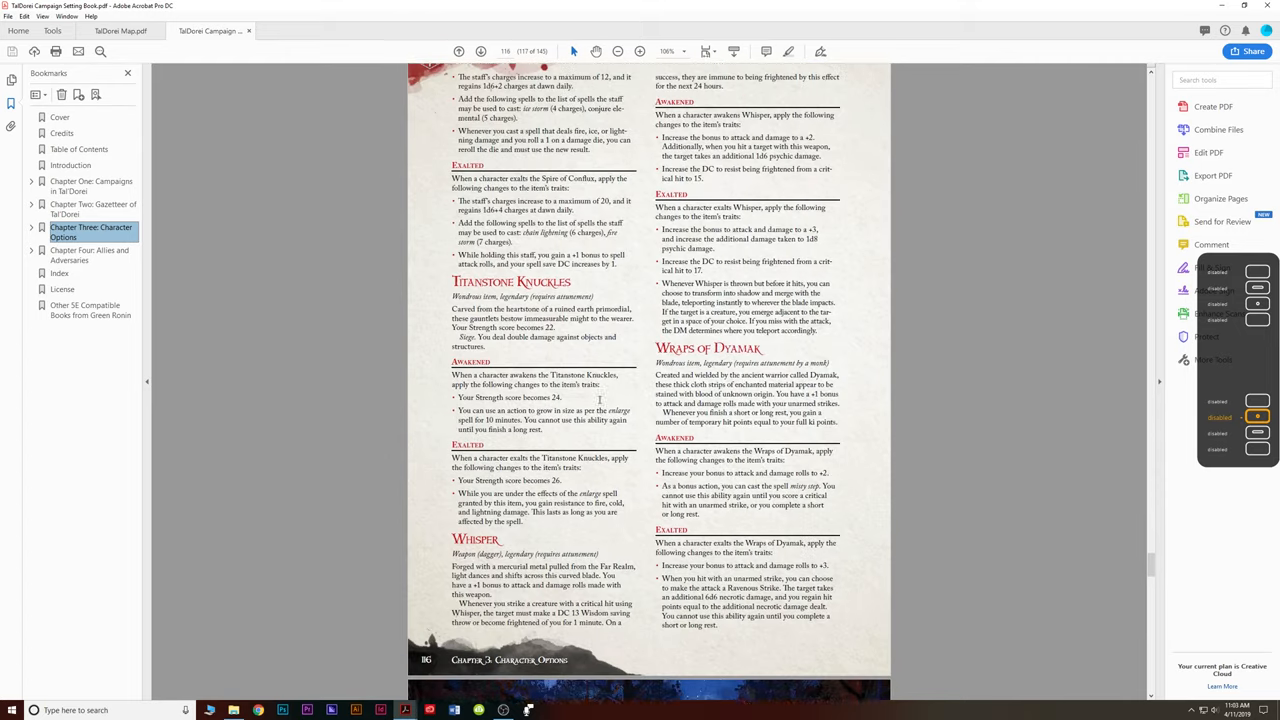
{"action": "scroll", "scroll_direction": "down", "scroll_amount": 3}
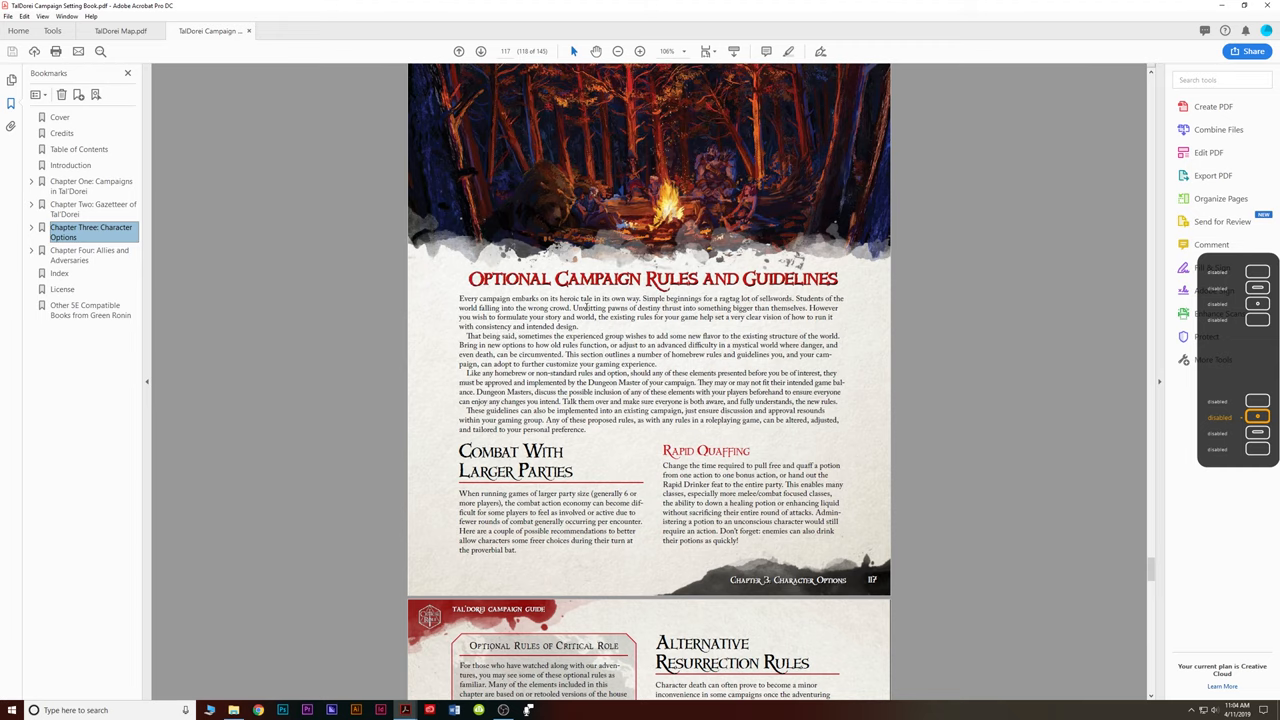
Scroll through Chapter Four's monstrous races to the Allies and Adversaries page with the Ashari.
{"action": "scroll", "scroll_direction": "down", "scroll_amount": 3}
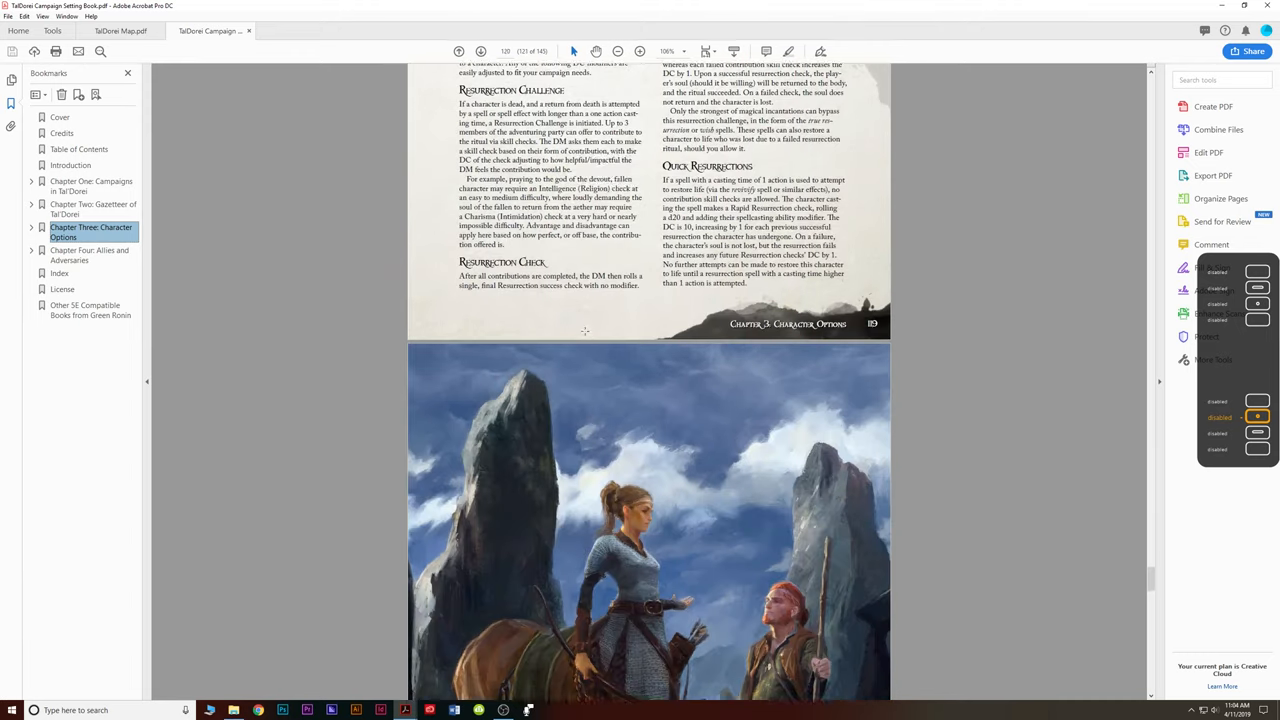
{"action": "scroll", "scroll_direction": "down", "scroll_amount": 3}
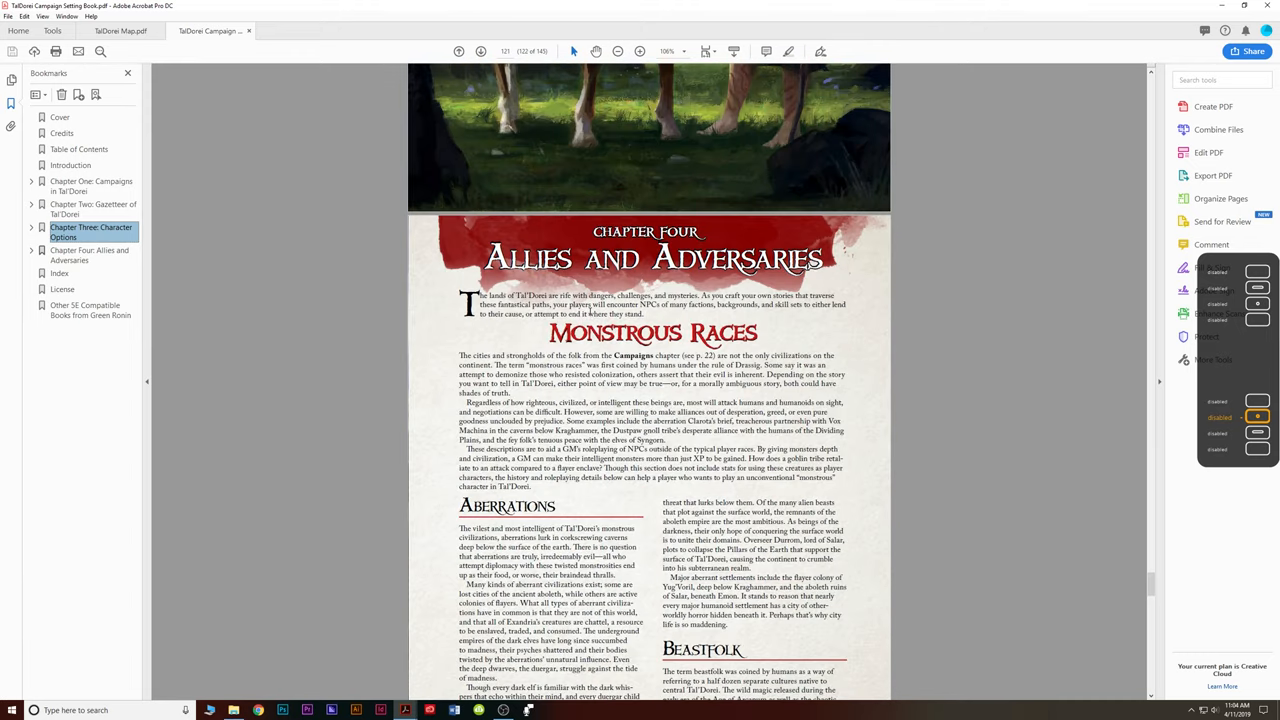
{"action": "scroll", "scroll_direction": "down", "scroll_amount": 3}
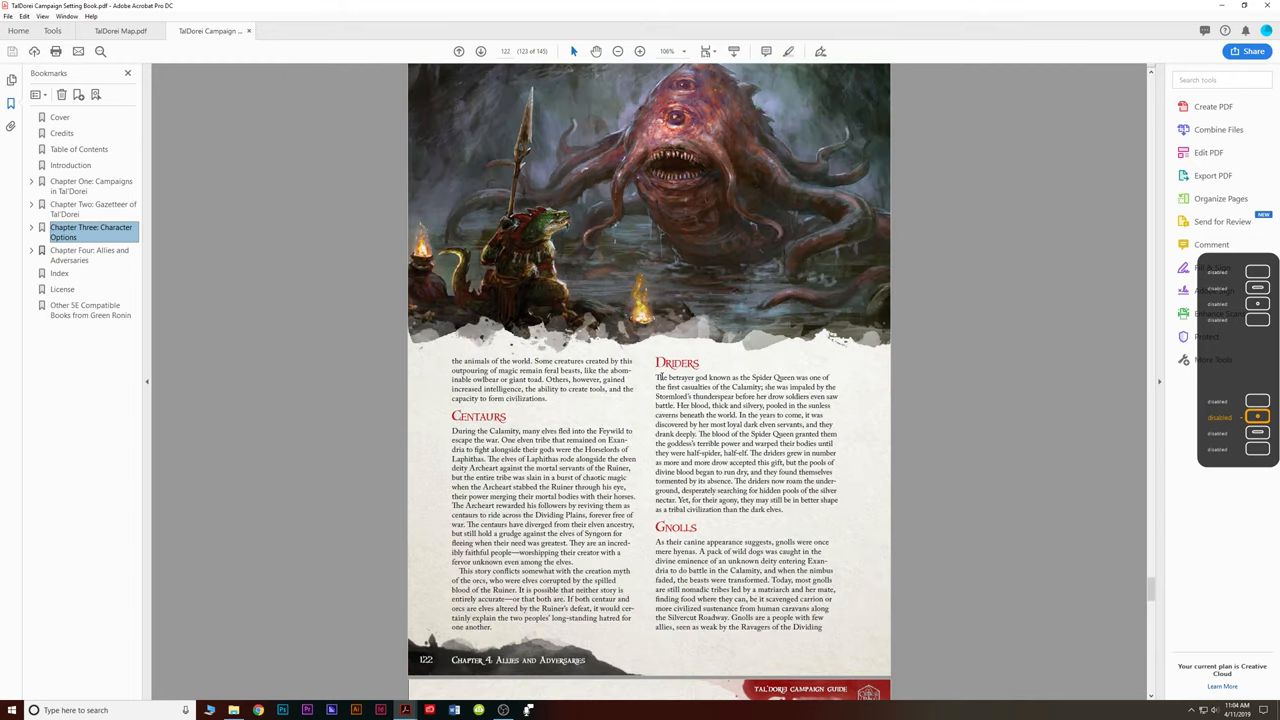
{"action": "scroll", "scroll_direction": "down", "scroll_amount": 3}
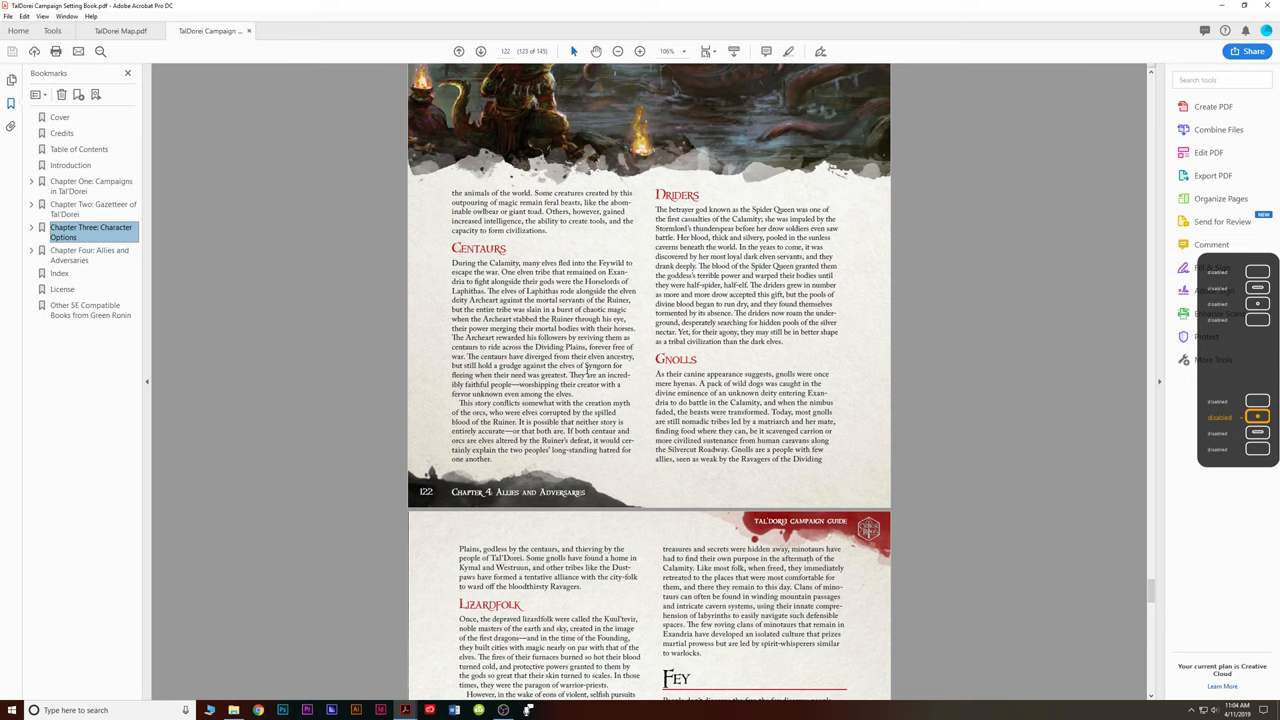
{"action": "scroll", "scroll_direction": "down", "scroll_amount": 3}
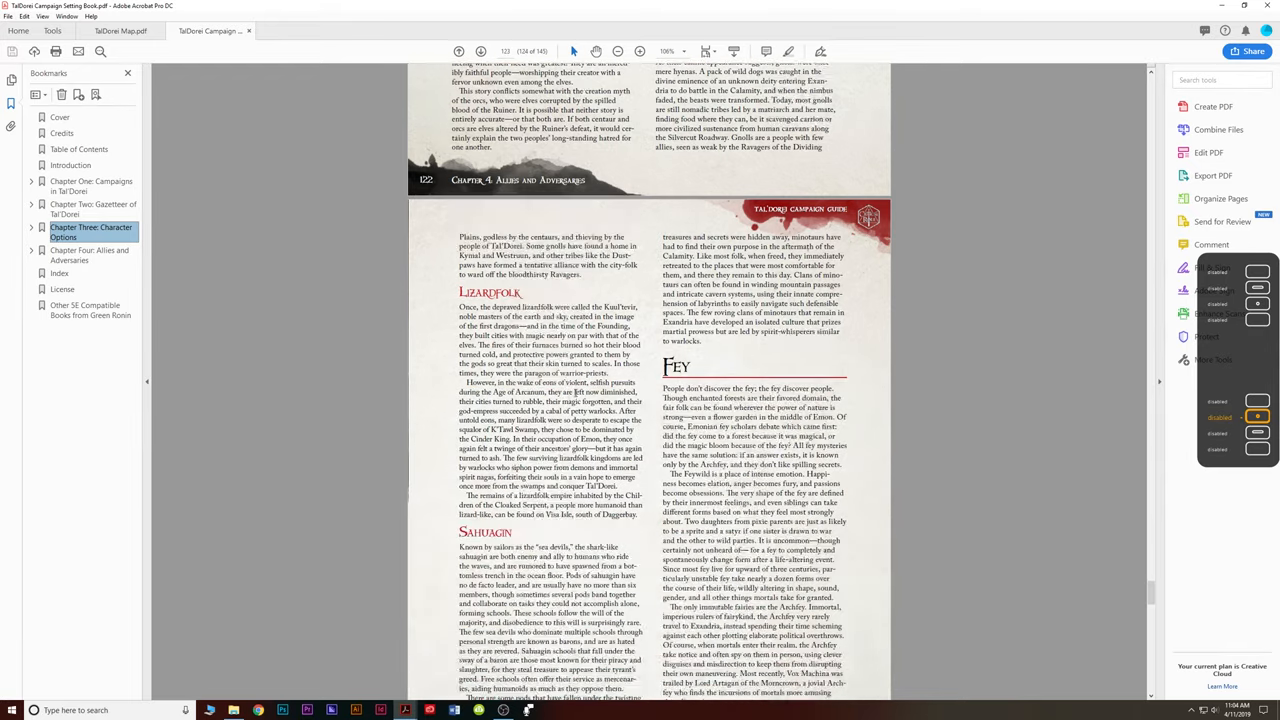
{"action": "scroll", "scroll_direction": "down", "scroll_amount": 3}
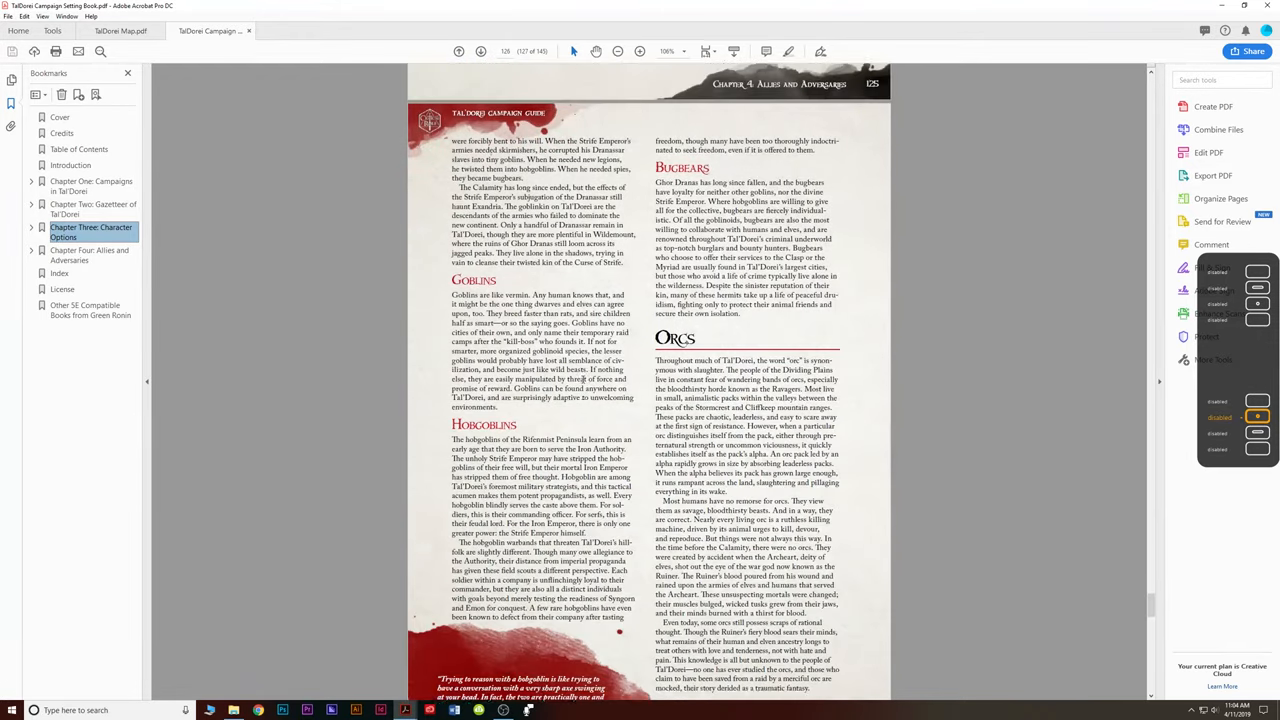
{"action": "scroll", "scroll_direction": "down", "scroll_amount": 3}
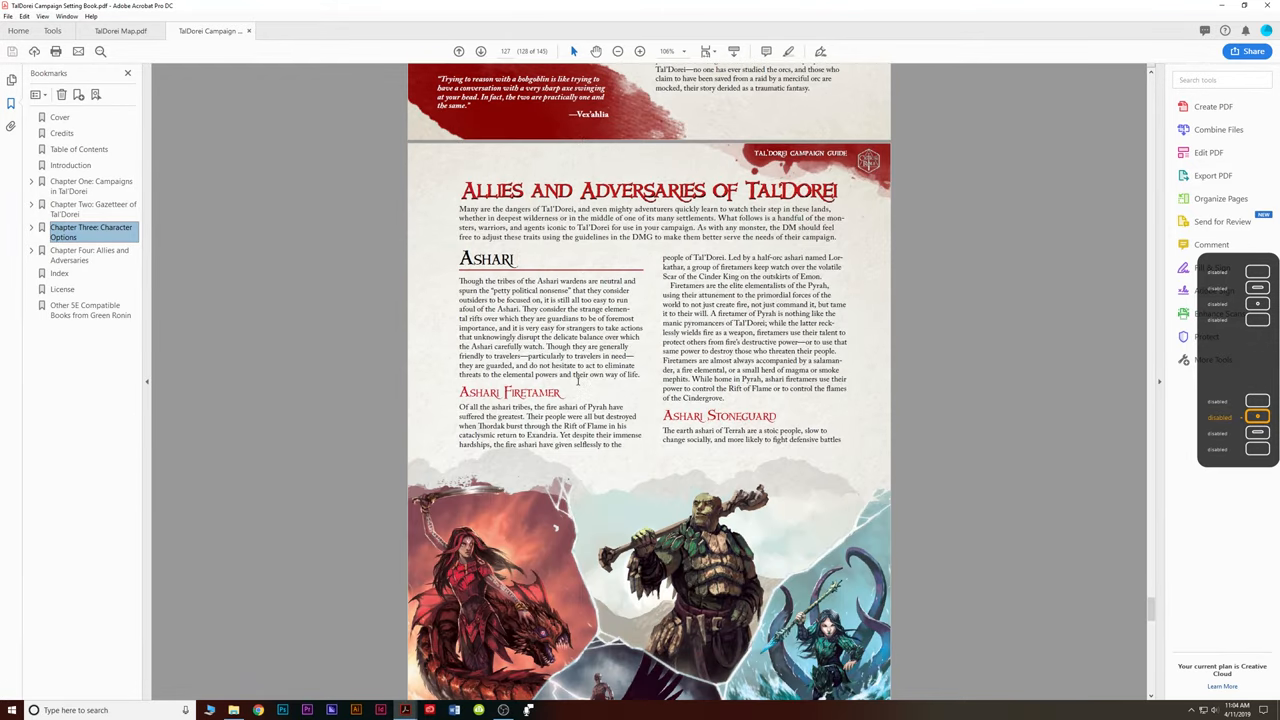
Scroll past the stat blocks from Cinderslag Elemental to the Remnant cultists until the Index shows.
{"action": "scroll", "scroll_direction": "down", "scroll_amount": 3}
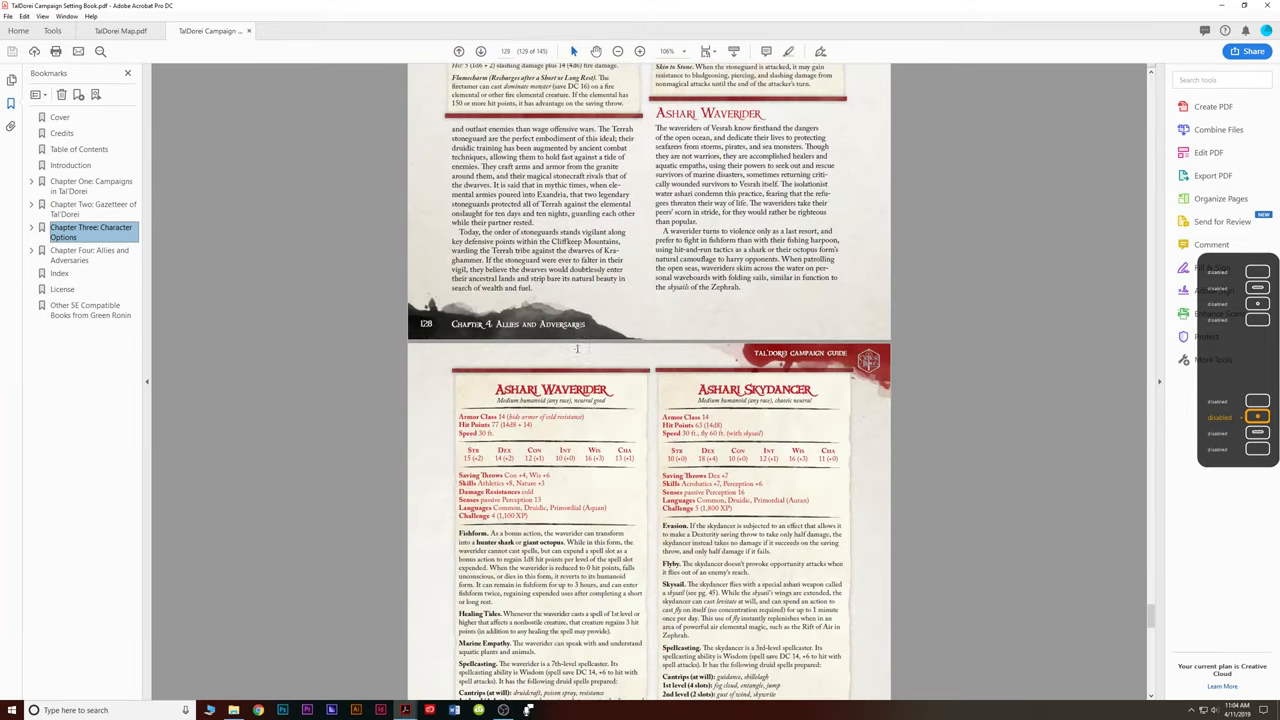
{"action": "scroll", "scroll_direction": "down", "scroll_amount": 3}
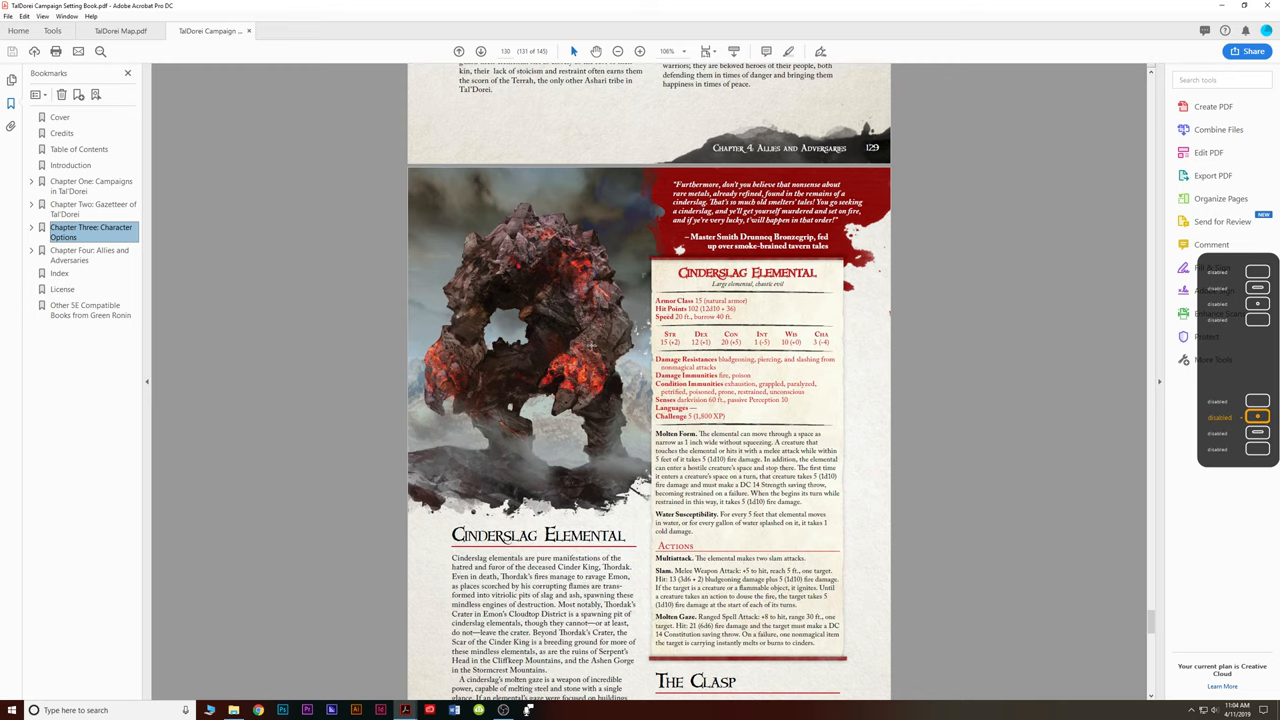
{"action": "scroll", "scroll_direction": "down", "scroll_amount": 3}
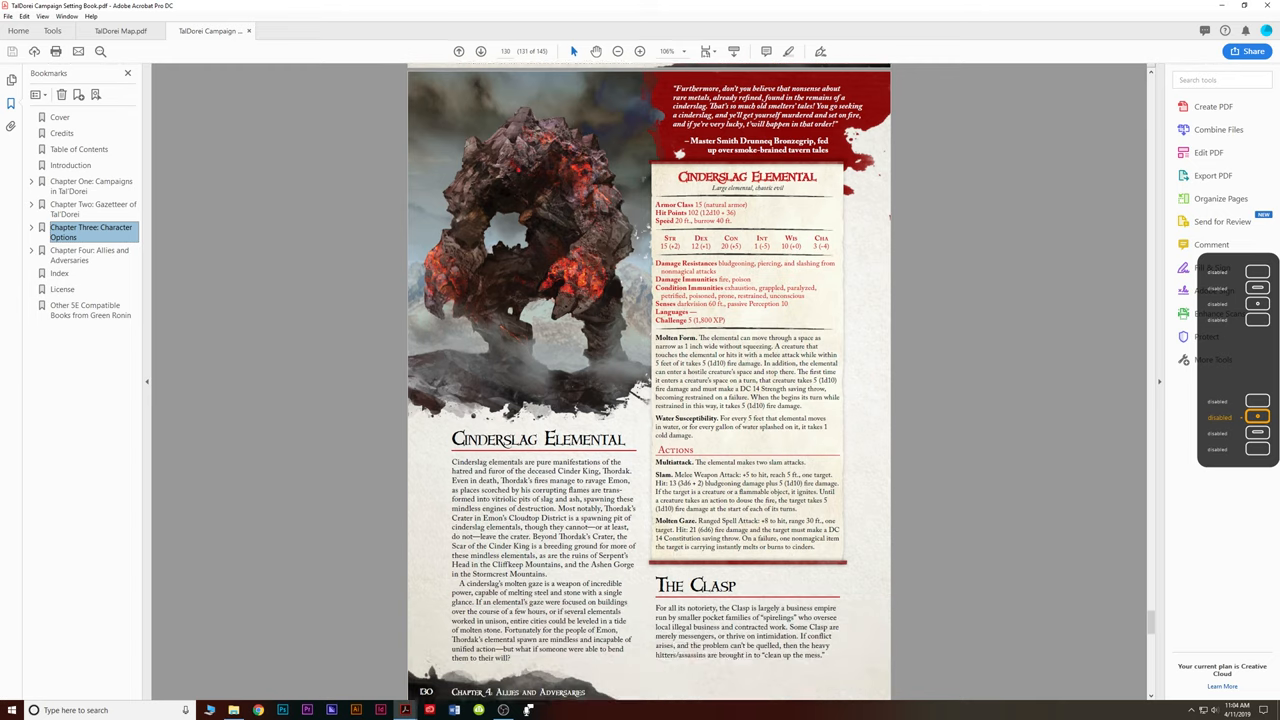
{"action": "scroll", "scroll_direction": "down", "scroll_amount": 3}
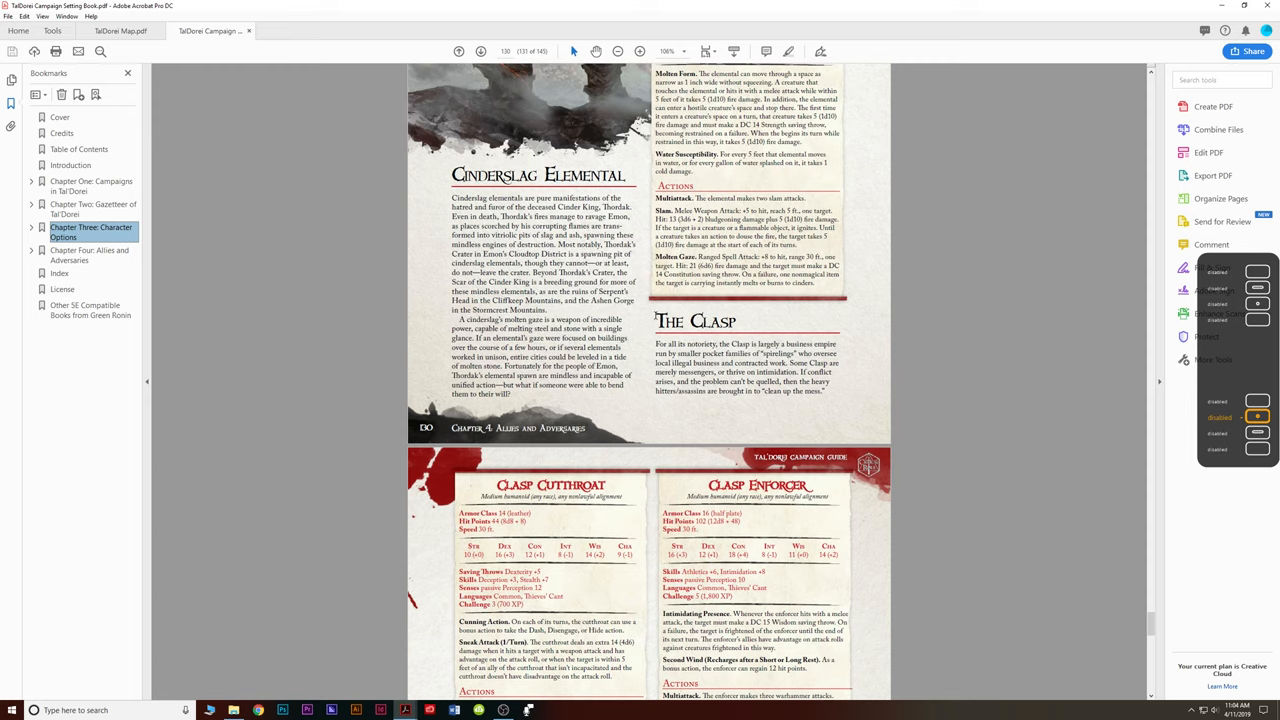
{"action": "scroll", "scroll_direction": "down", "scroll_amount": 3}
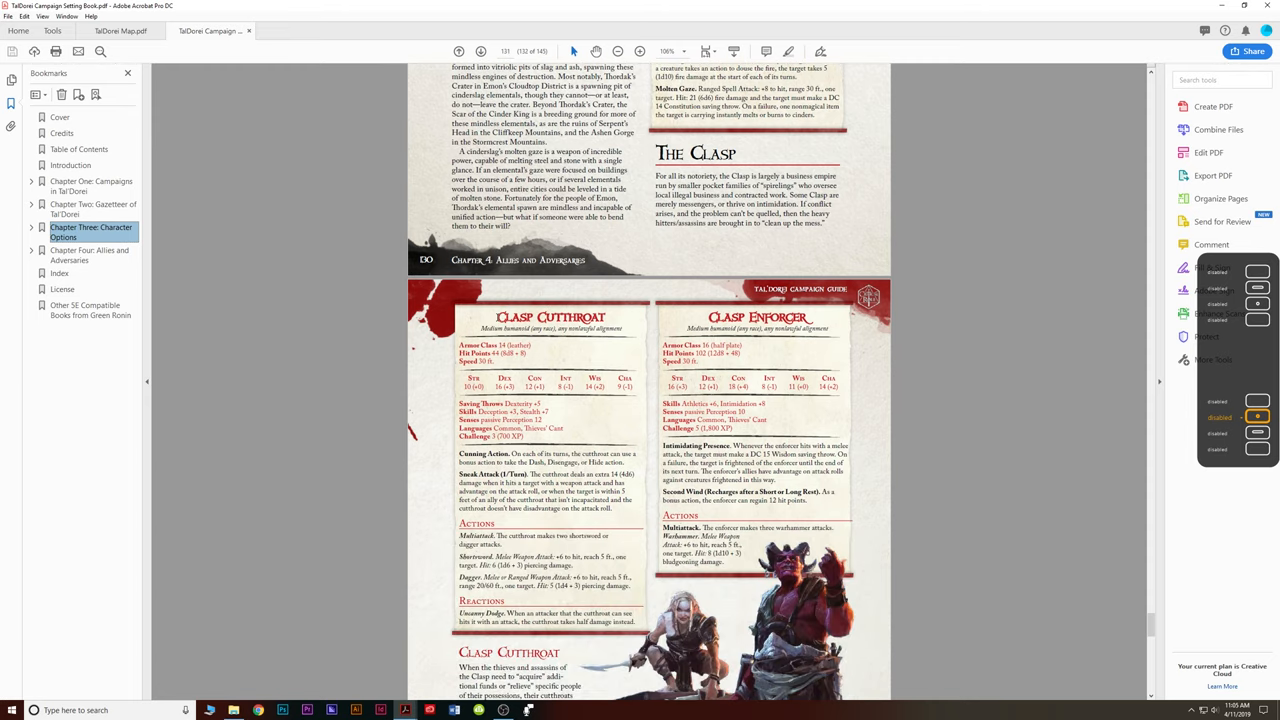
{"action": "scroll", "scroll_direction": "down", "scroll_amount": 3}
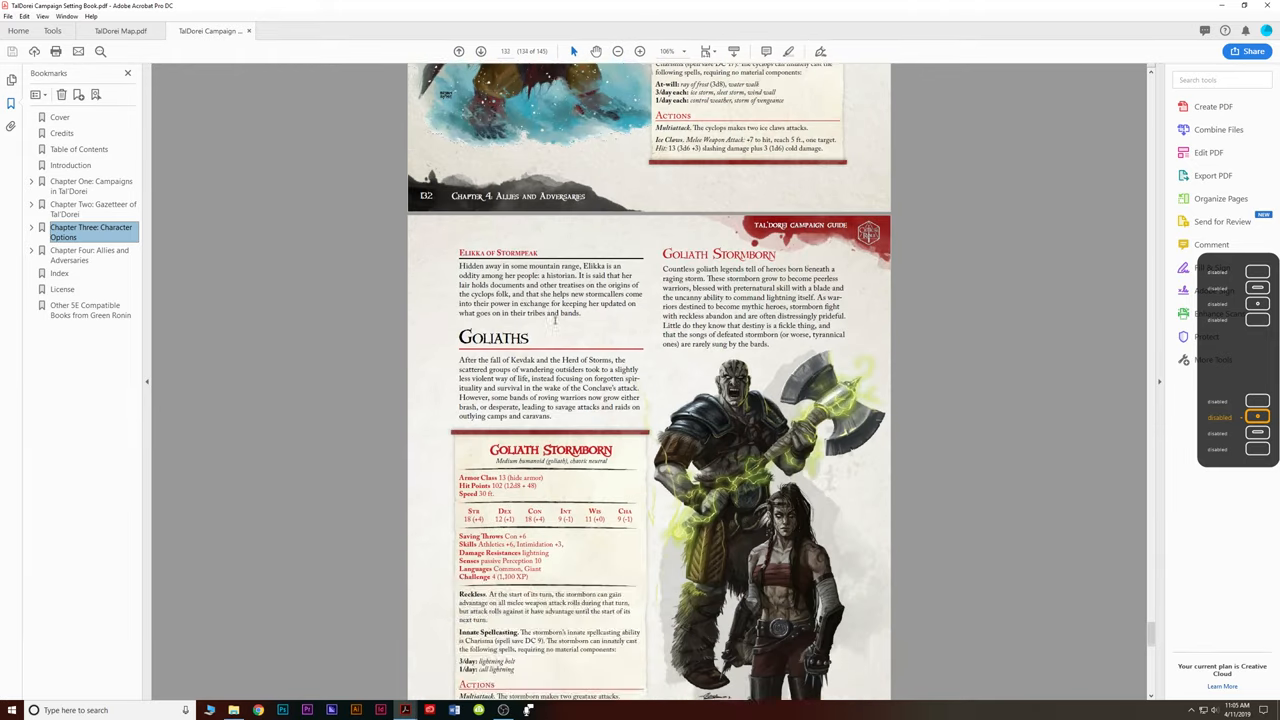
{"action": "scroll", "scroll_direction": "down", "scroll_amount": 3}
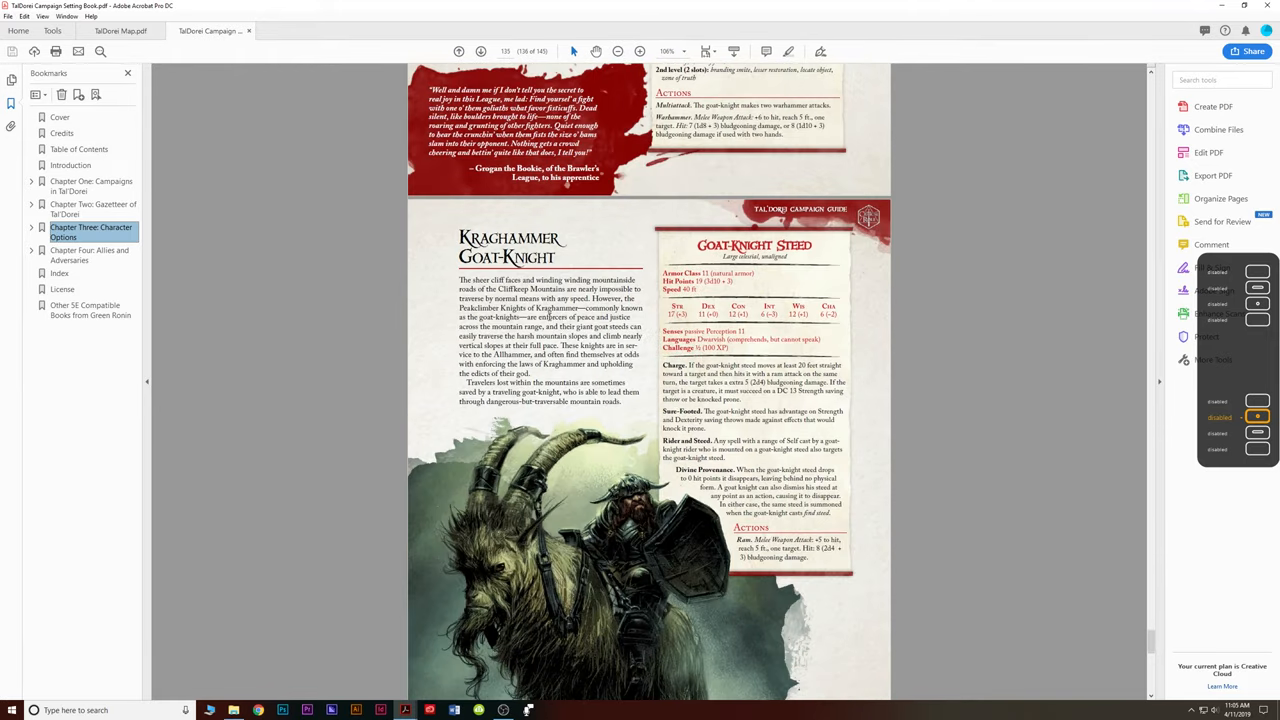
{"action": "scroll", "scroll_direction": "down", "scroll_amount": 3}
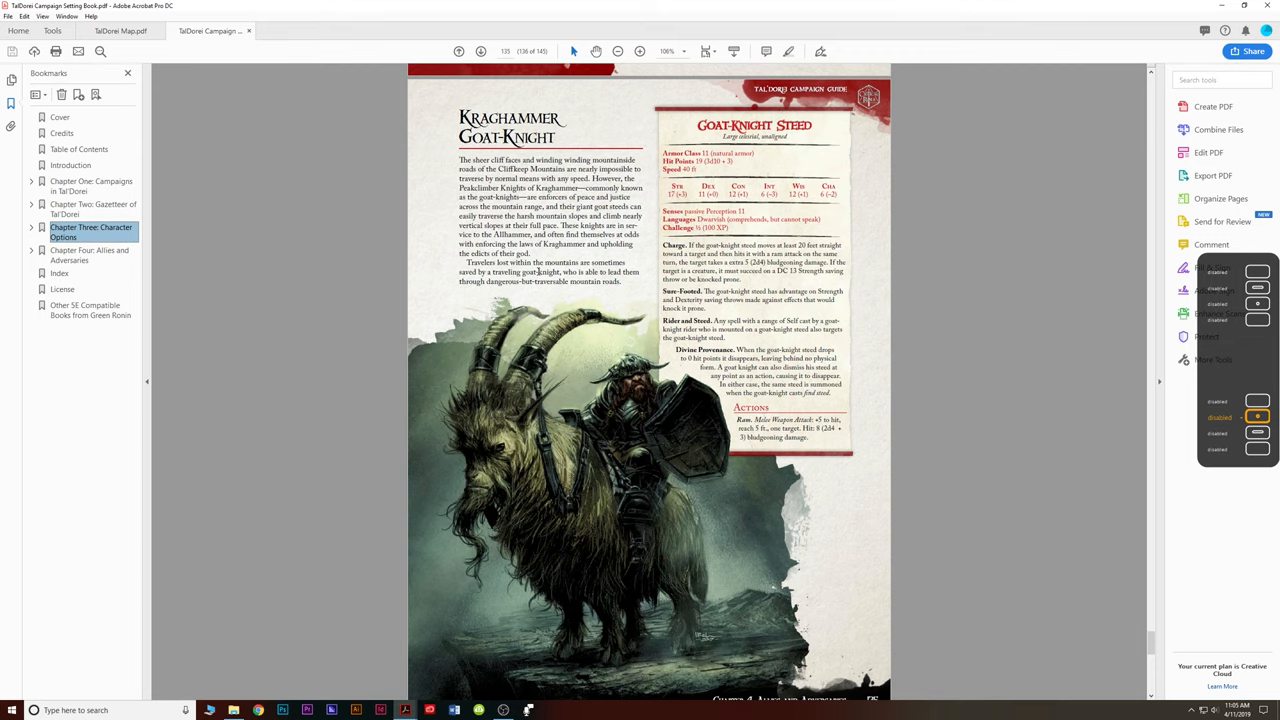
{"action": "scroll", "scroll_direction": "down", "scroll_amount": 3}
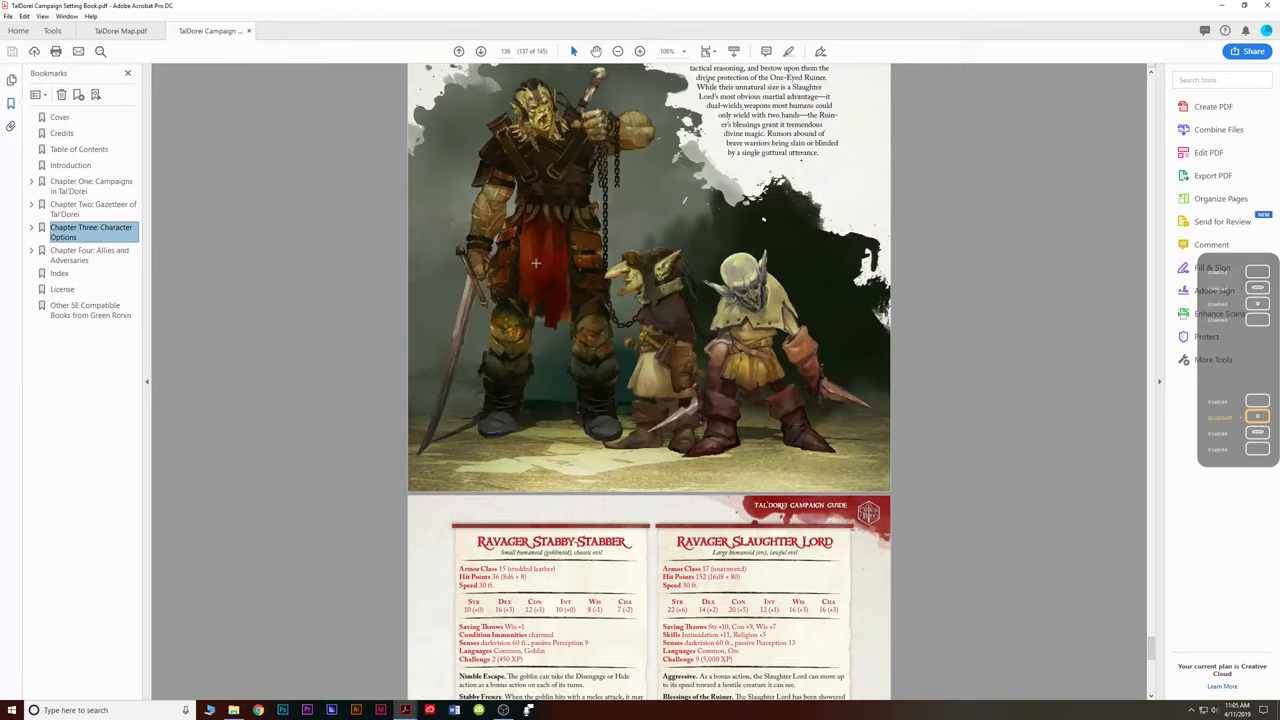
{"action": "scroll", "scroll_direction": "down", "scroll_amount": 3}
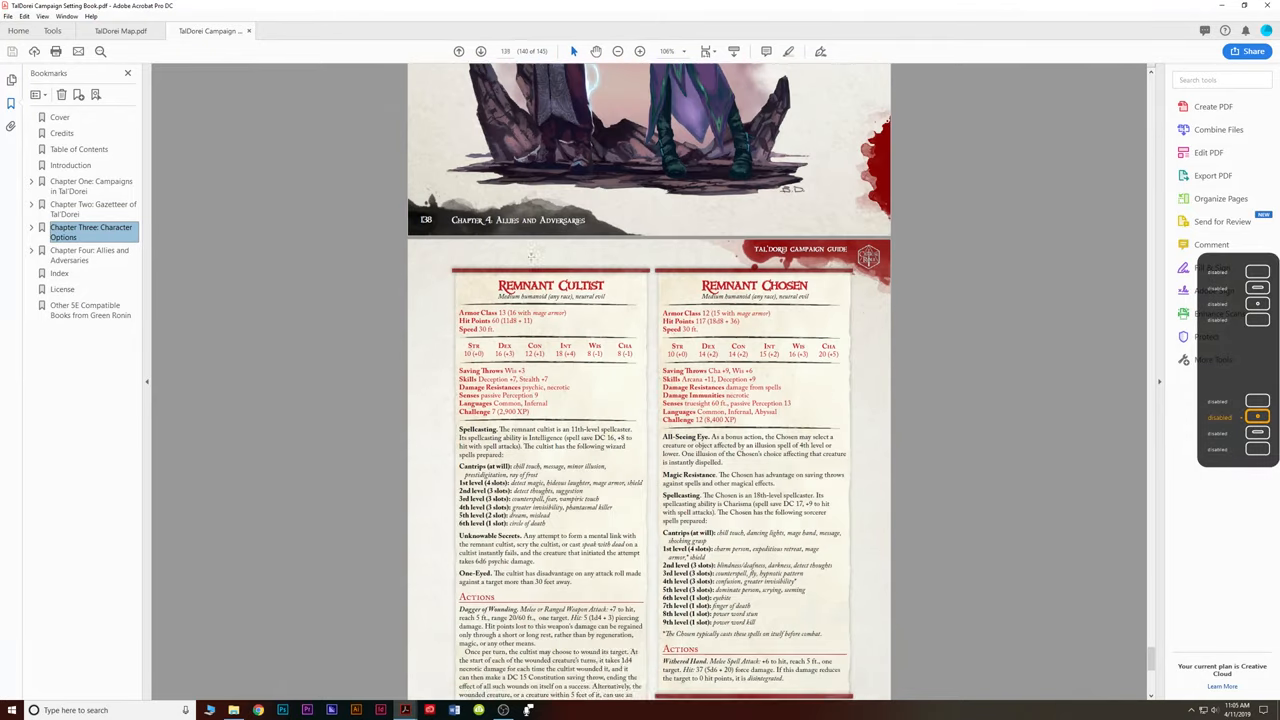
{"action": "scroll", "scroll_direction": "down", "scroll_amount": 3}
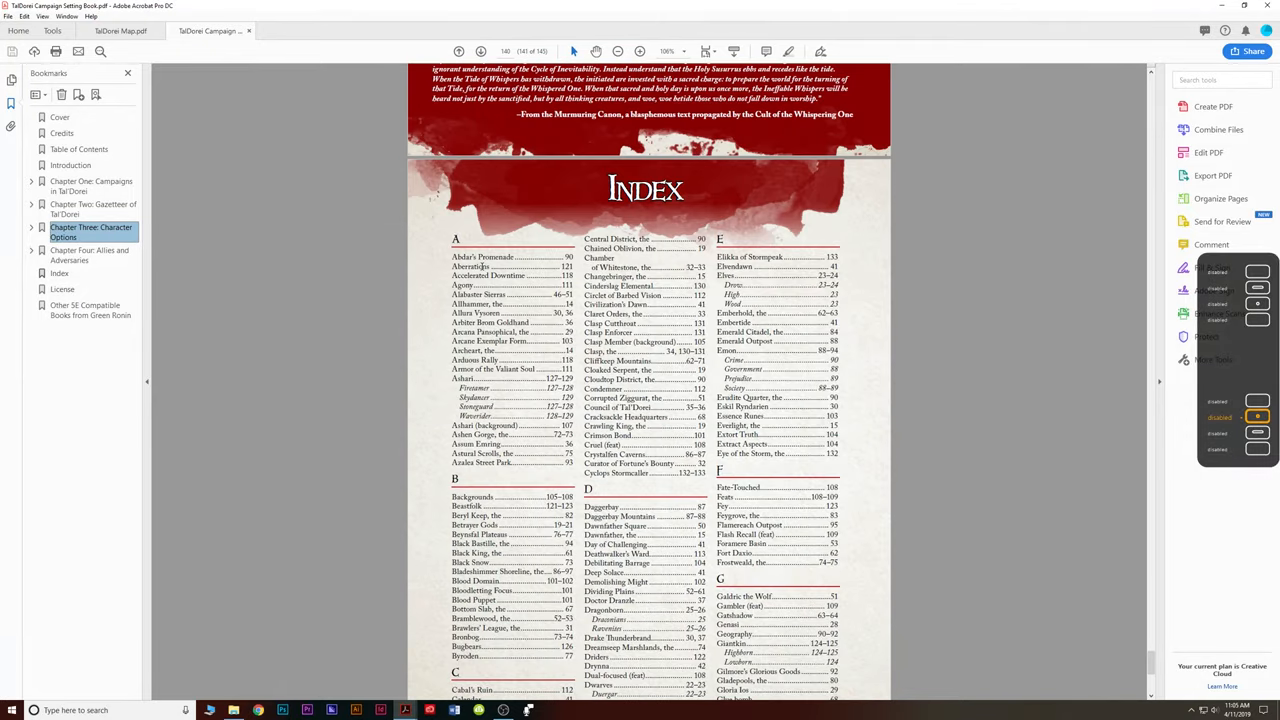